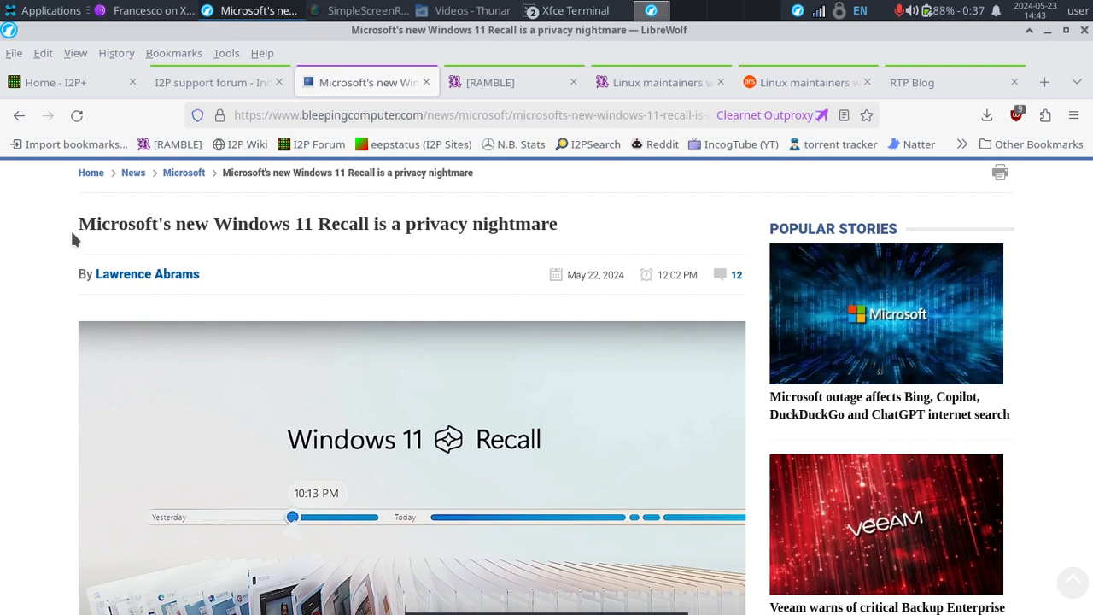
Switch to Tor Browser showing the X post quoting Microsoft's CEO on Recall's constant screenshots
scroll(down, 3)
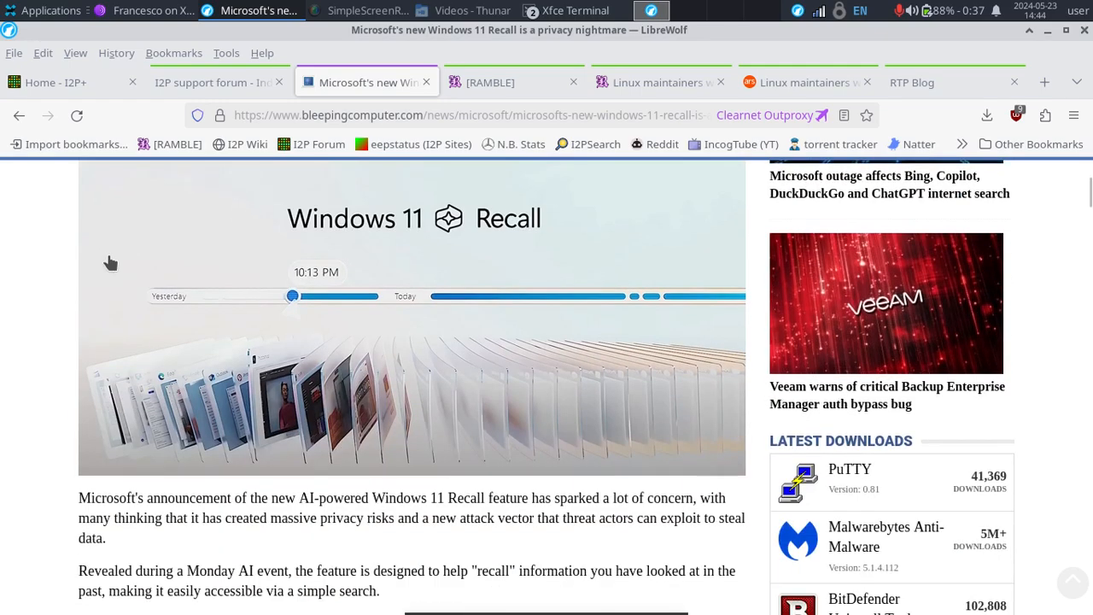
scroll(up, 3)
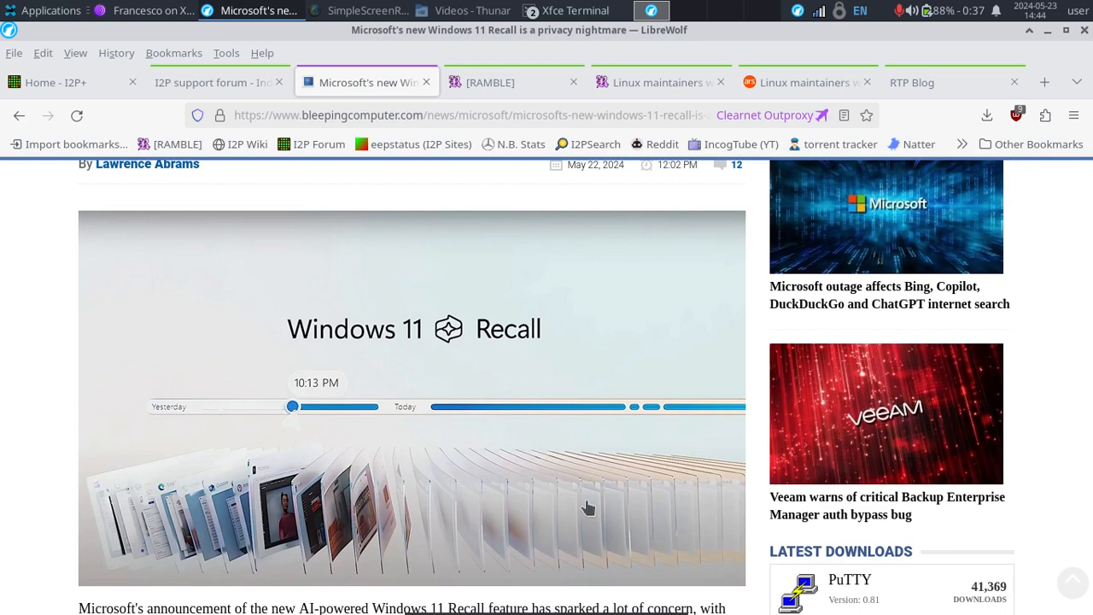
mouse_move(198, 533)
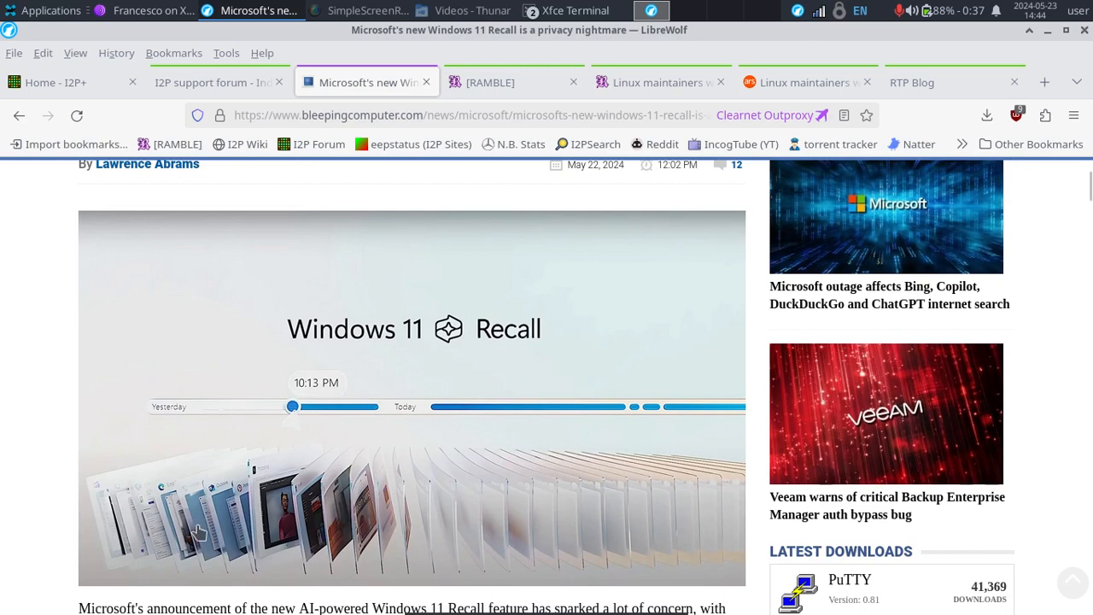
scroll(down, 3)
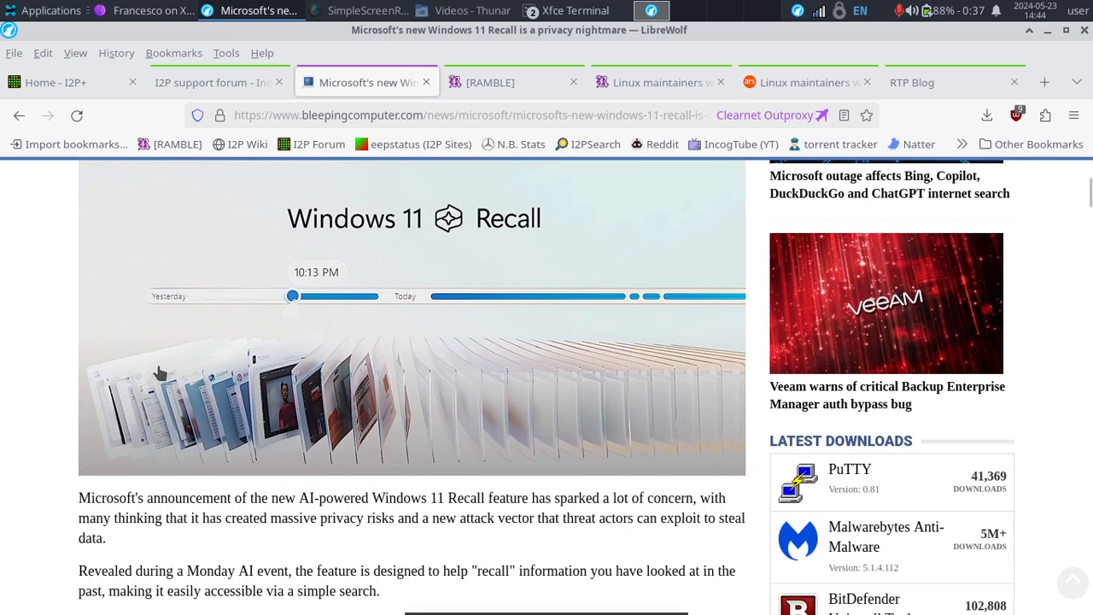
mouse_move(170, 354)
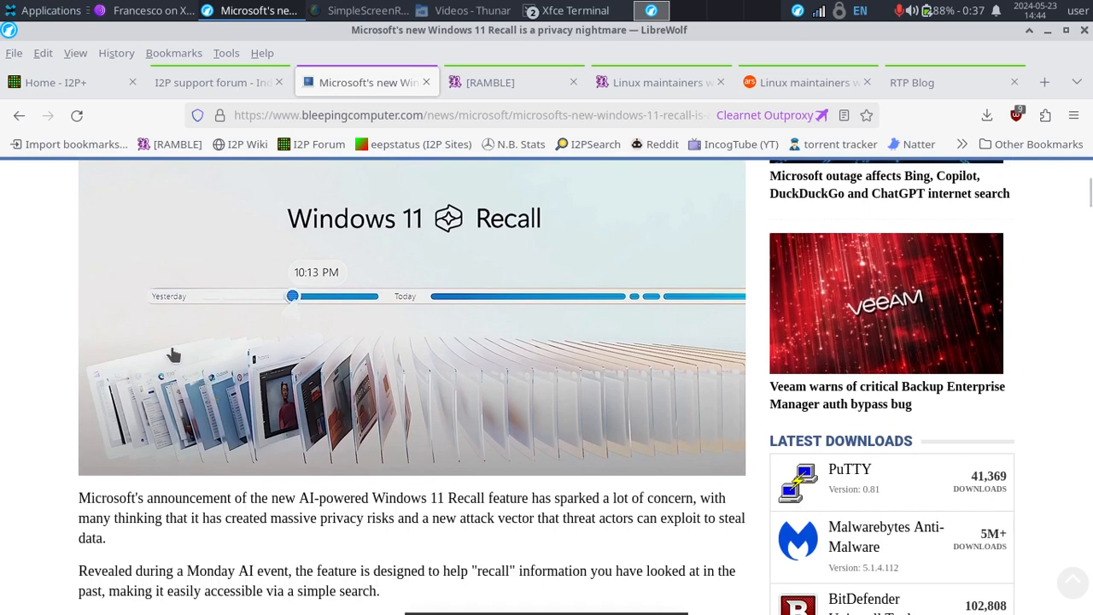
mouse_move(282, 394)
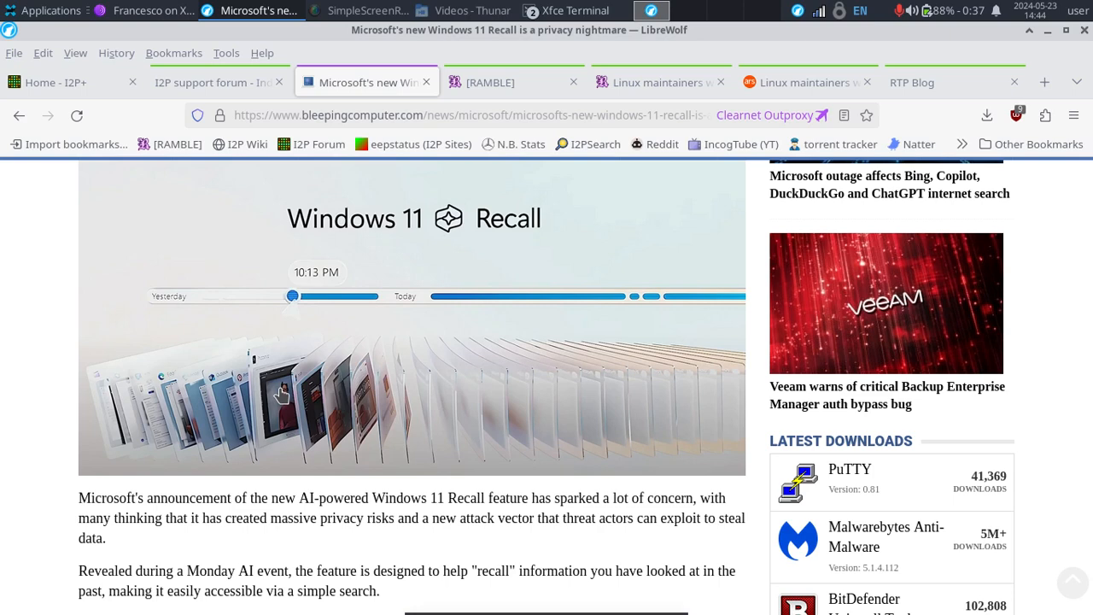
mouse_move(352, 451)
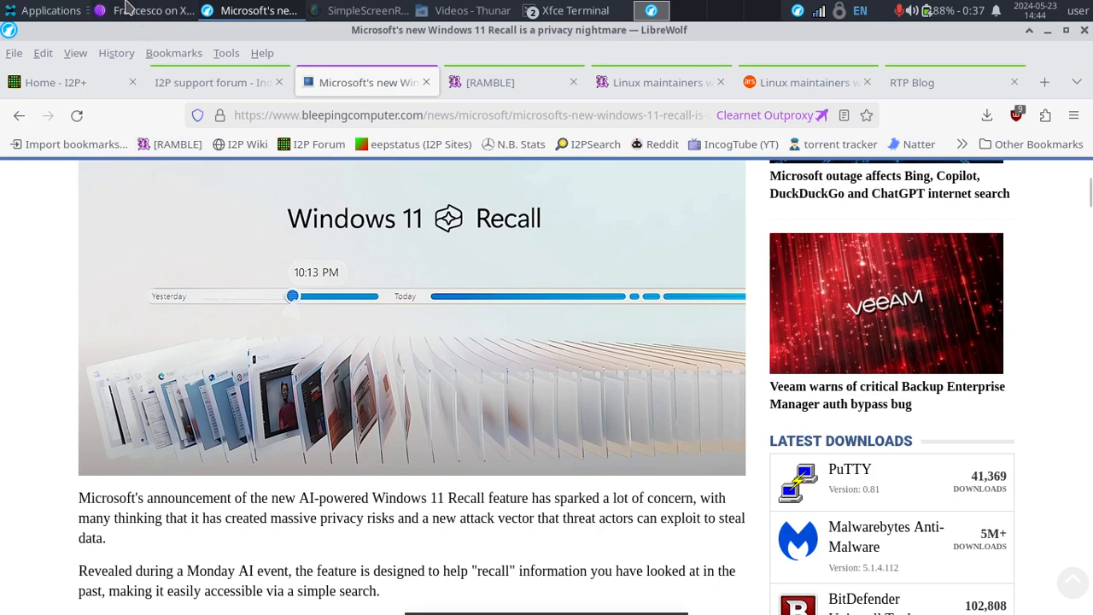
click(154, 11)
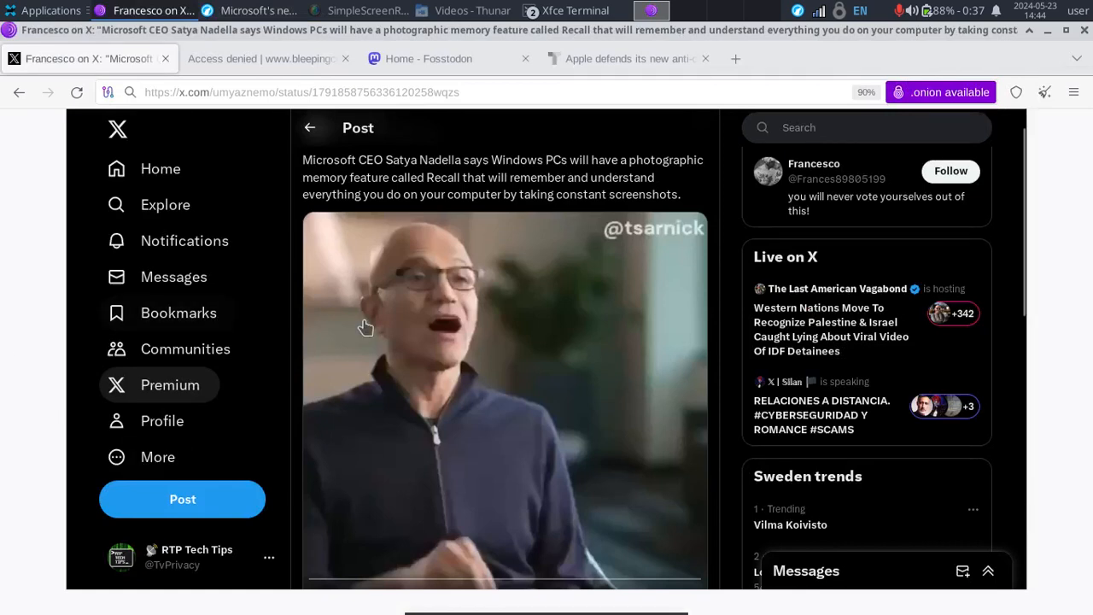
mouse_move(467, 400)
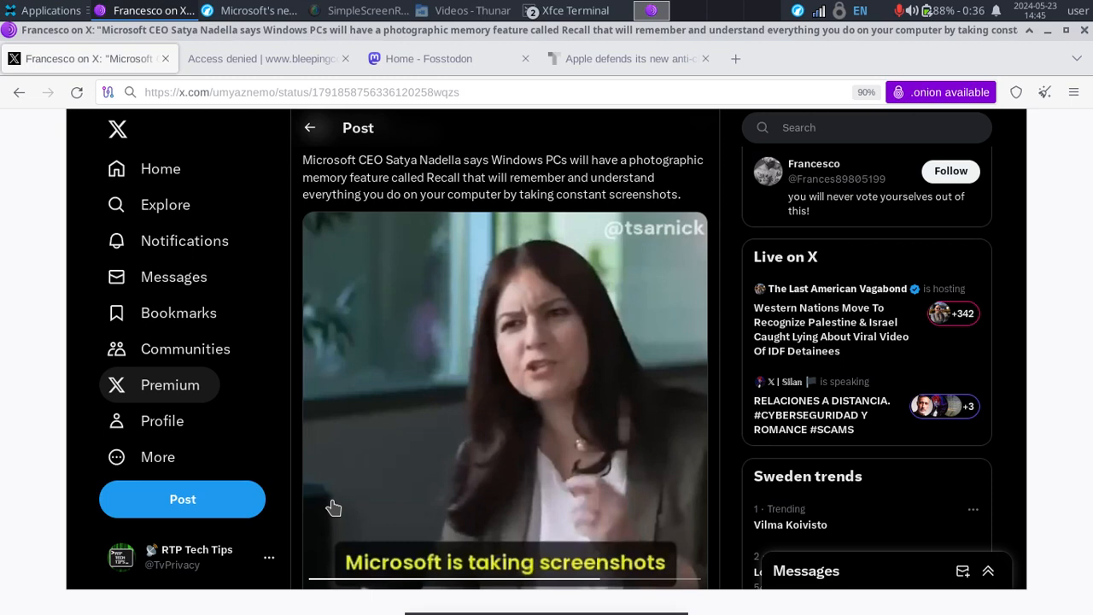
mouse_move(418, 494)
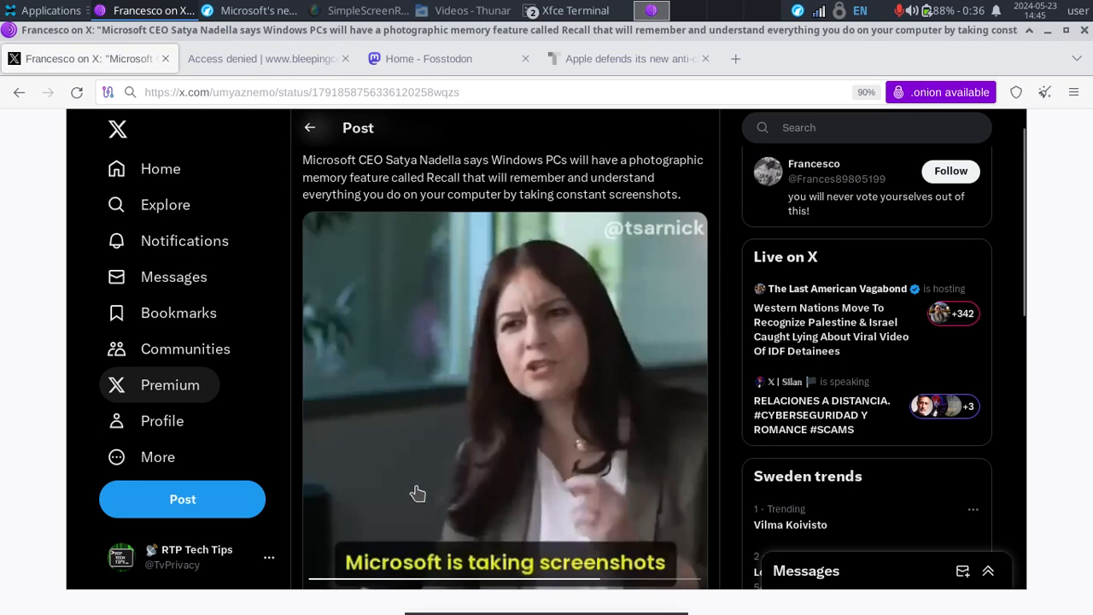
Show the MIT Technology Review headline 'Apple defends its new anti-child-abuse tech against privacy concerns'
click(628, 58)
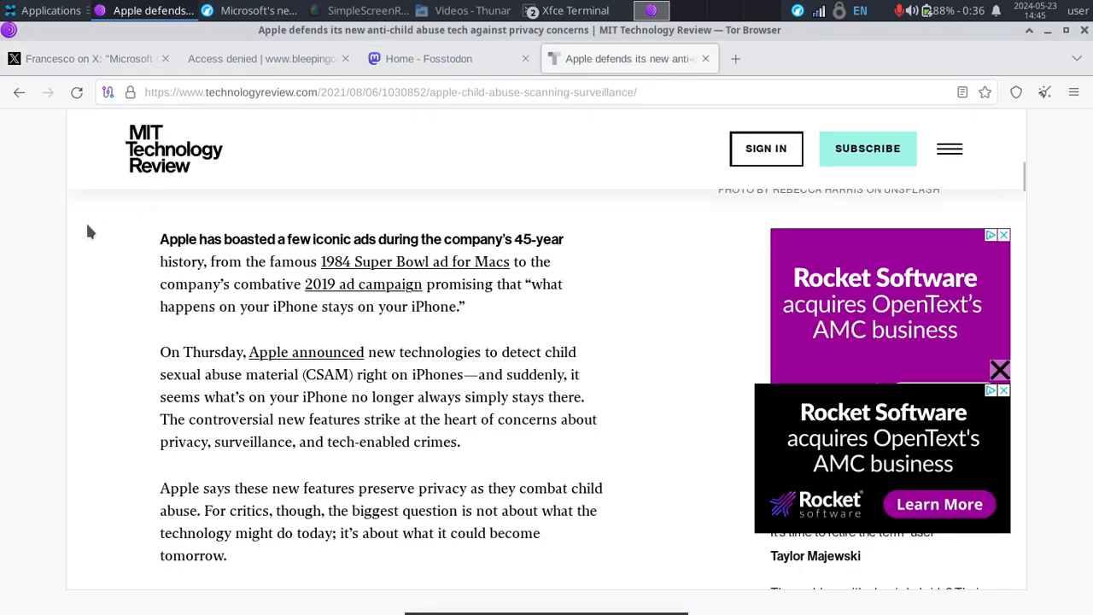
scroll(up, 3)
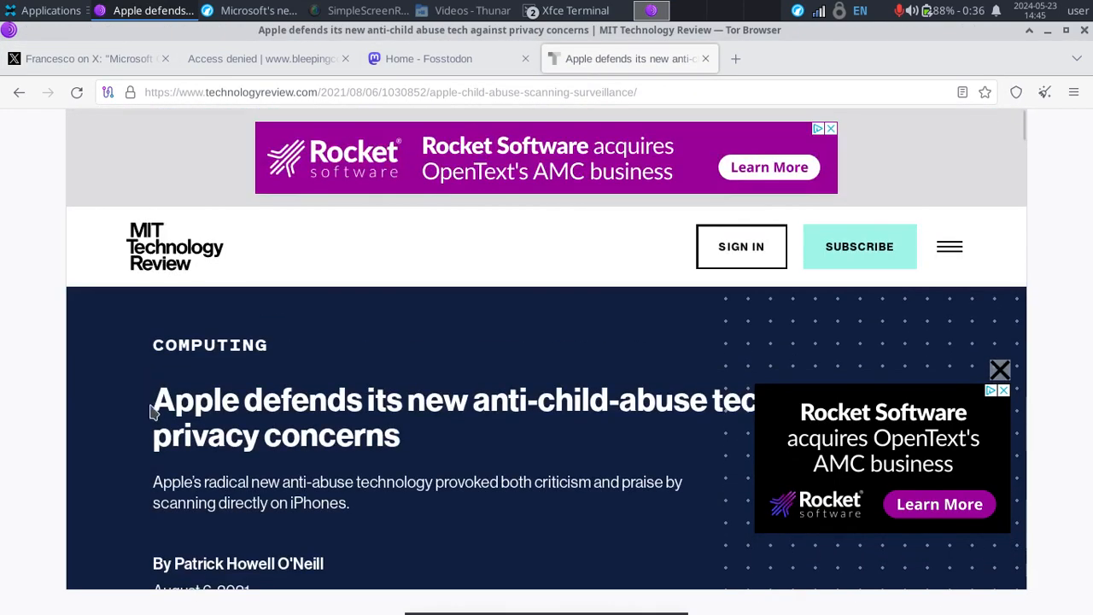
scroll(down, 3)
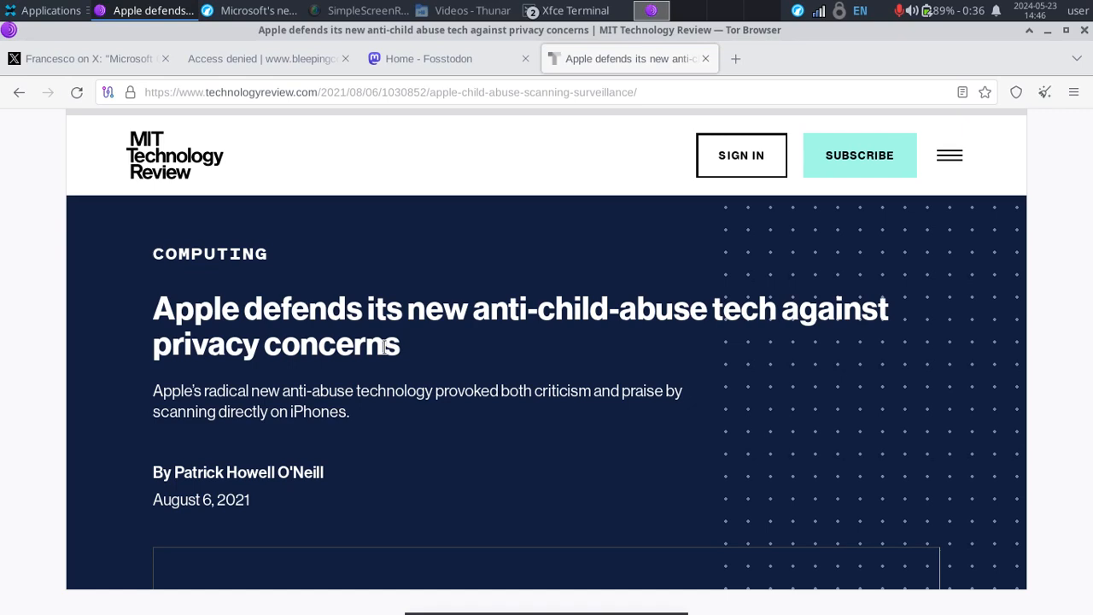
mouse_move(345, 243)
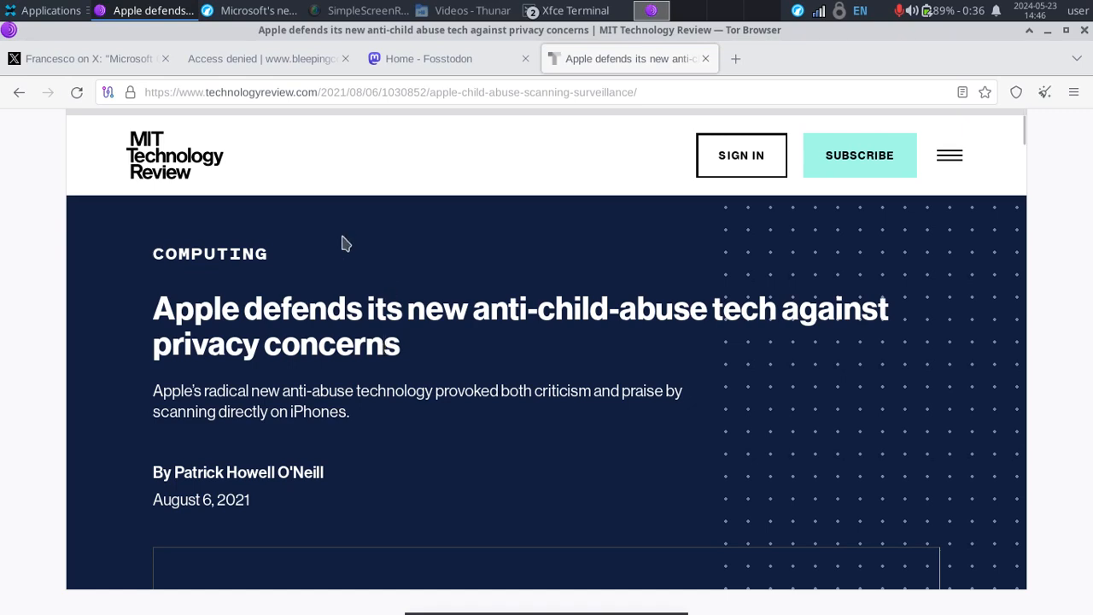
Bring LibreWolf's BleepingComputer Recall article back with its opening paragraphs on screen
click(260, 10)
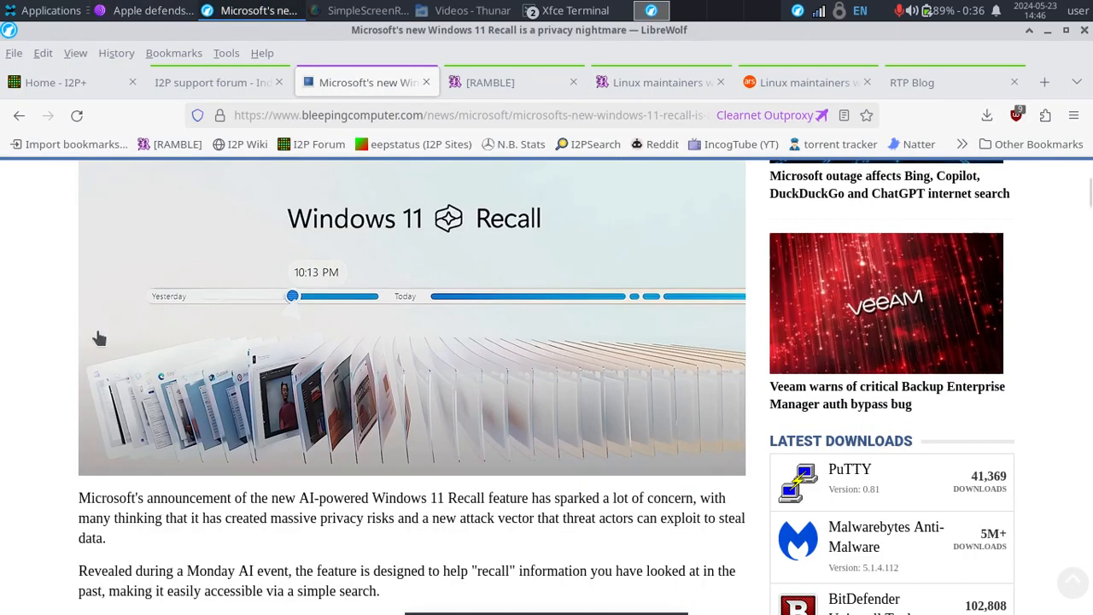
mouse_move(171, 404)
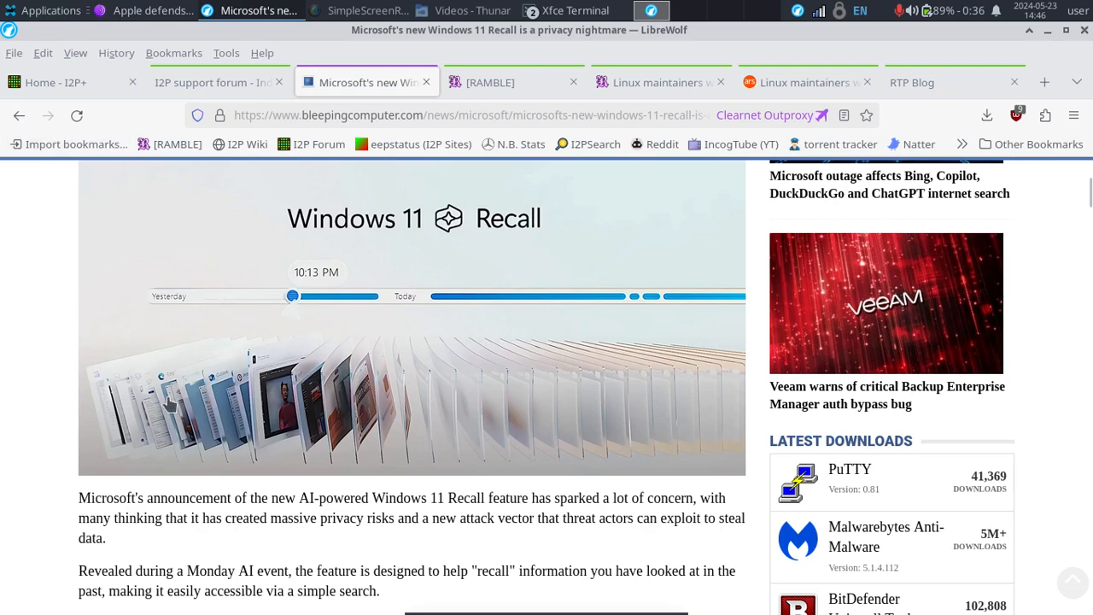
scroll(up, 3)
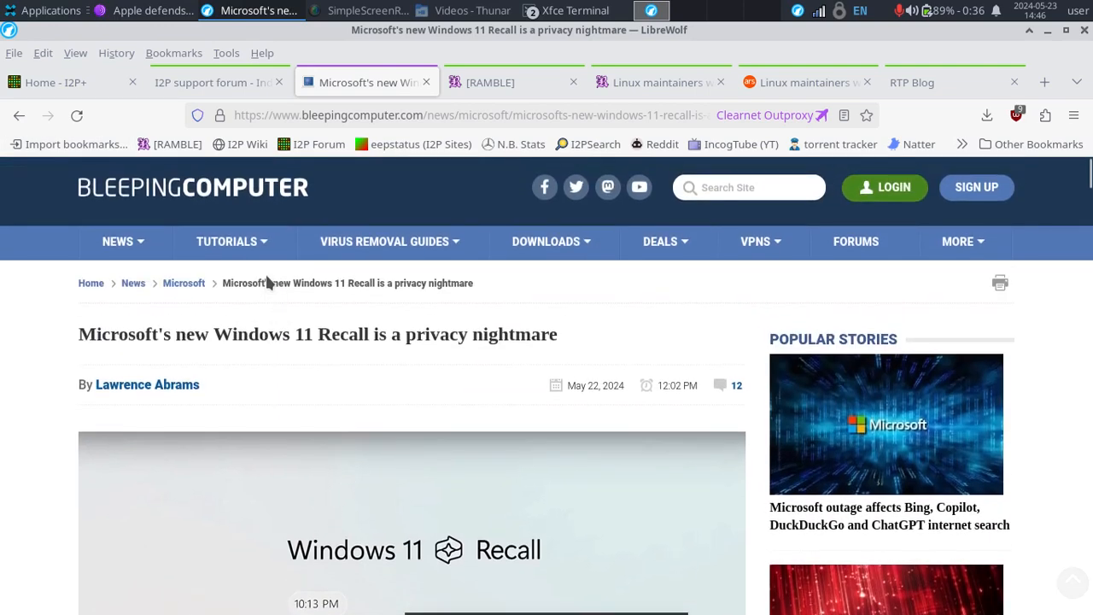
mouse_move(75, 345)
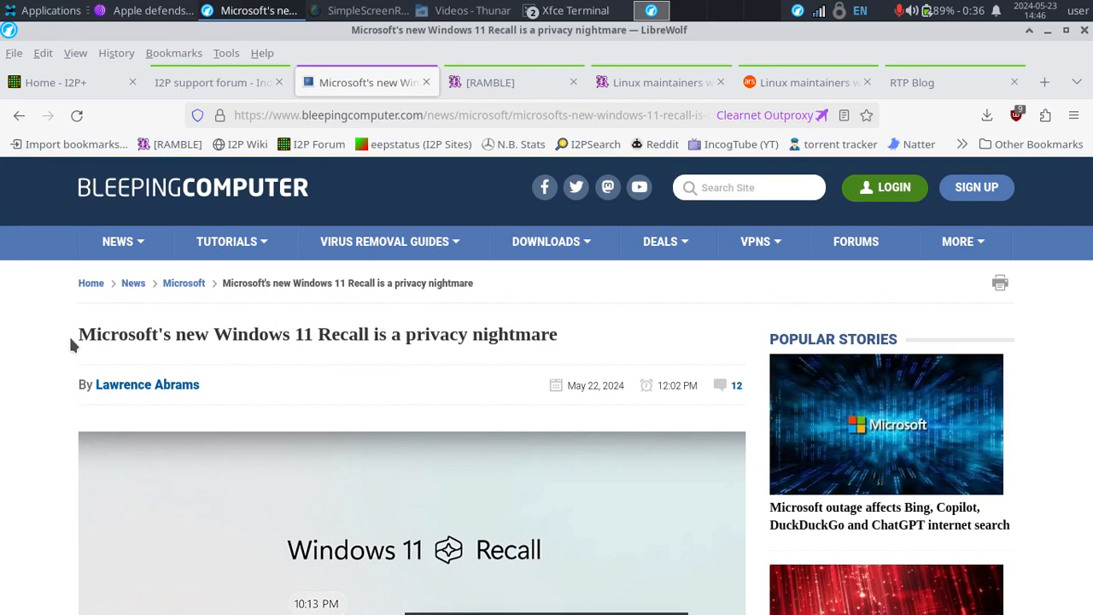
scroll(down, 3)
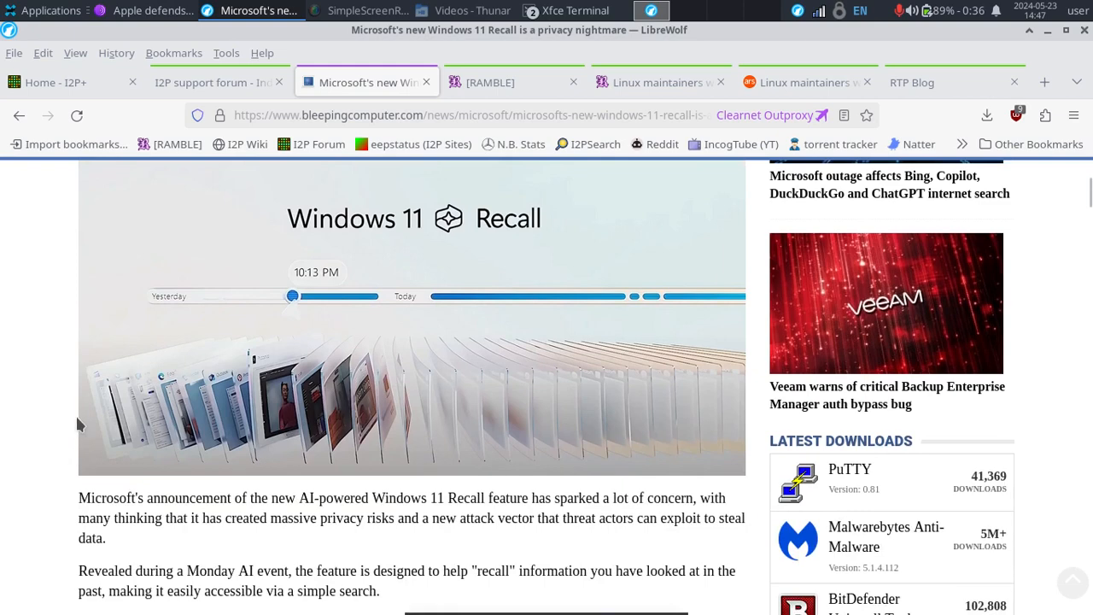
scroll(up, 3)
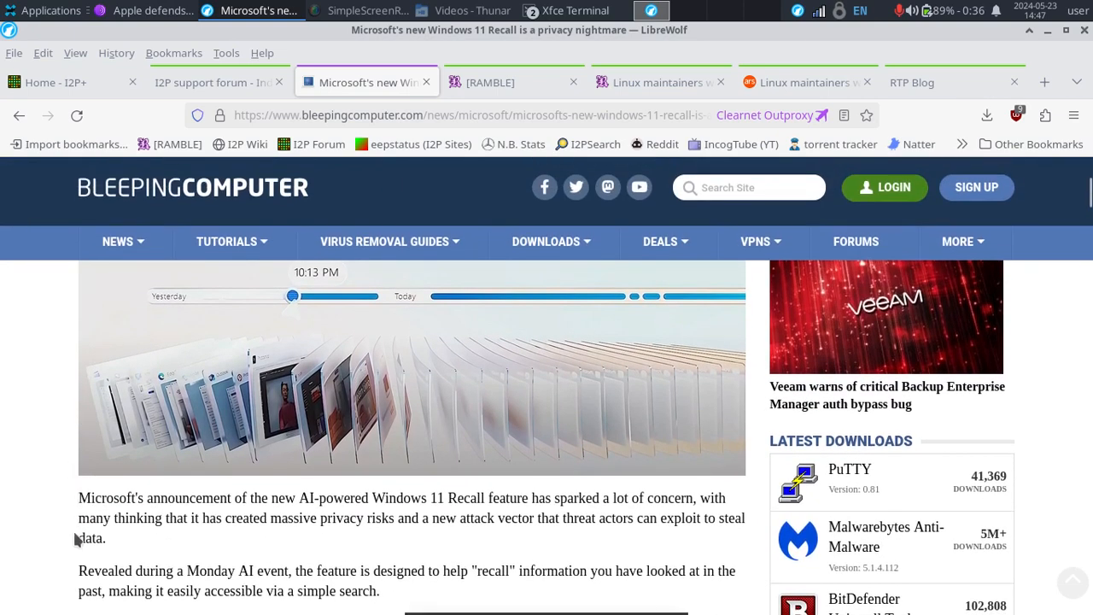
mouse_move(379, 545)
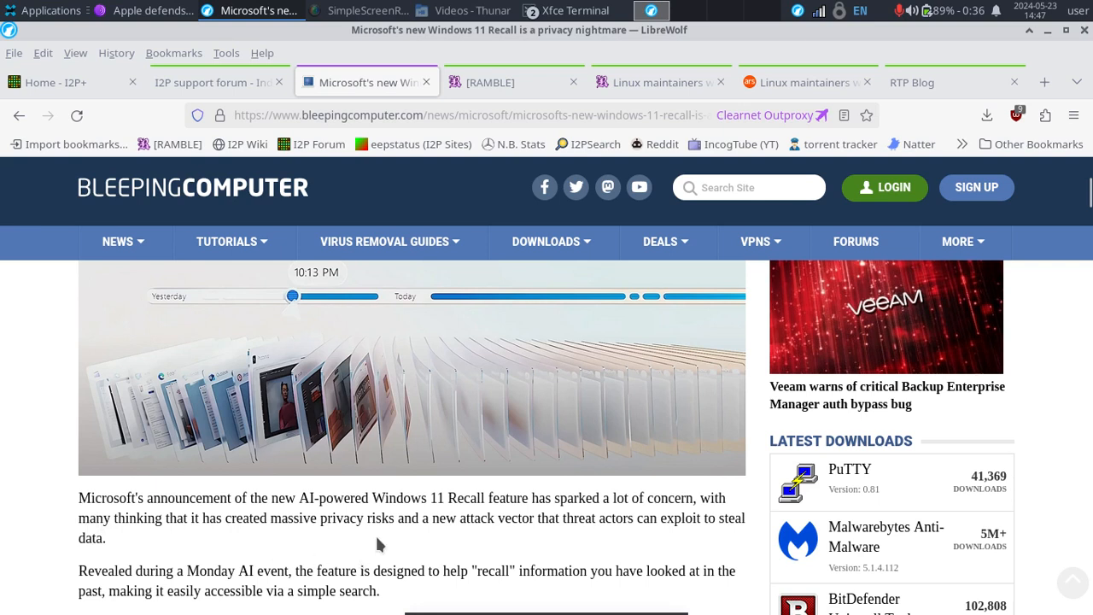
scroll(up, 3)
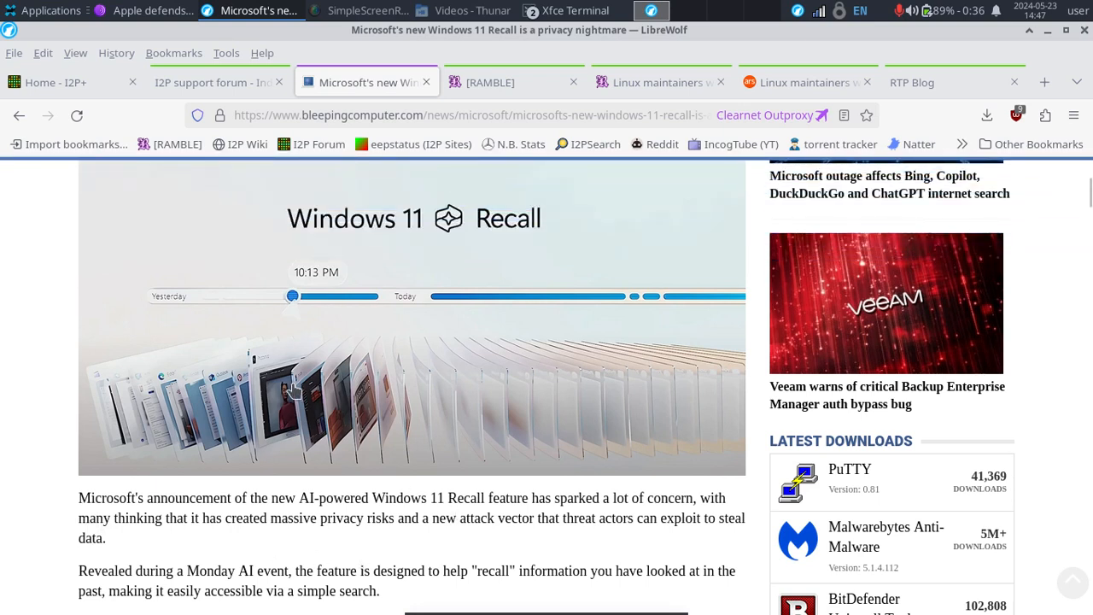
mouse_move(109, 365)
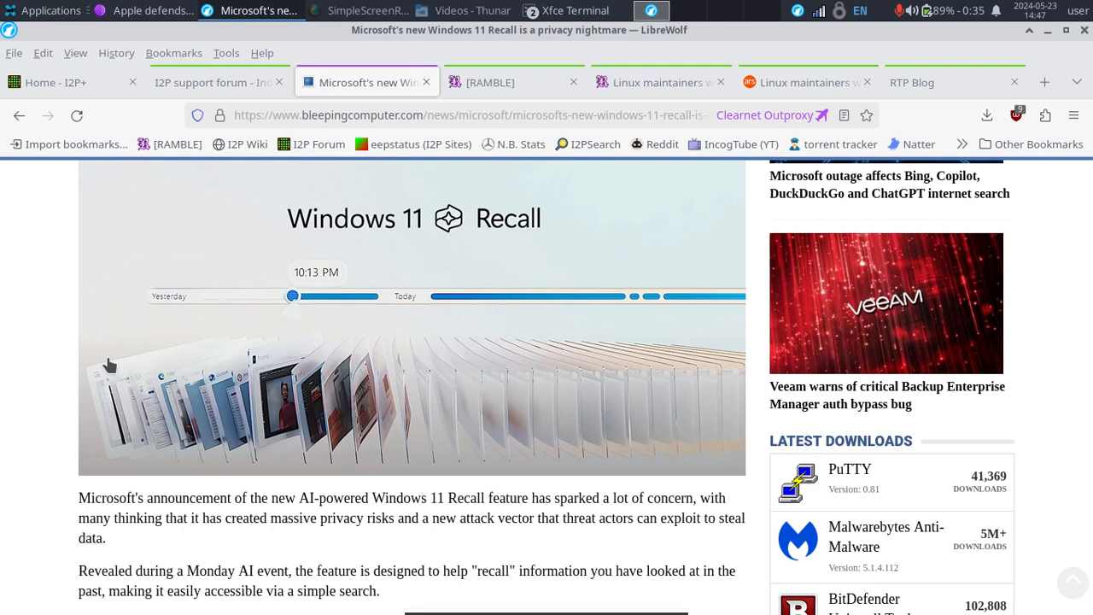
mouse_move(435, 340)
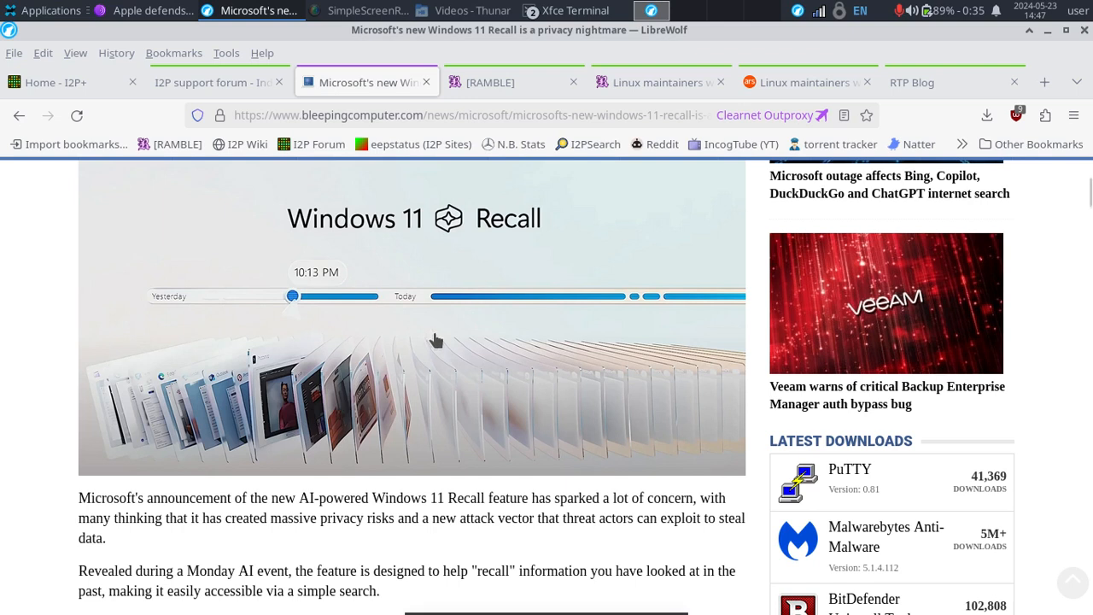
mouse_move(140, 354)
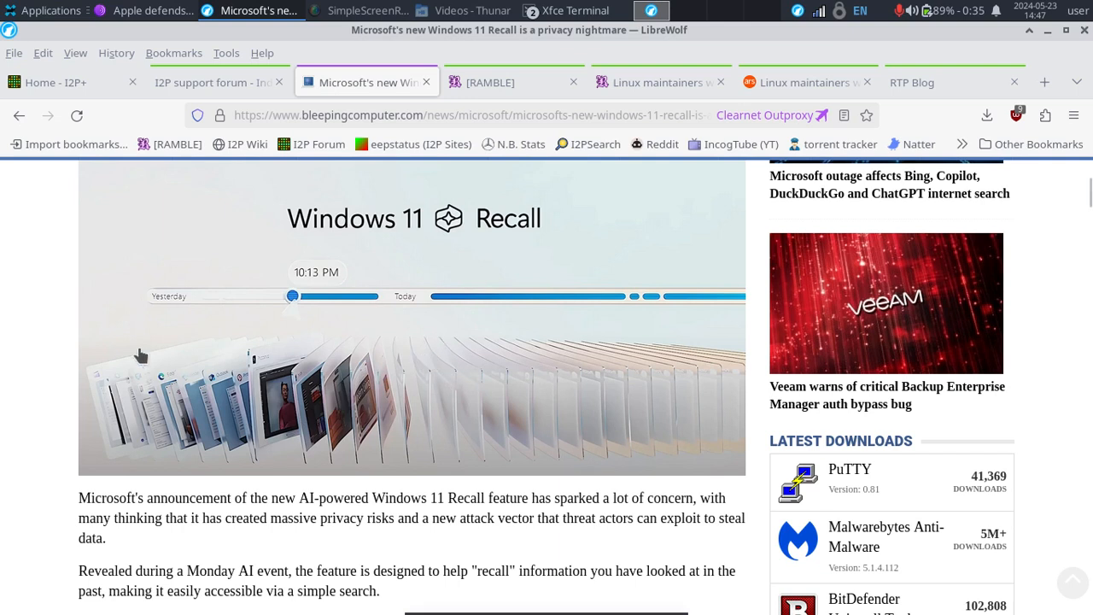
mouse_move(75, 354)
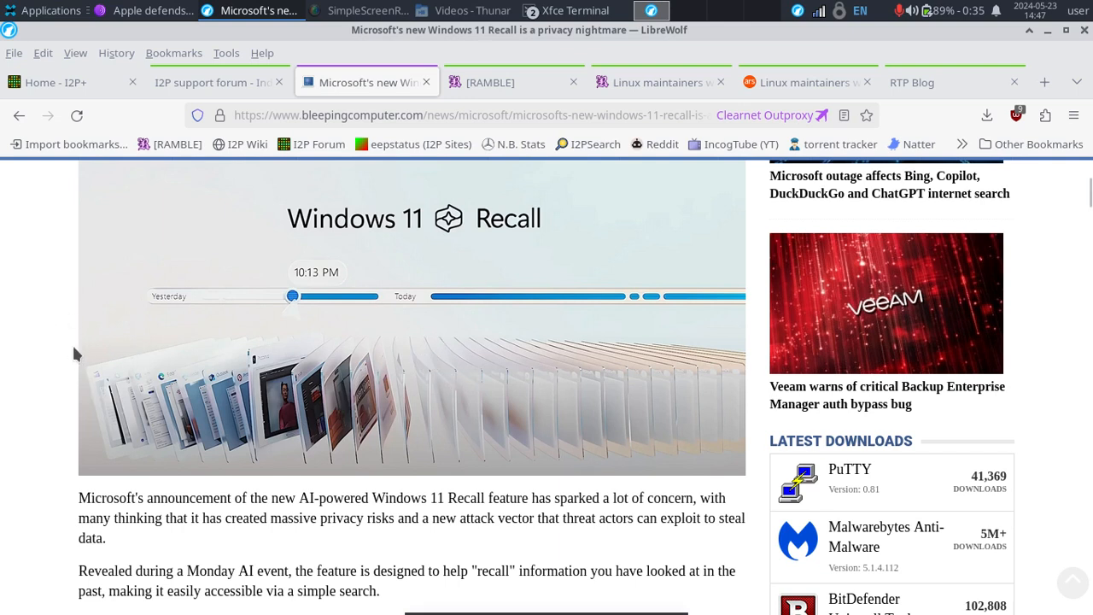
mouse_move(50, 287)
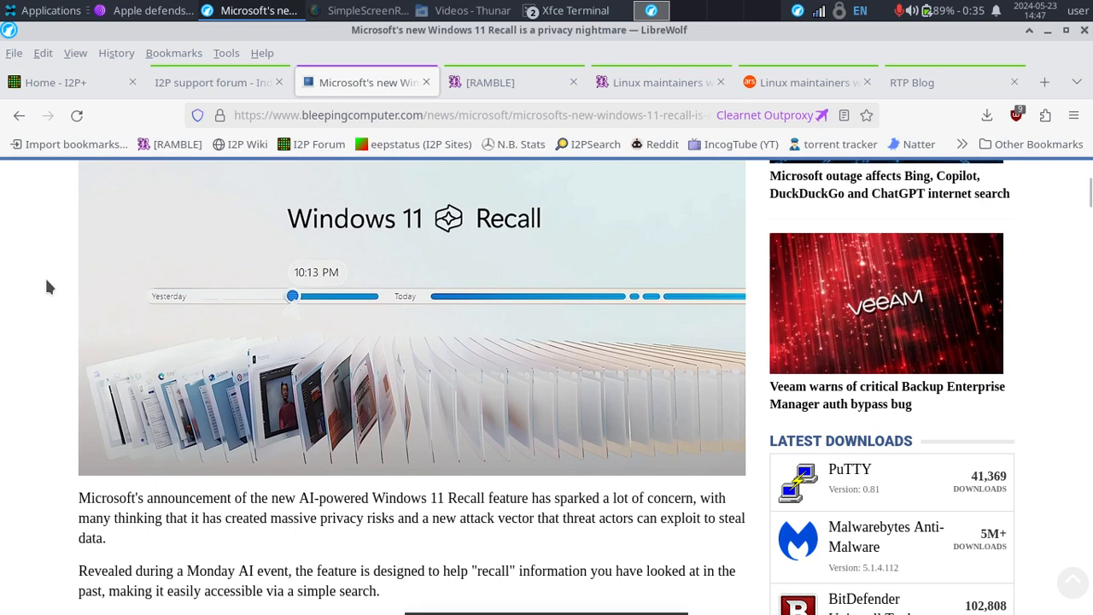
mouse_move(225, 287)
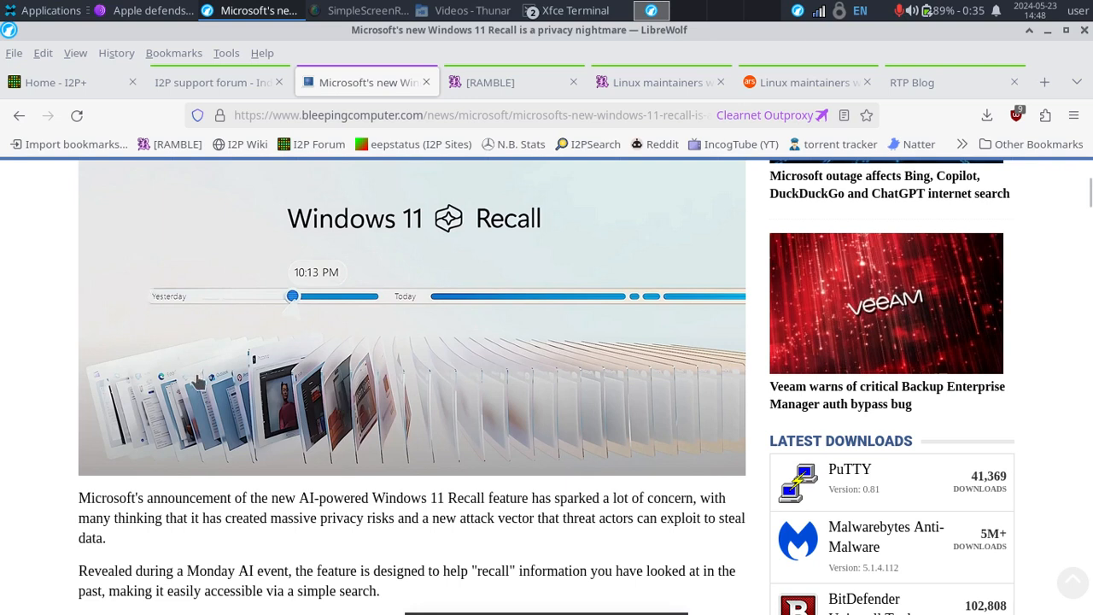
mouse_move(619, 241)
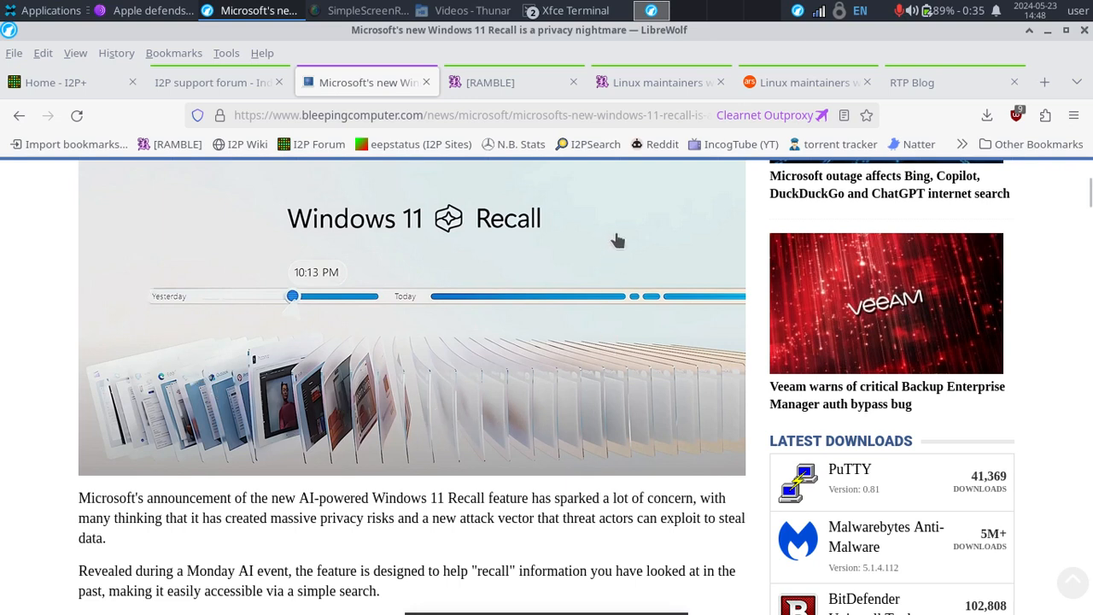
mouse_move(594, 273)
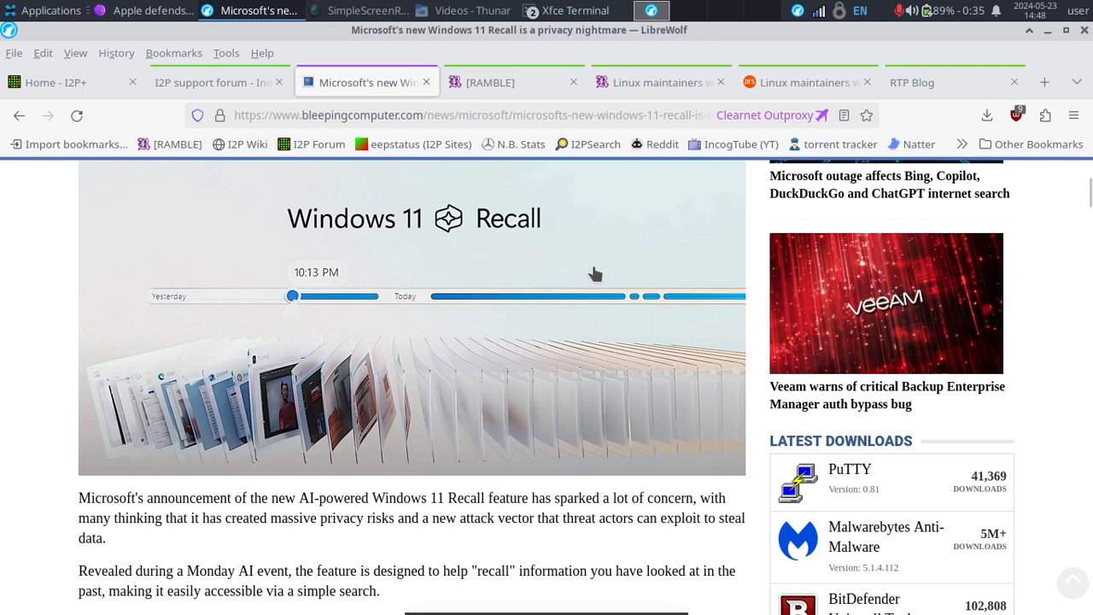
mouse_move(242, 304)
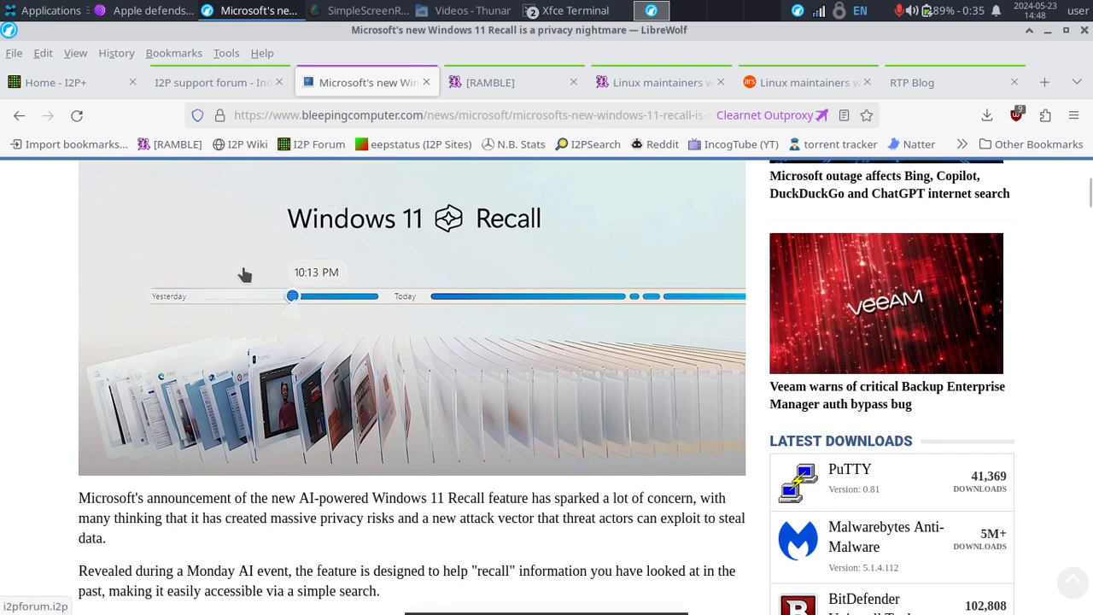
mouse_move(184, 323)
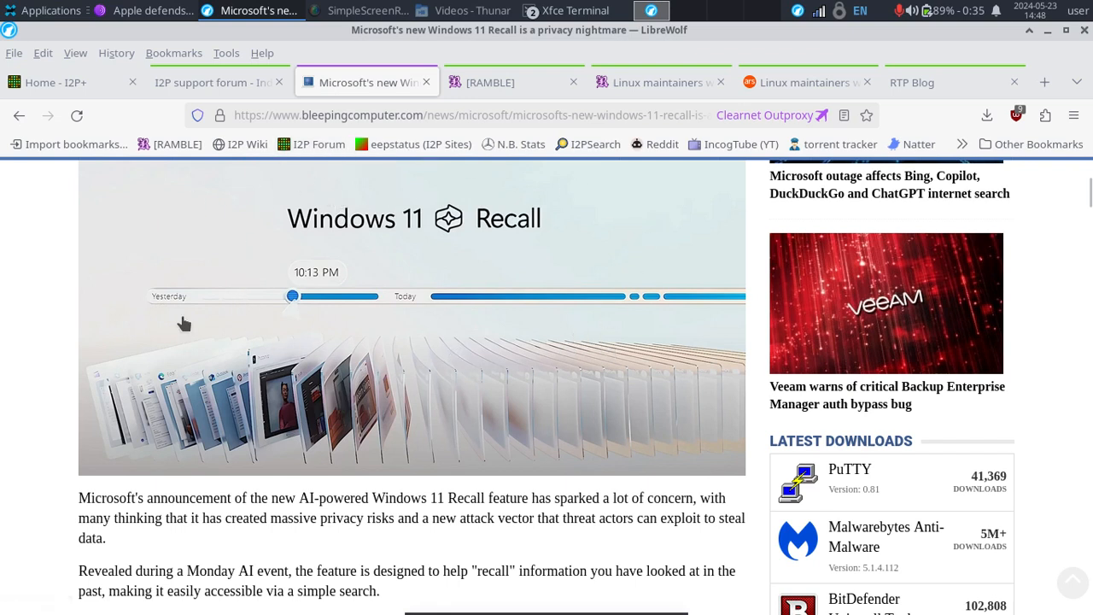
mouse_move(372, 397)
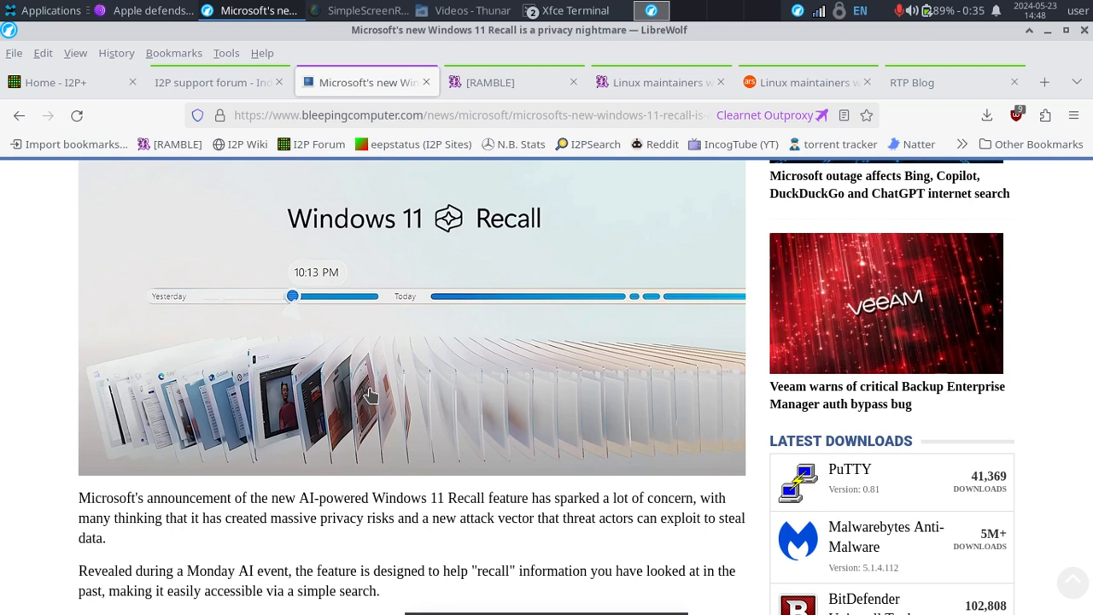
mouse_move(38, 280)
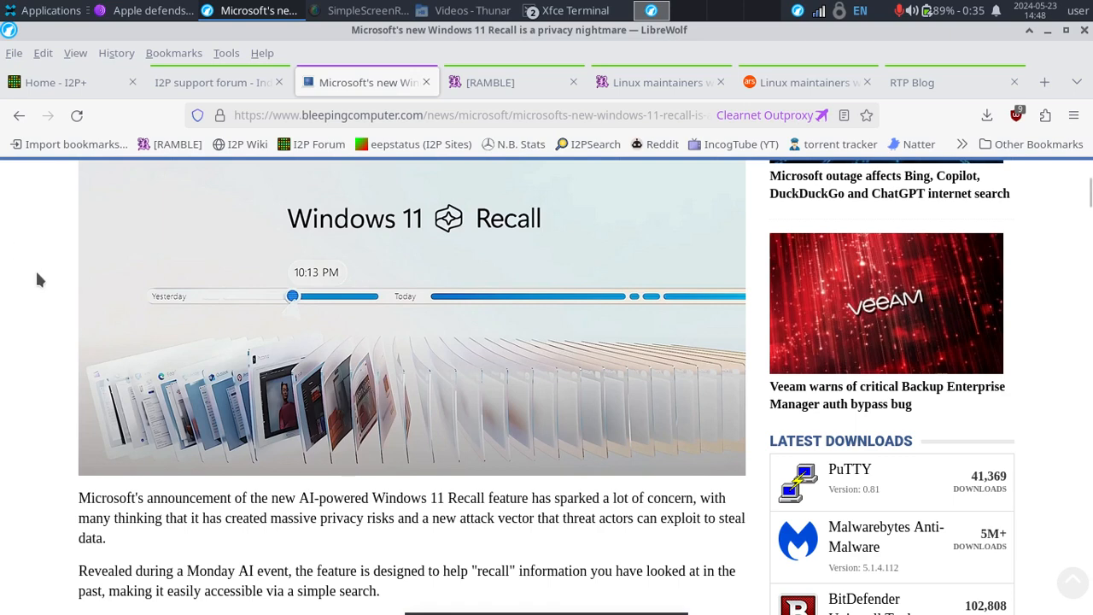
Read past Microsoft's quote on local encrypted storage down to the Windows 11 Recall screenshot
scroll(down, 3)
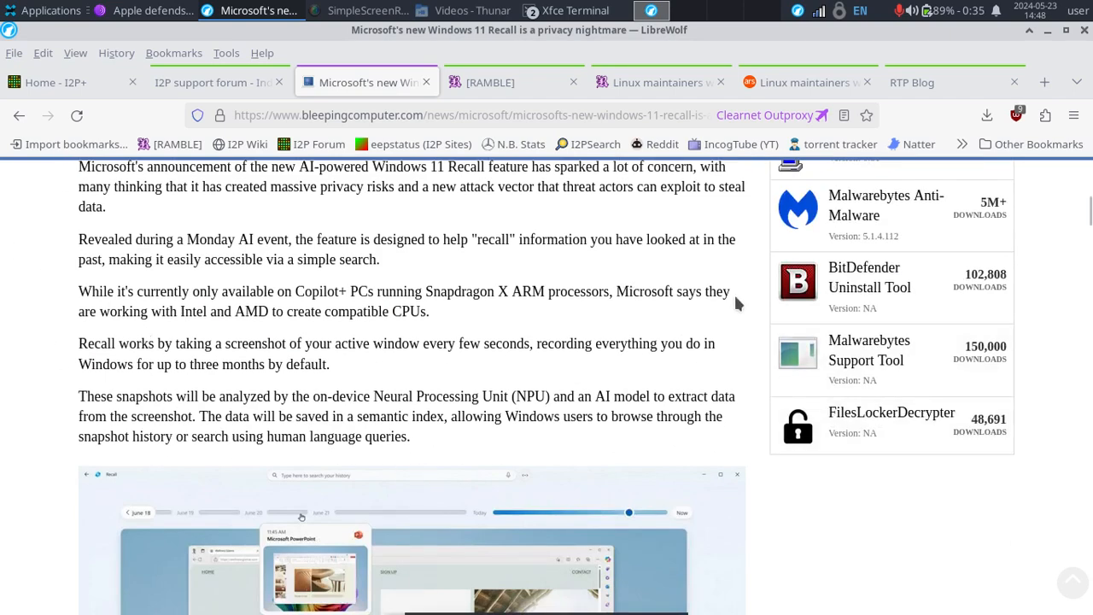
scroll(down, 3)
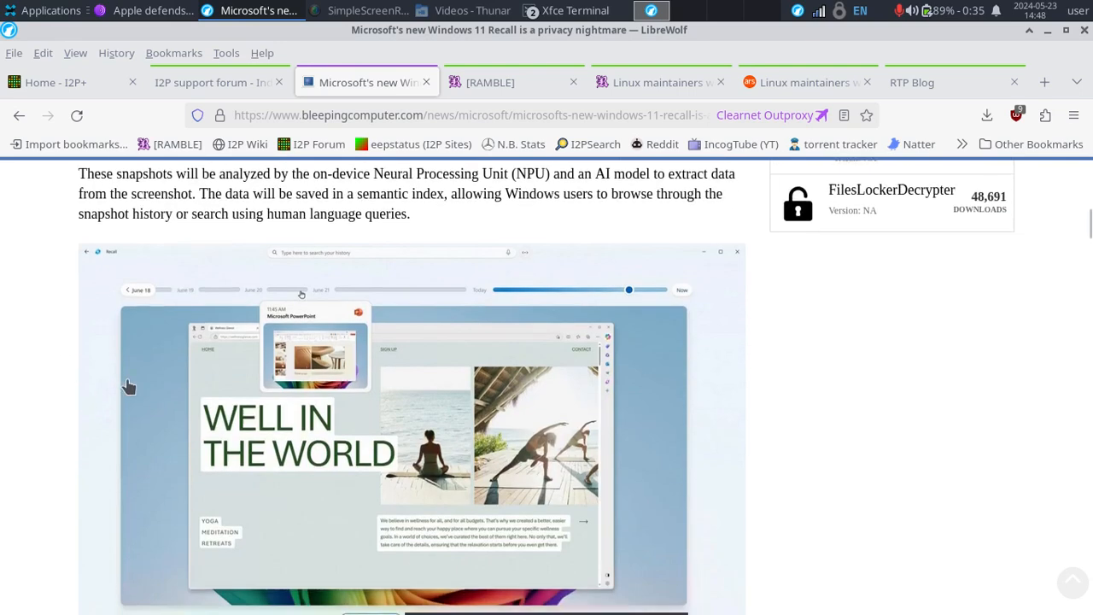
scroll(down, 3)
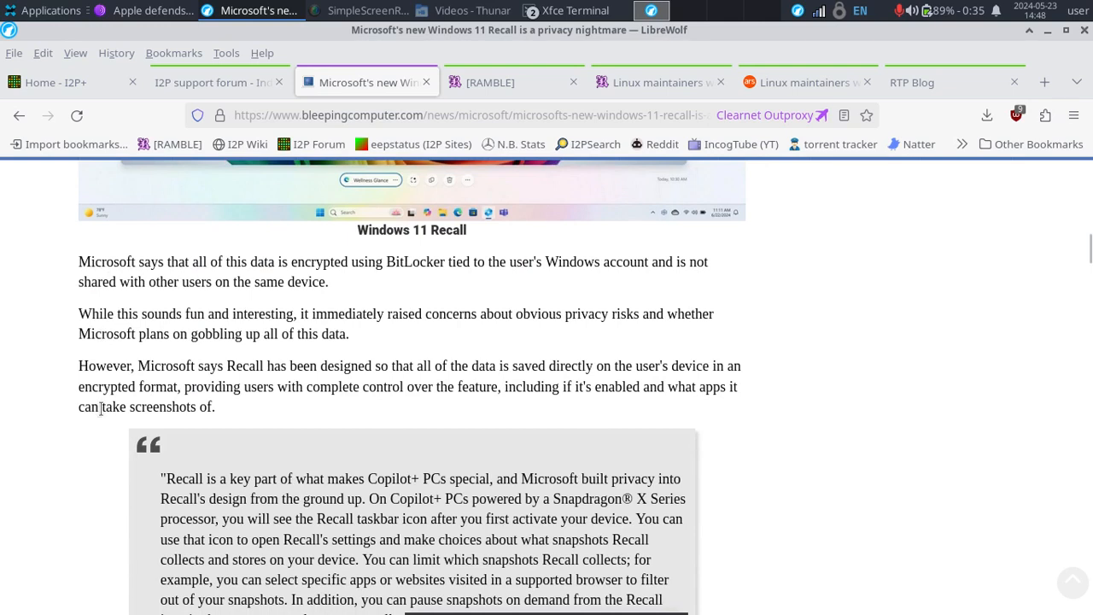
mouse_move(104, 444)
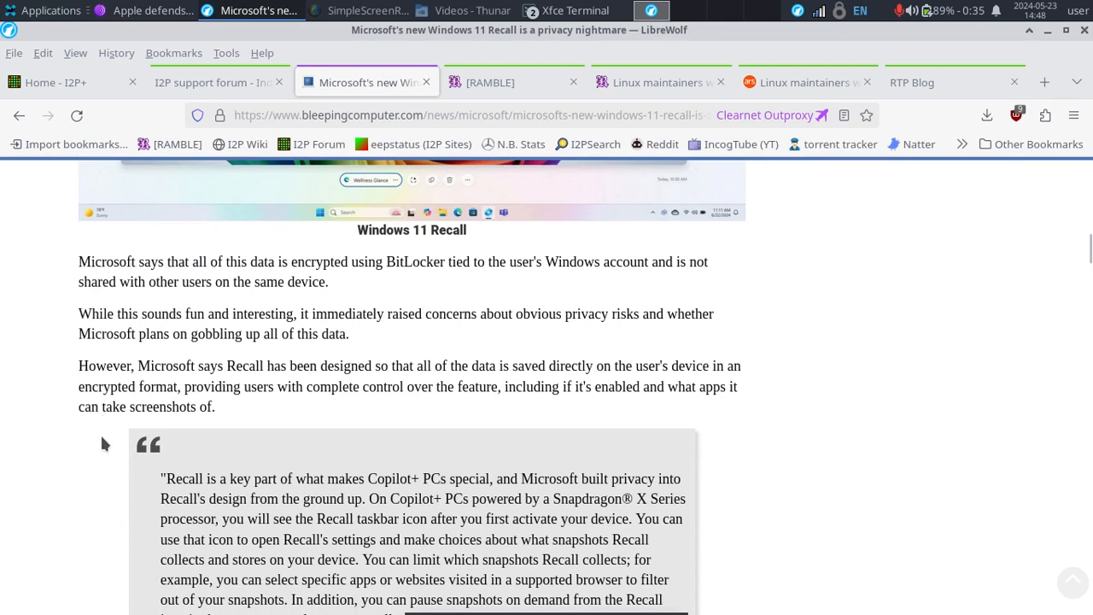
mouse_move(765, 289)
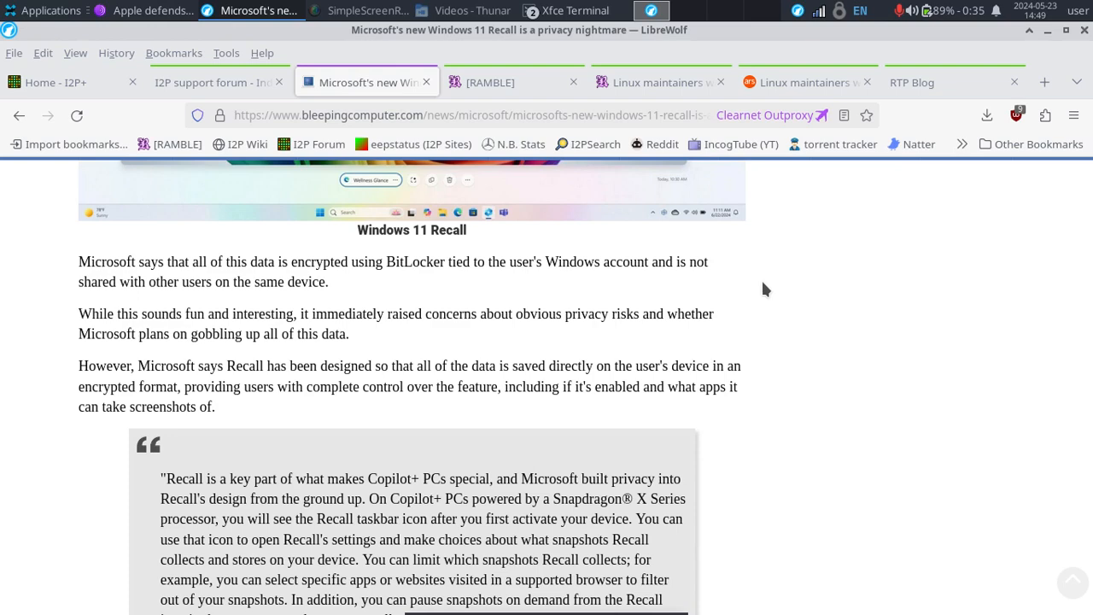
mouse_move(779, 282)
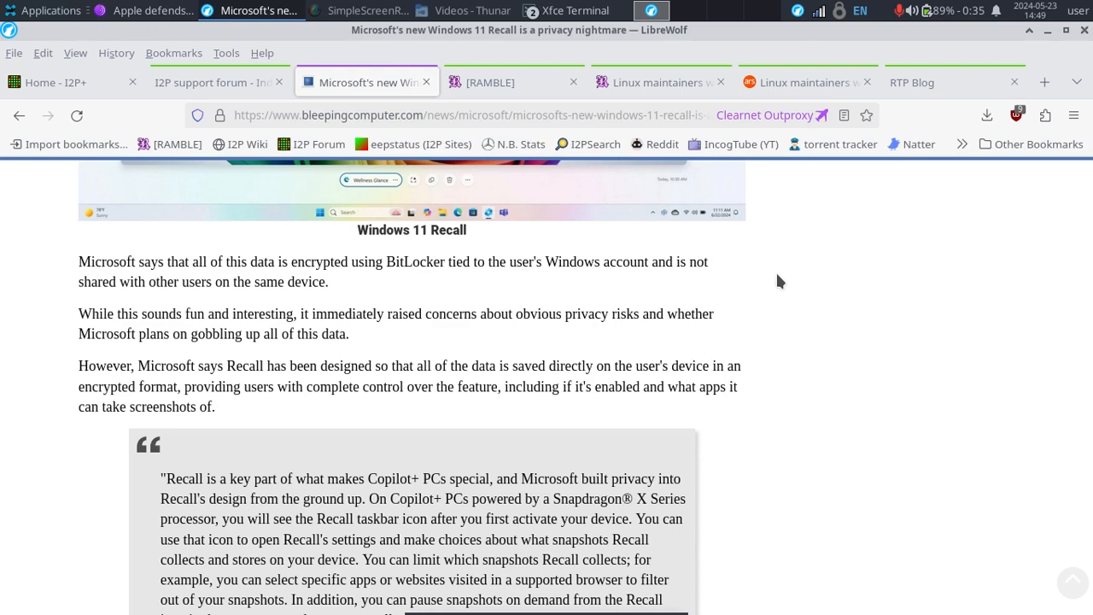
scroll(up, 3)
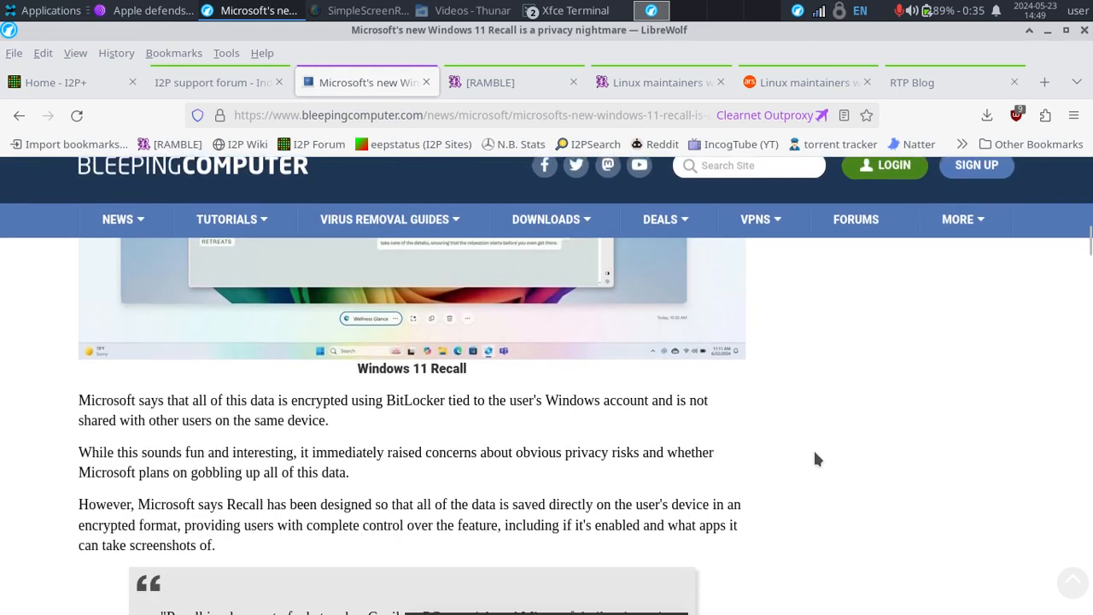
scroll(up, 3)
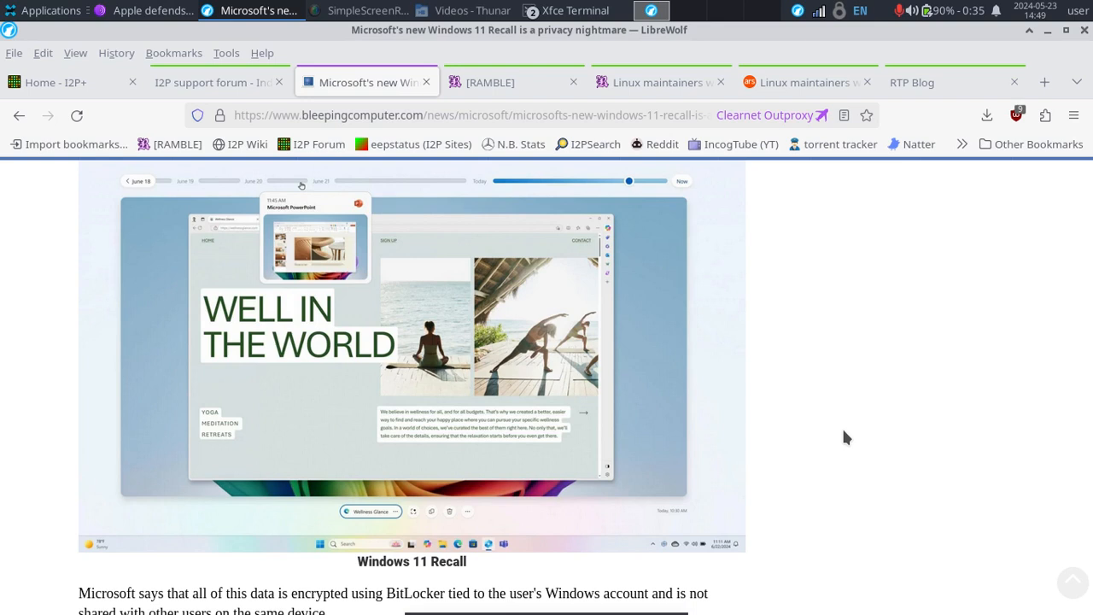
mouse_move(874, 427)
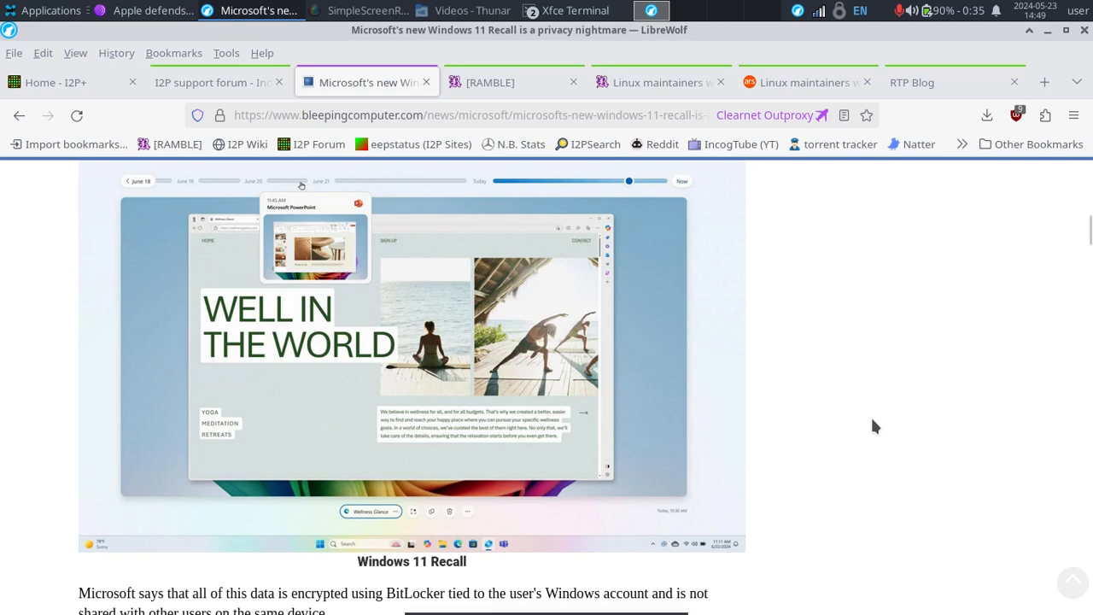
mouse_move(925, 331)
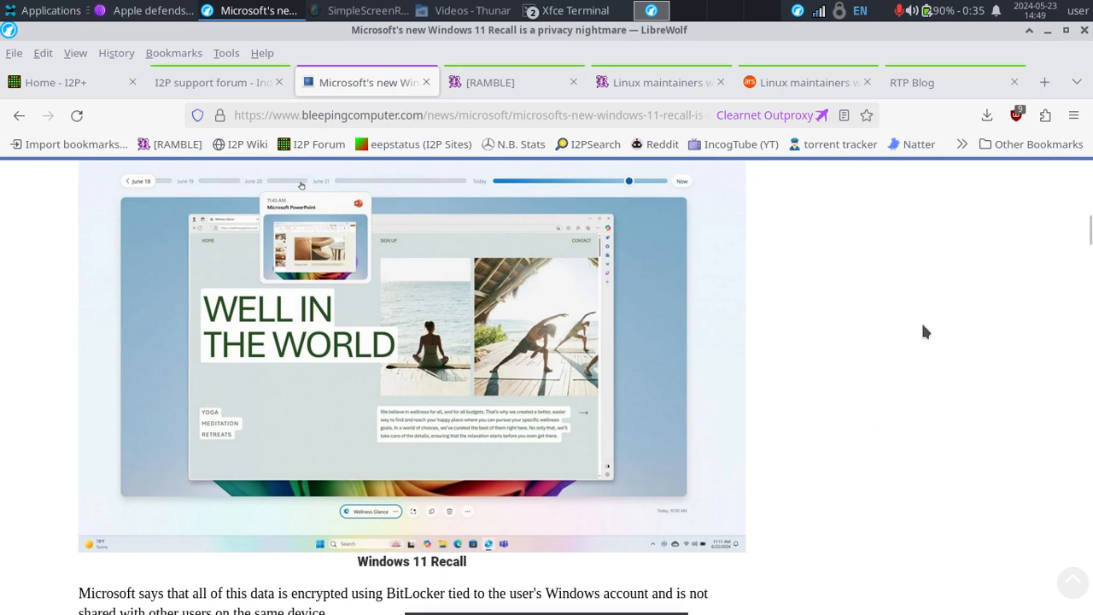
scroll(down, 3)
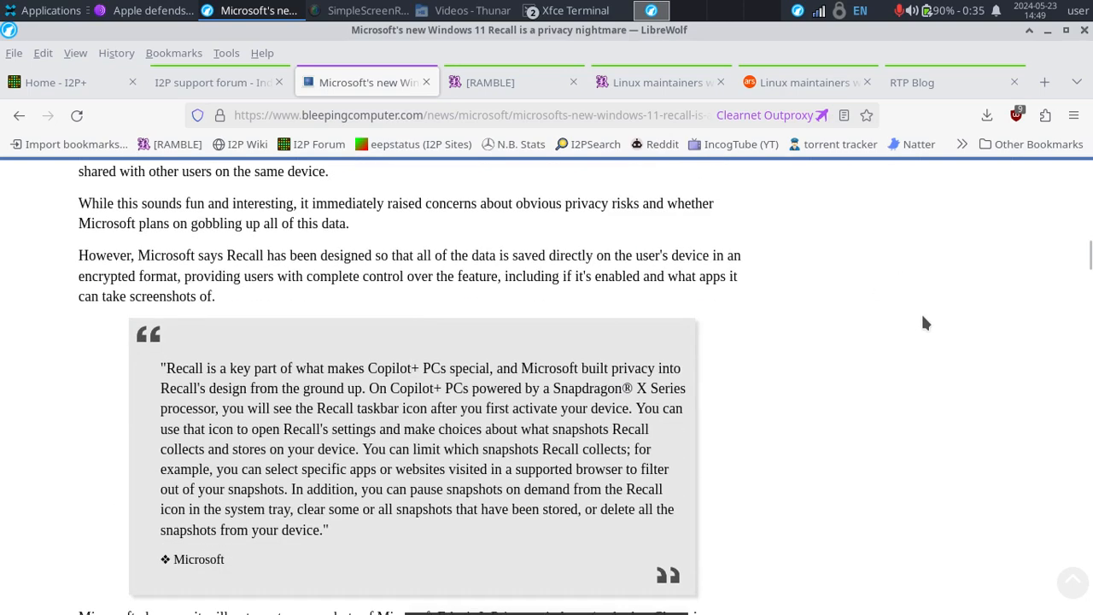
scroll(up, 3)
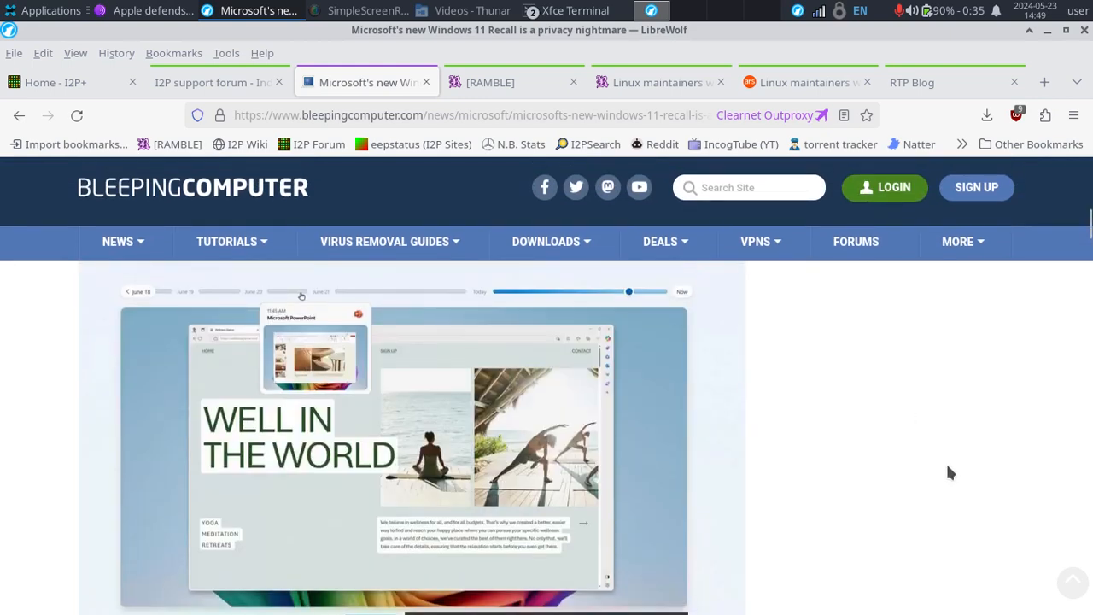
scroll(down, 3)
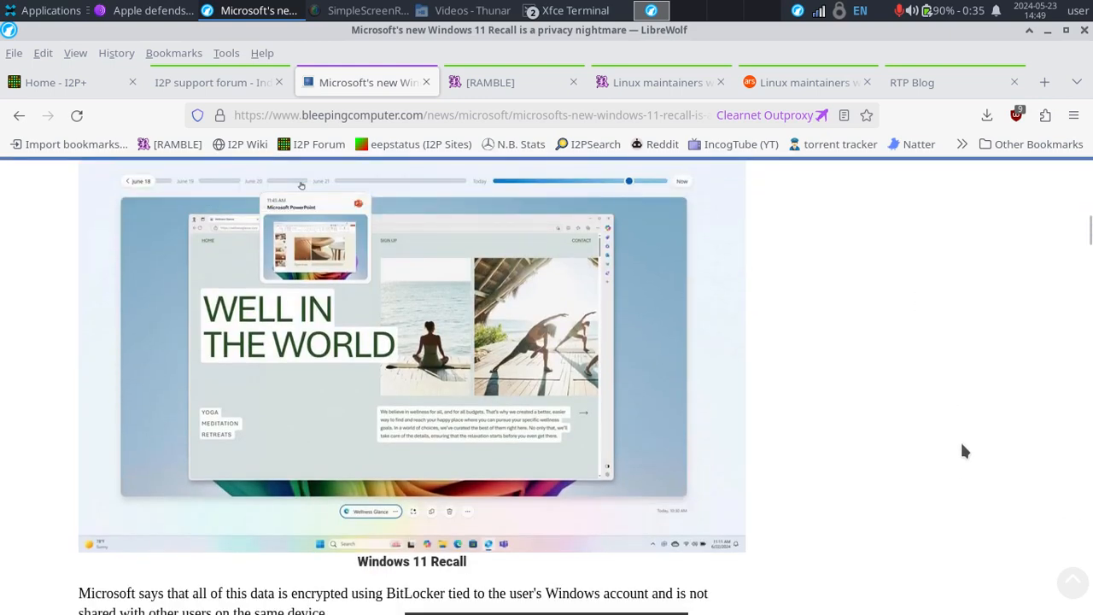
mouse_move(909, 333)
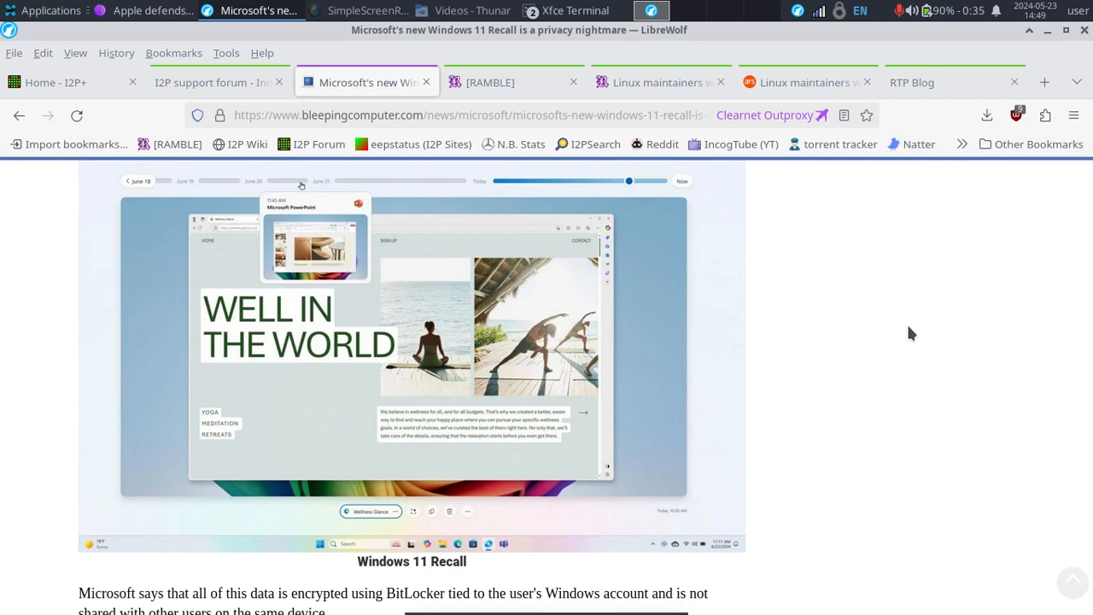
mouse_move(951, 368)
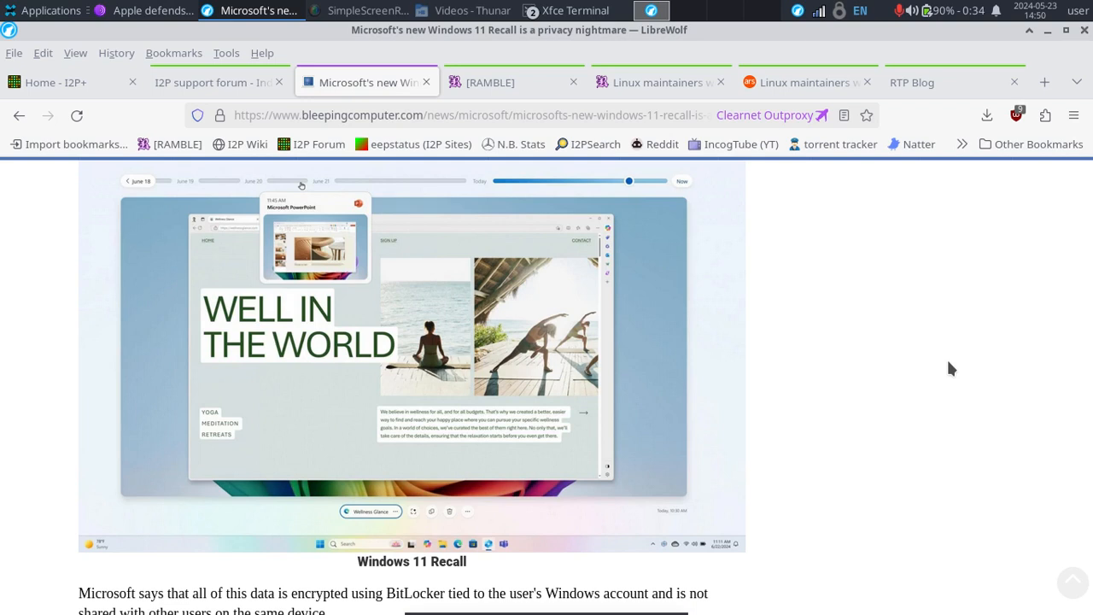
mouse_move(194, 331)
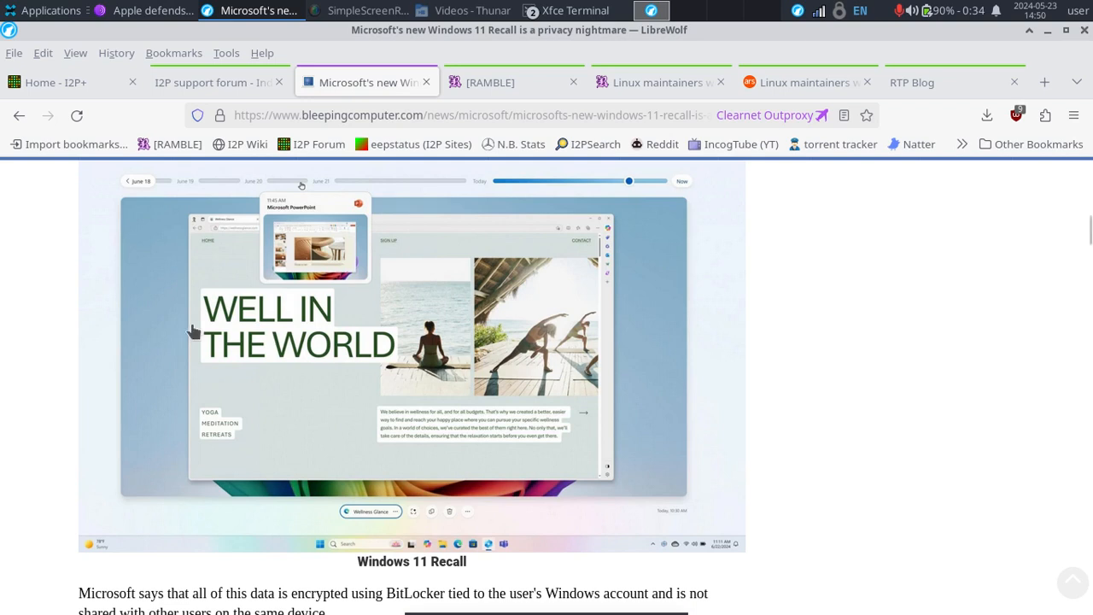
mouse_move(883, 333)
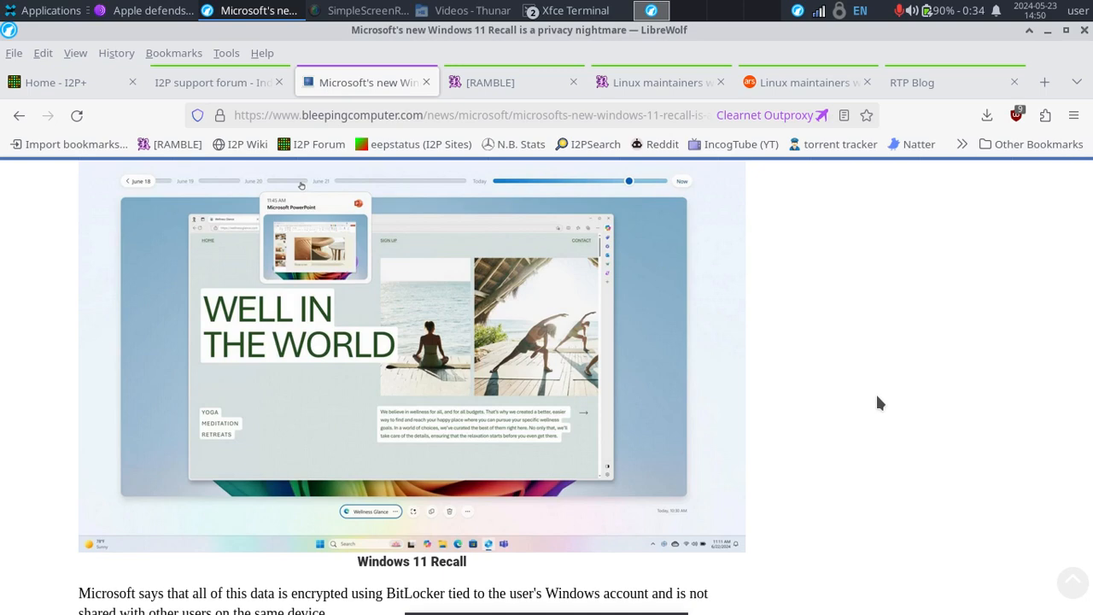
Read past the Microsoft quote block to Mehdi's press-event remarks on keeping the Recall index local
scroll(down, 3)
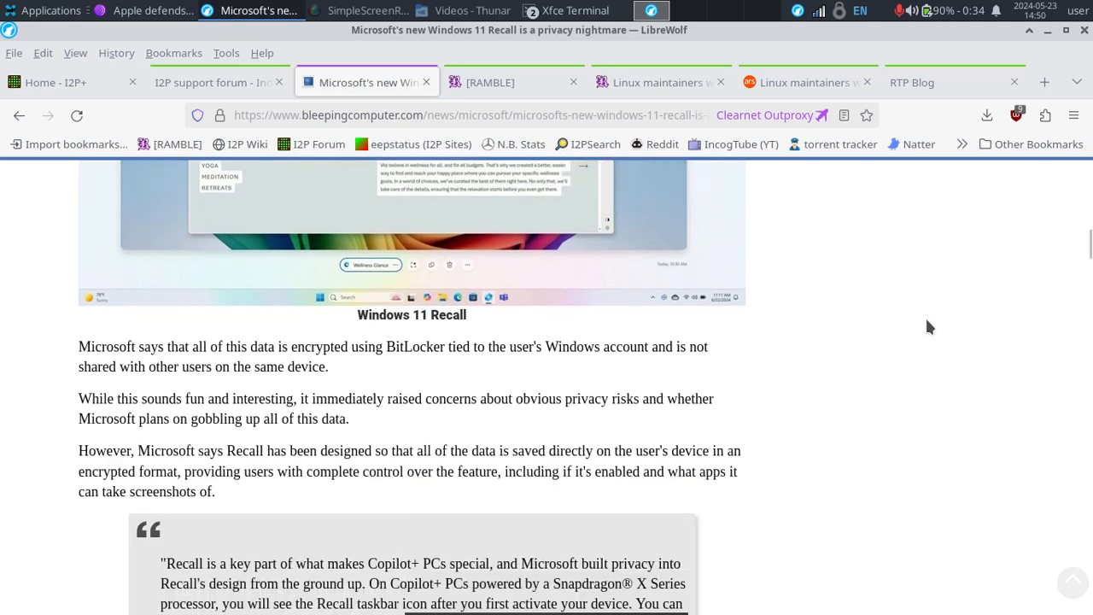
scroll(down, 3)
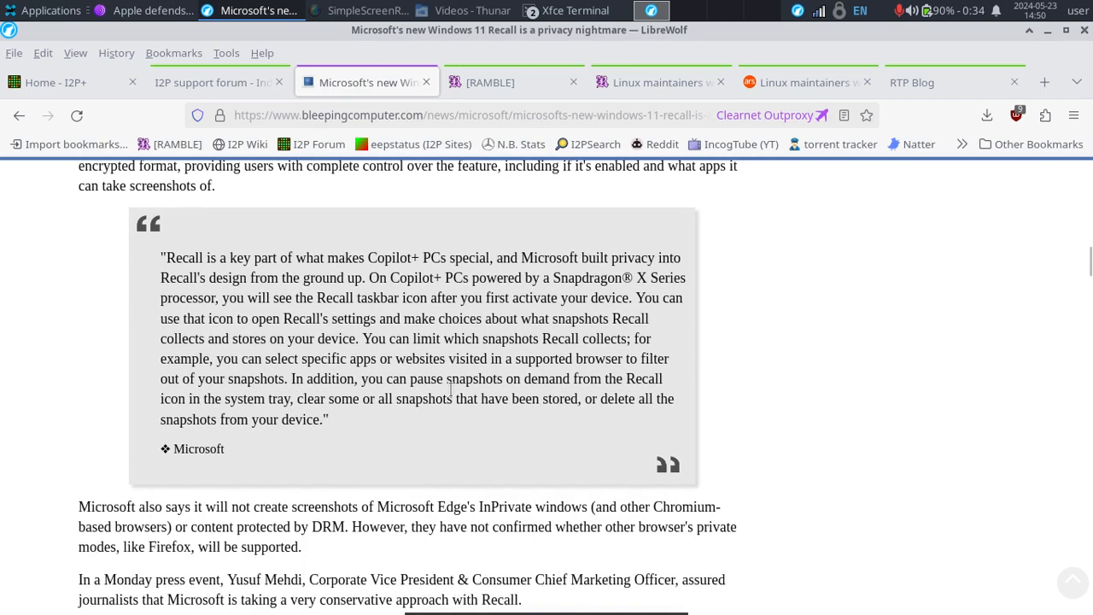
mouse_move(128, 338)
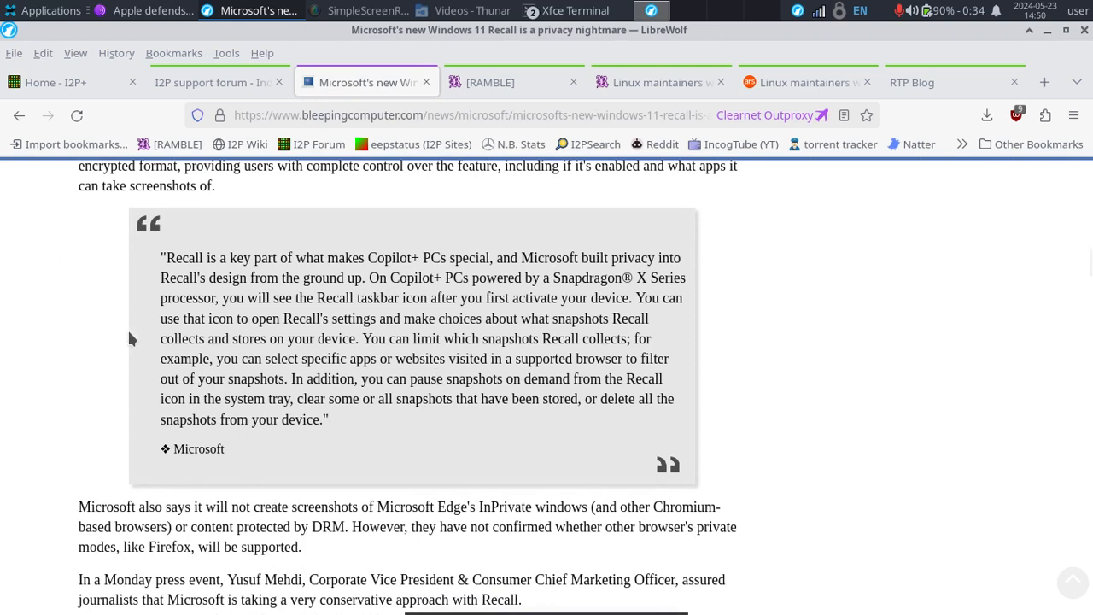
mouse_move(153, 473)
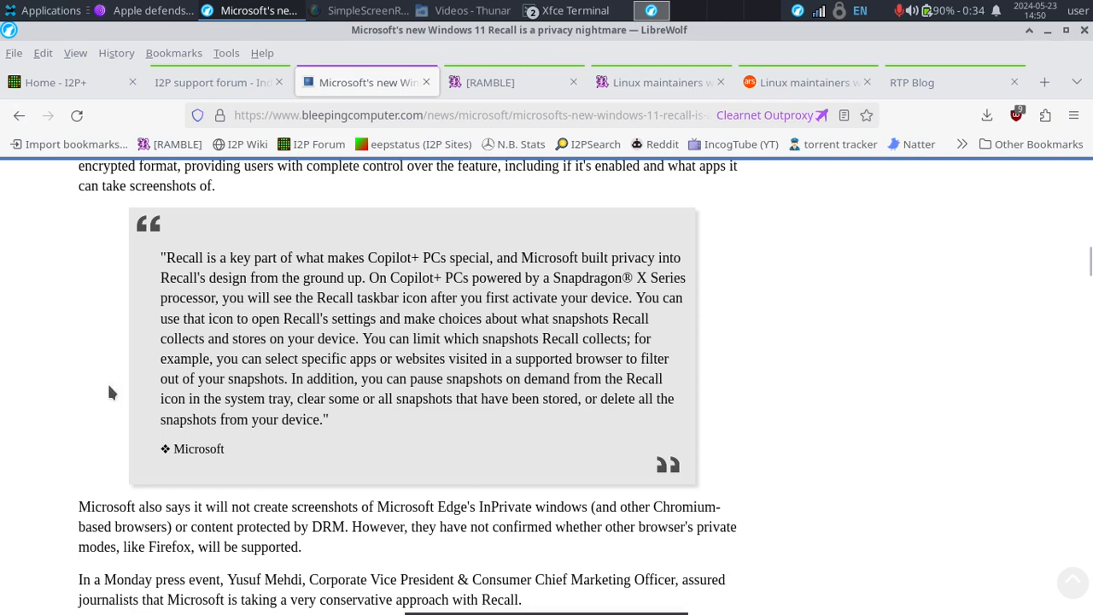
scroll(down, 3)
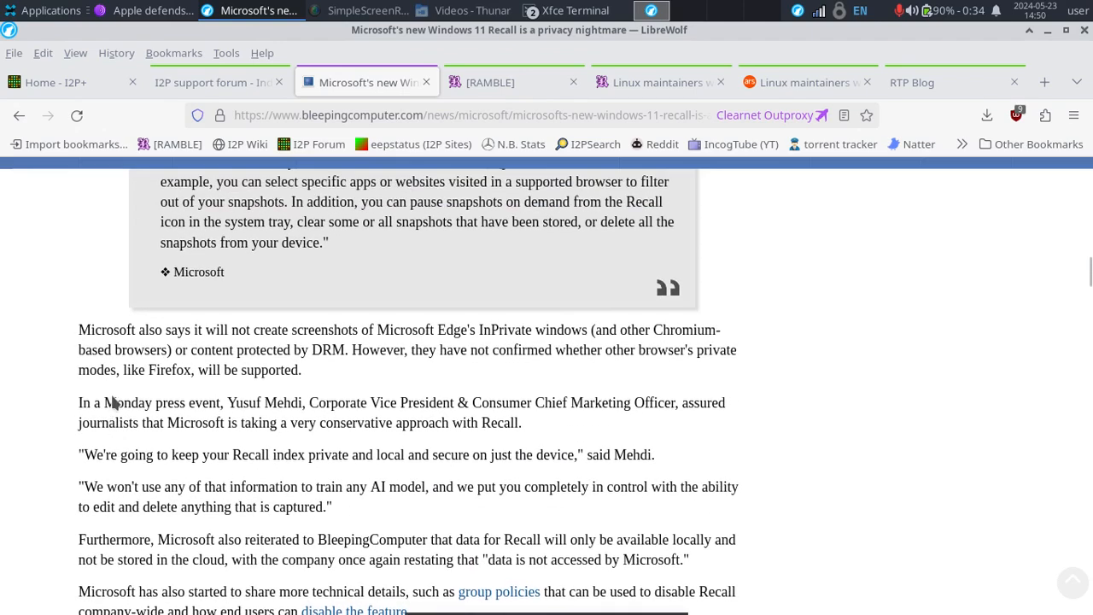
scroll(up, 3)
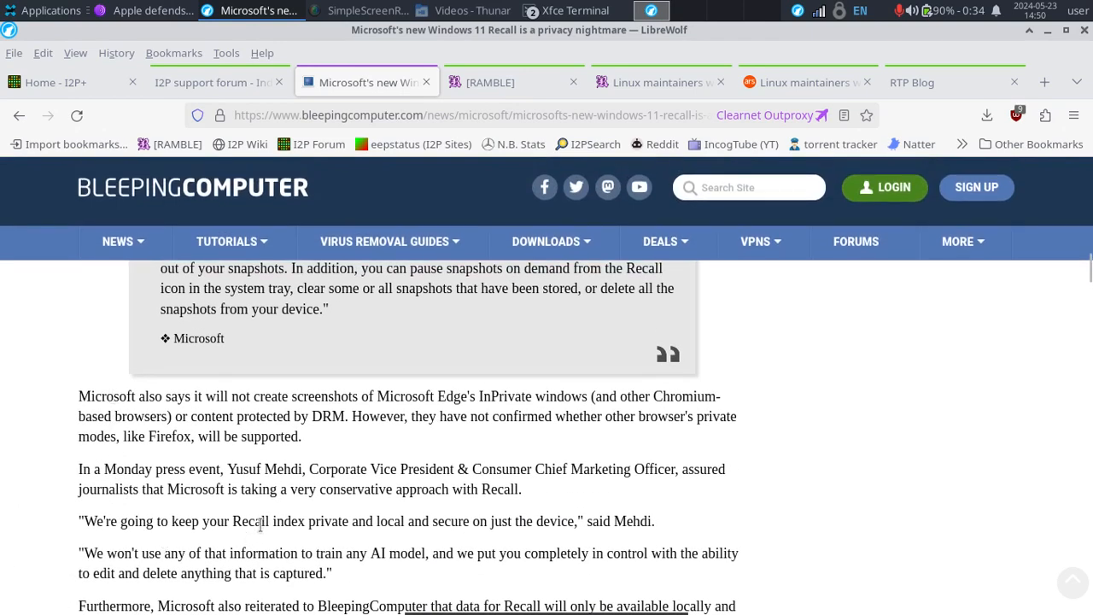
mouse_move(478, 520)
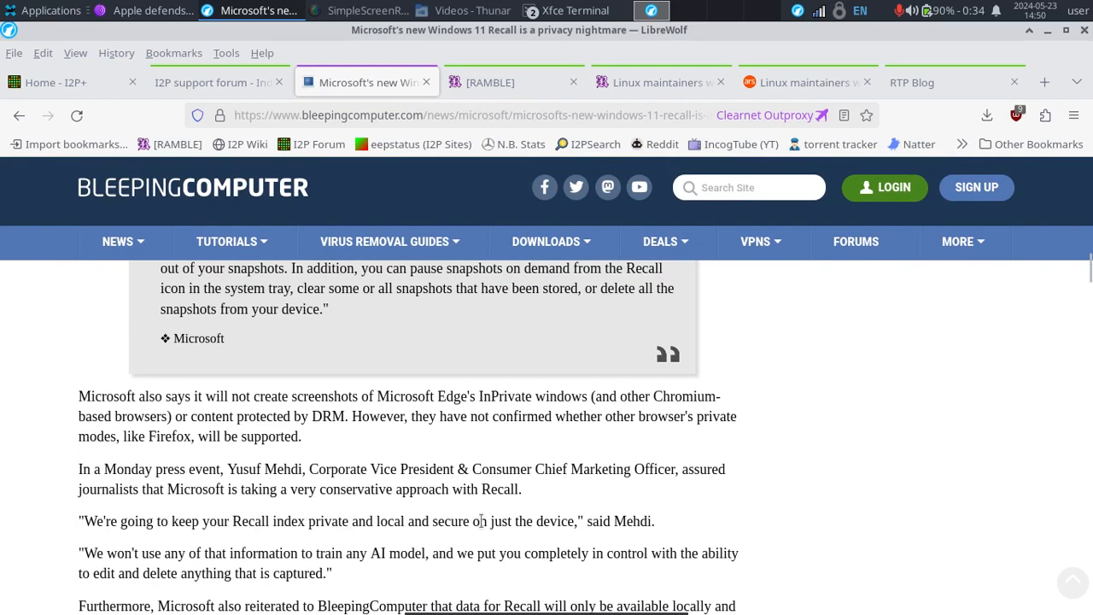
scroll(up, 3)
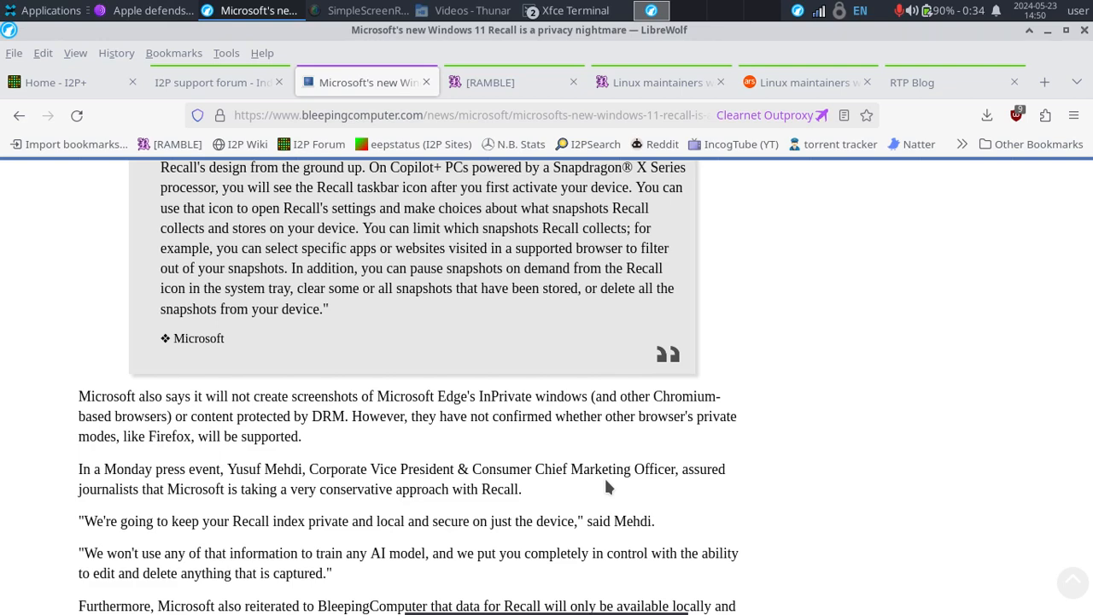
mouse_move(949, 365)
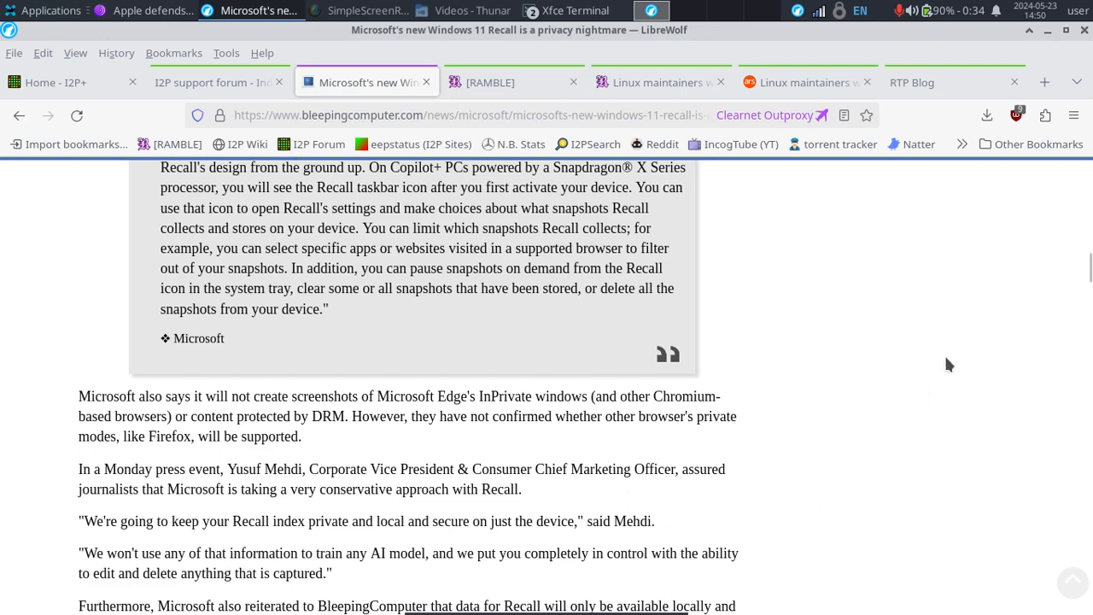
scroll(down, 3)
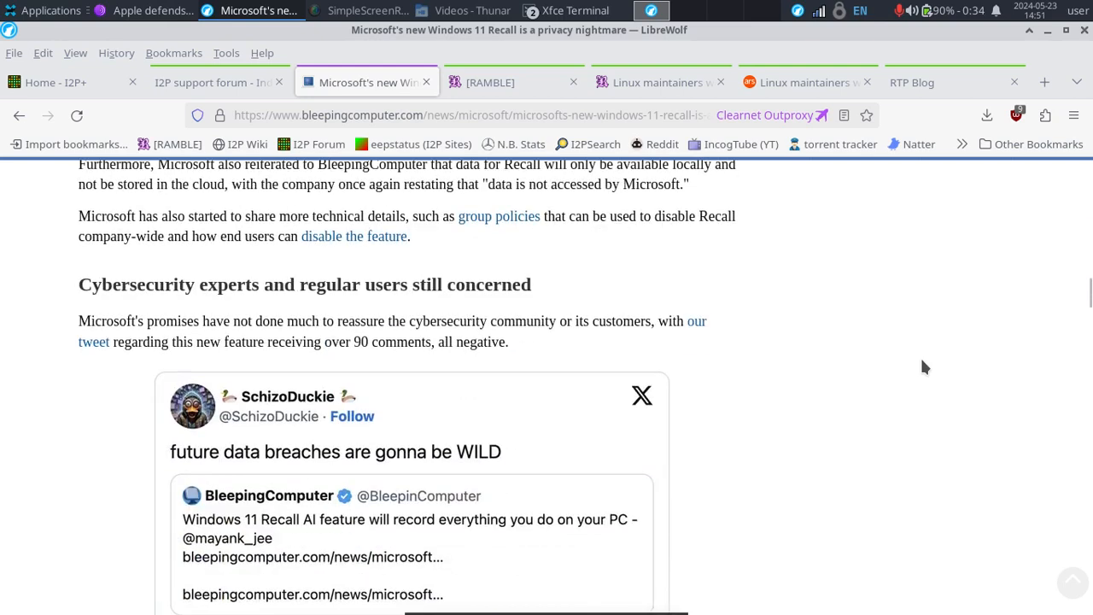
mouse_move(999, 398)
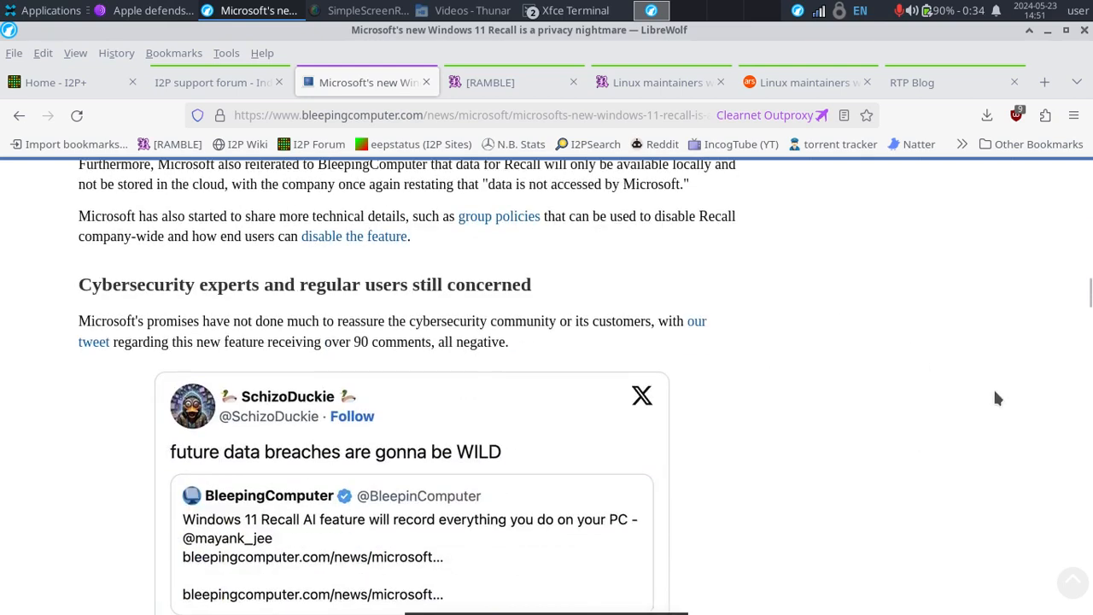
mouse_move(888, 248)
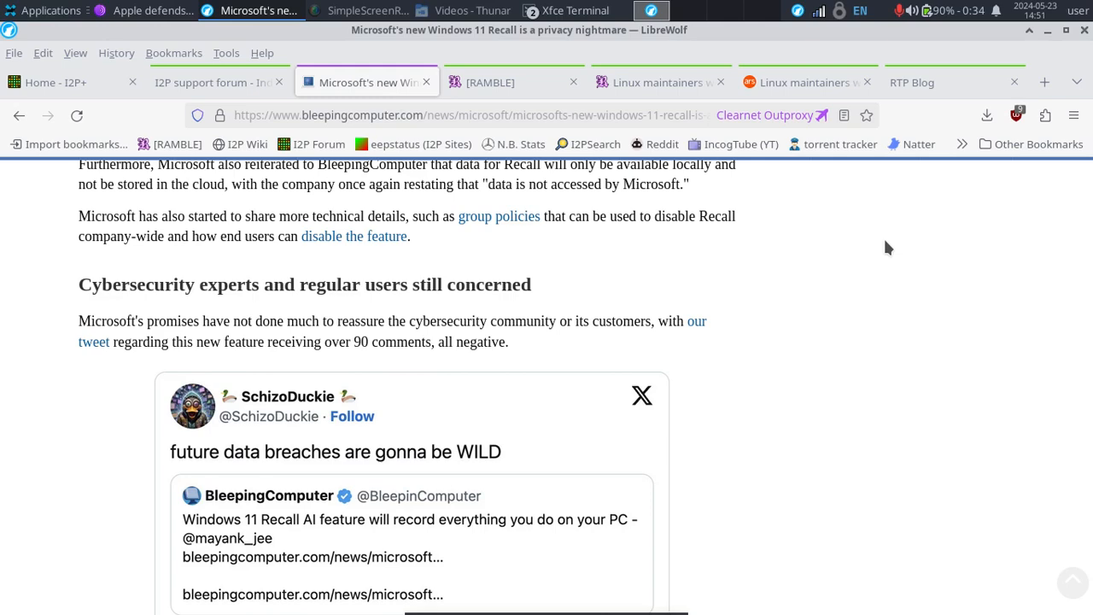
Reach the passage on stealing the Recall database and Kevin Beaumont's built-in keylogger comparison
scroll(down, 3)
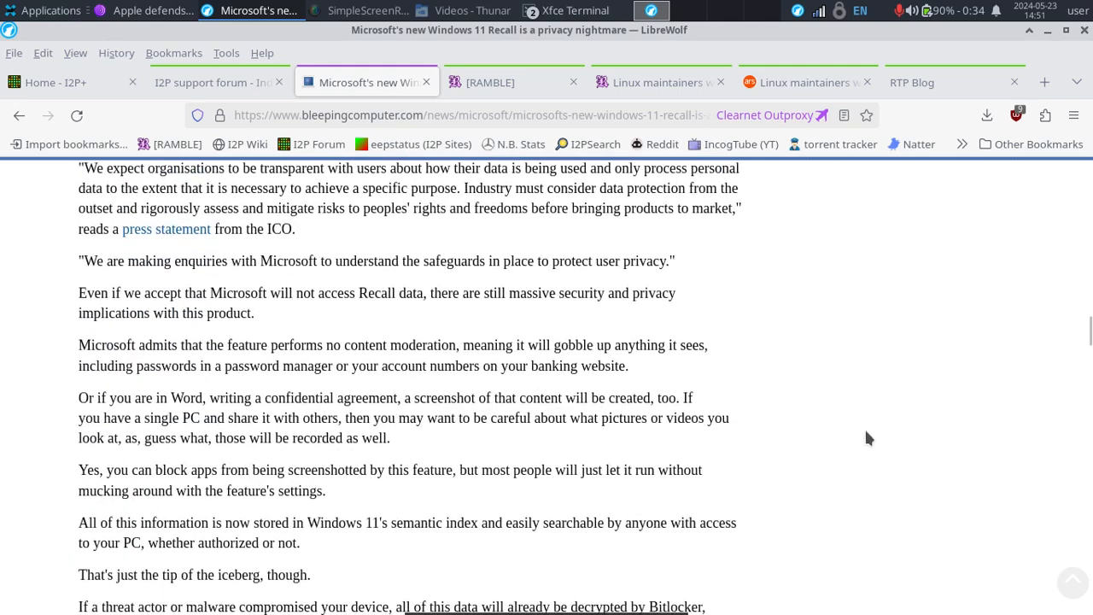
scroll(down, 3)
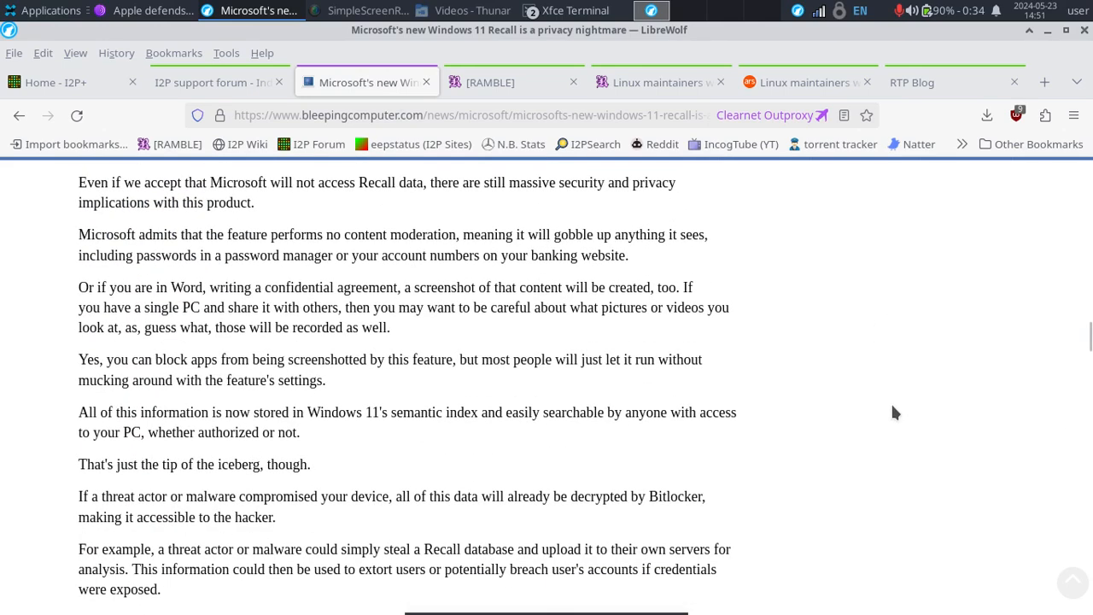
mouse_move(905, 391)
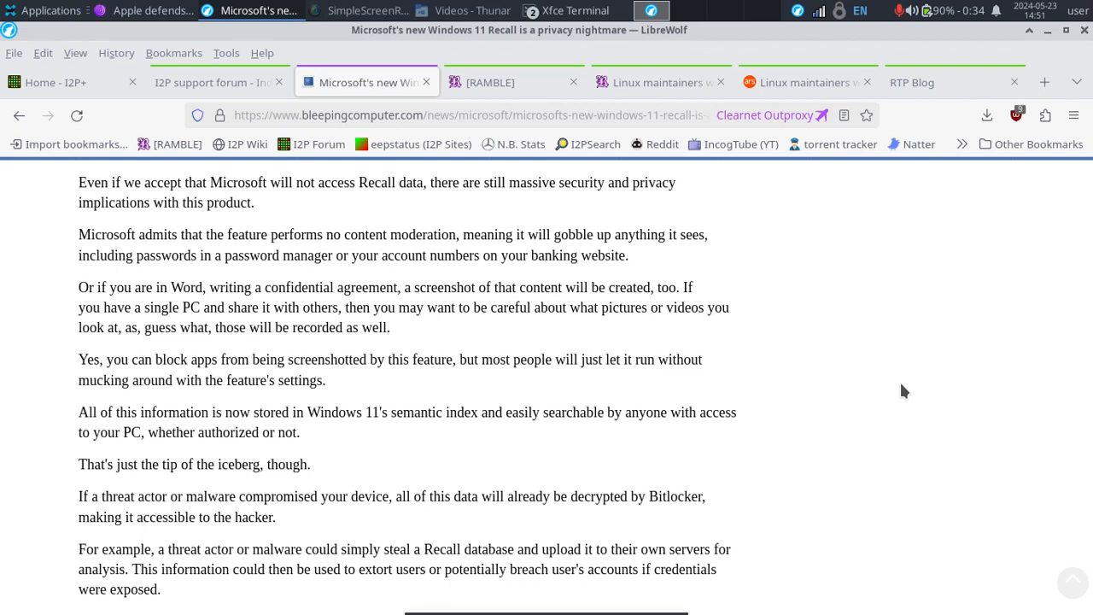
scroll(down, 3)
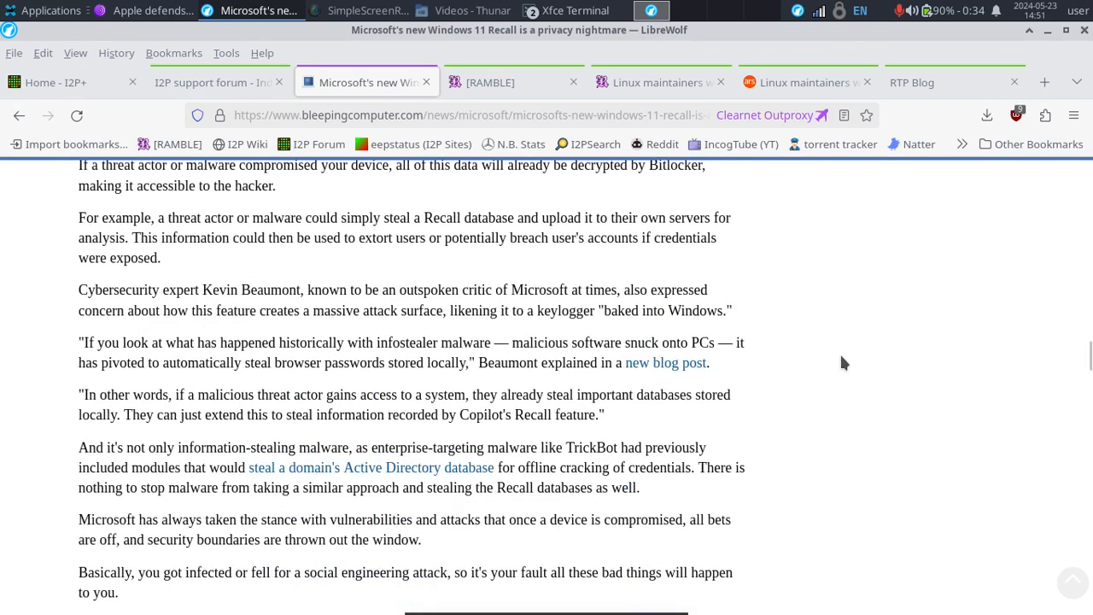
Switch to Tor Browser and read down through the body of the Apple scanning article
click(145, 10)
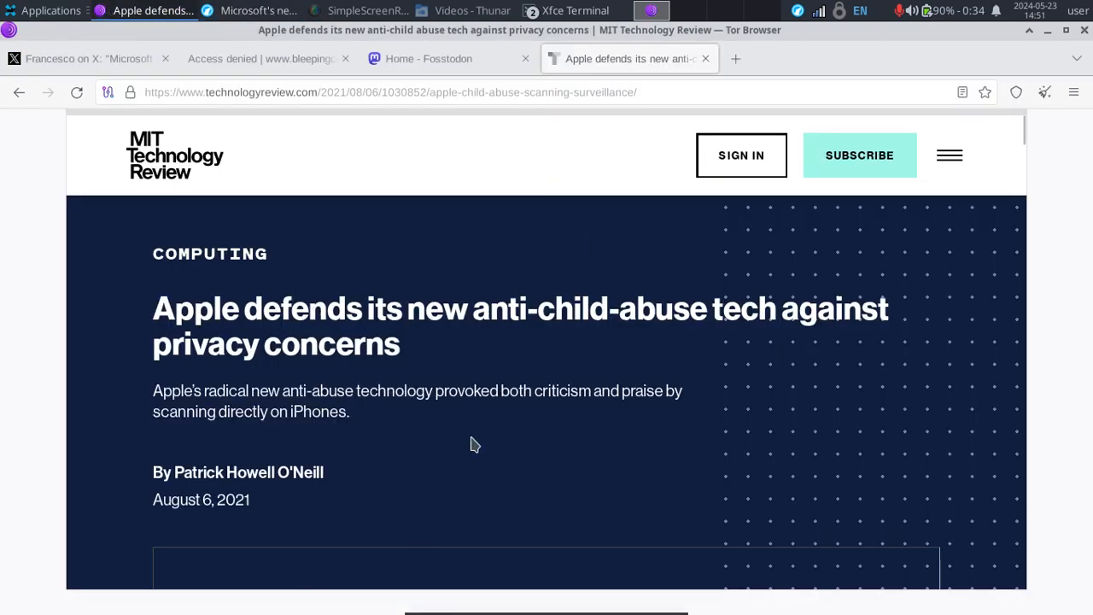
mouse_move(181, 379)
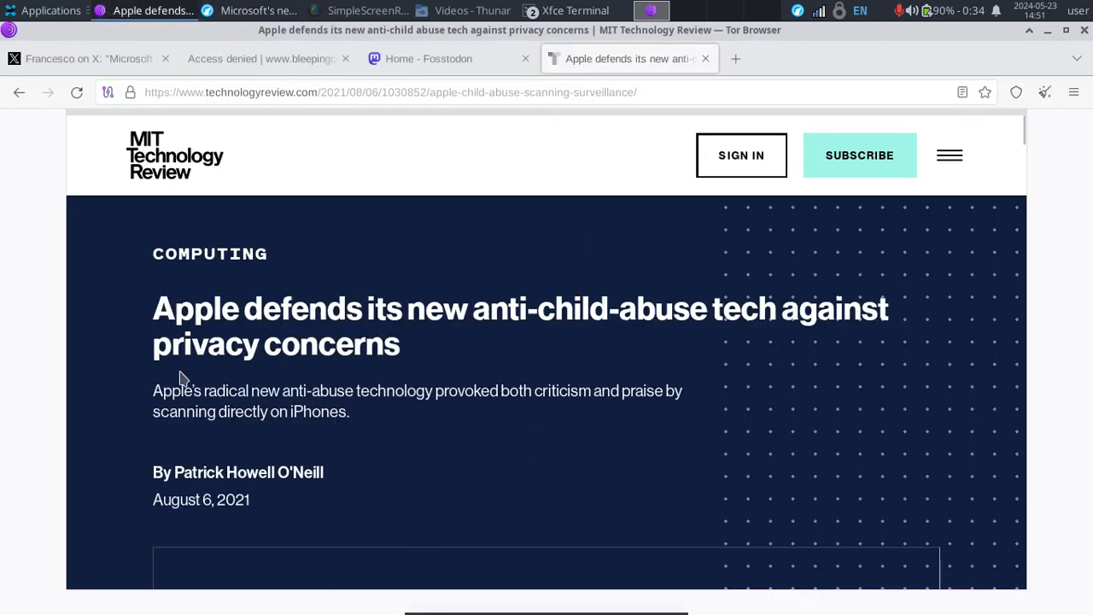
scroll(down, 3)
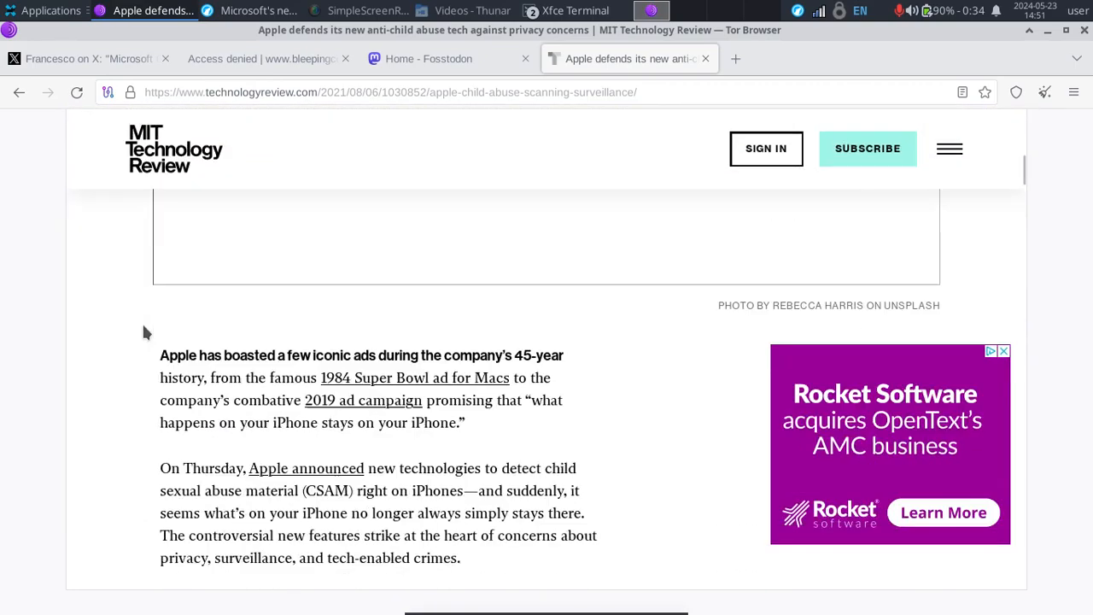
scroll(down, 3)
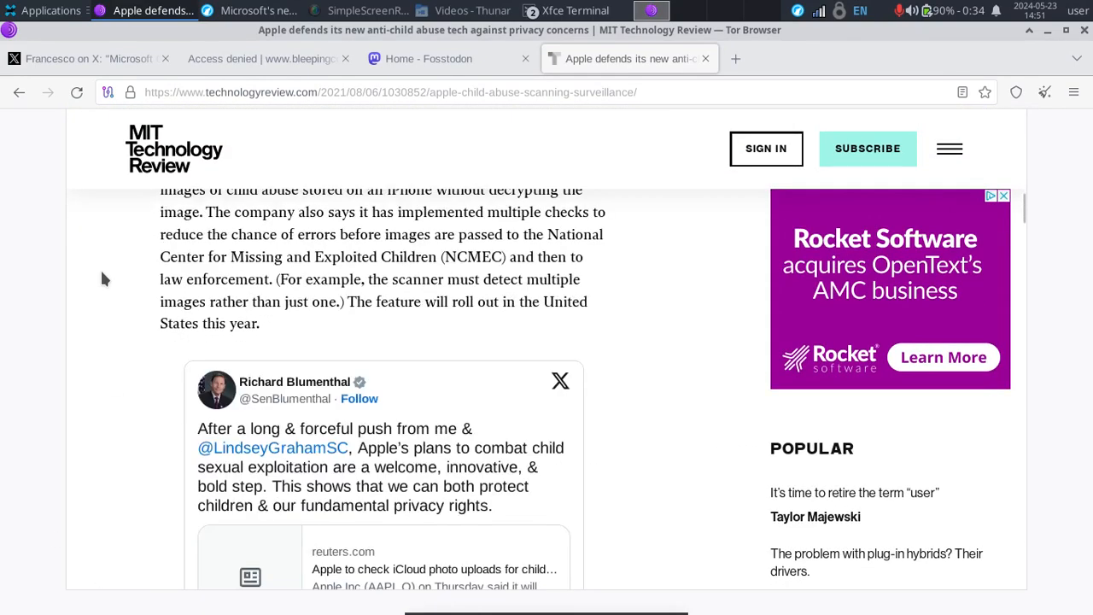
scroll(down, 3)
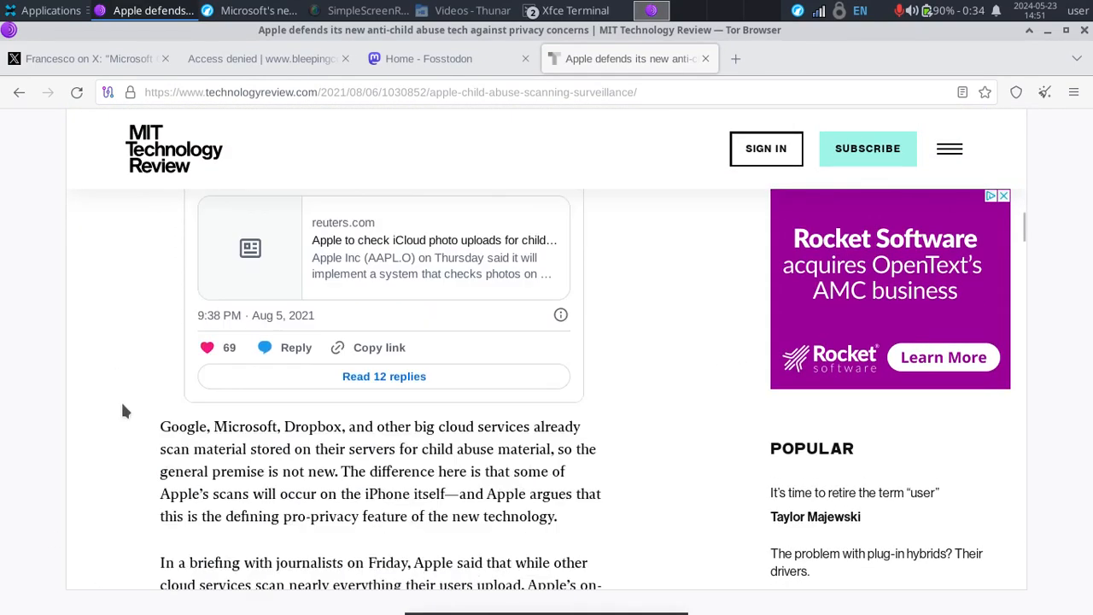
scroll(down, 3)
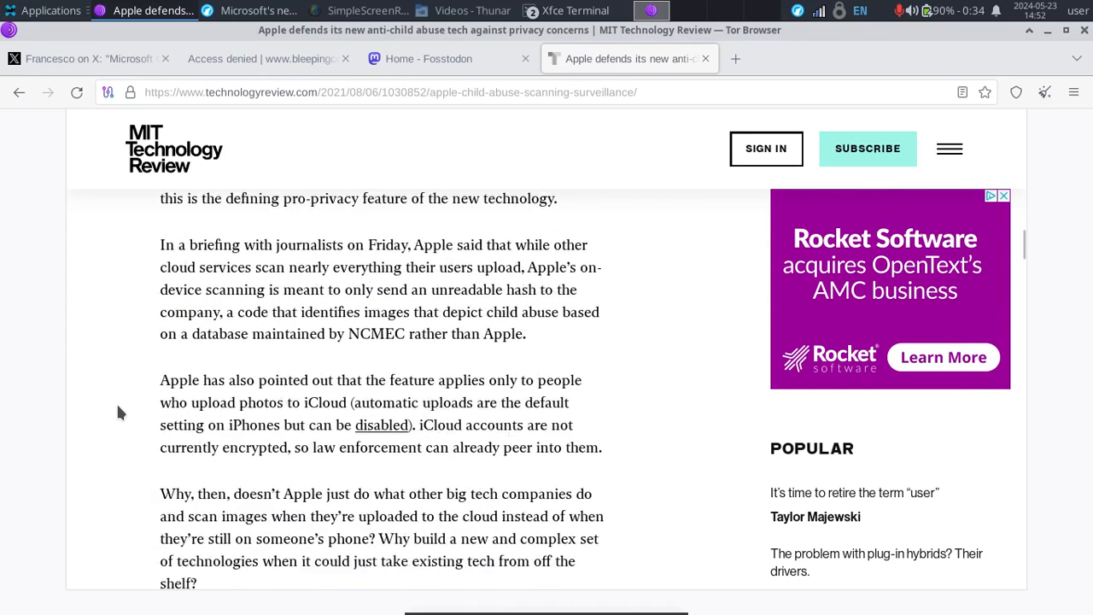
scroll(down, 3)
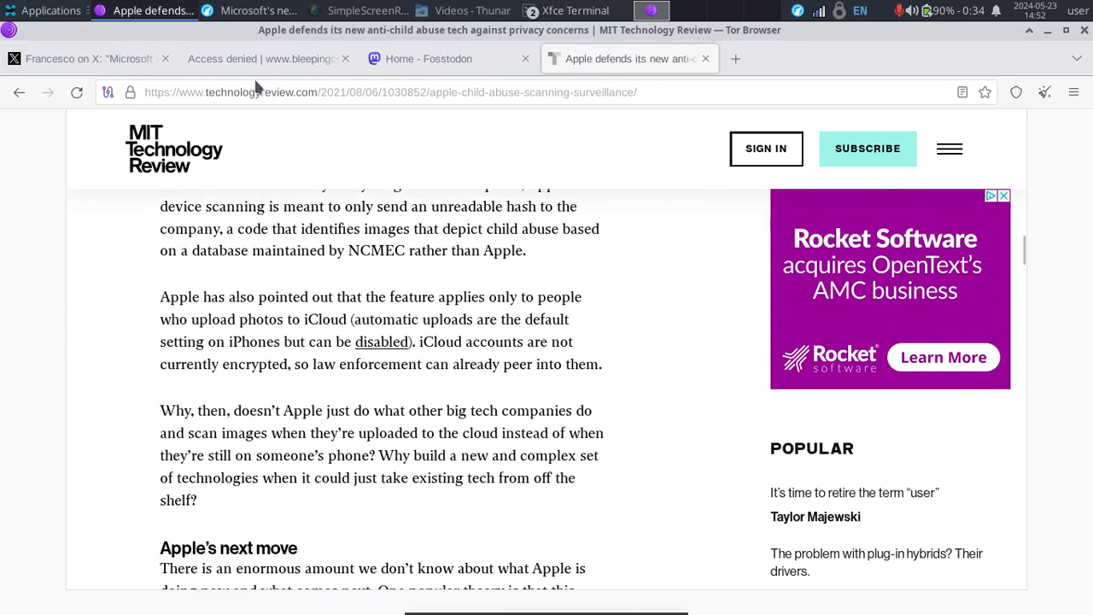
mouse_move(137, 355)
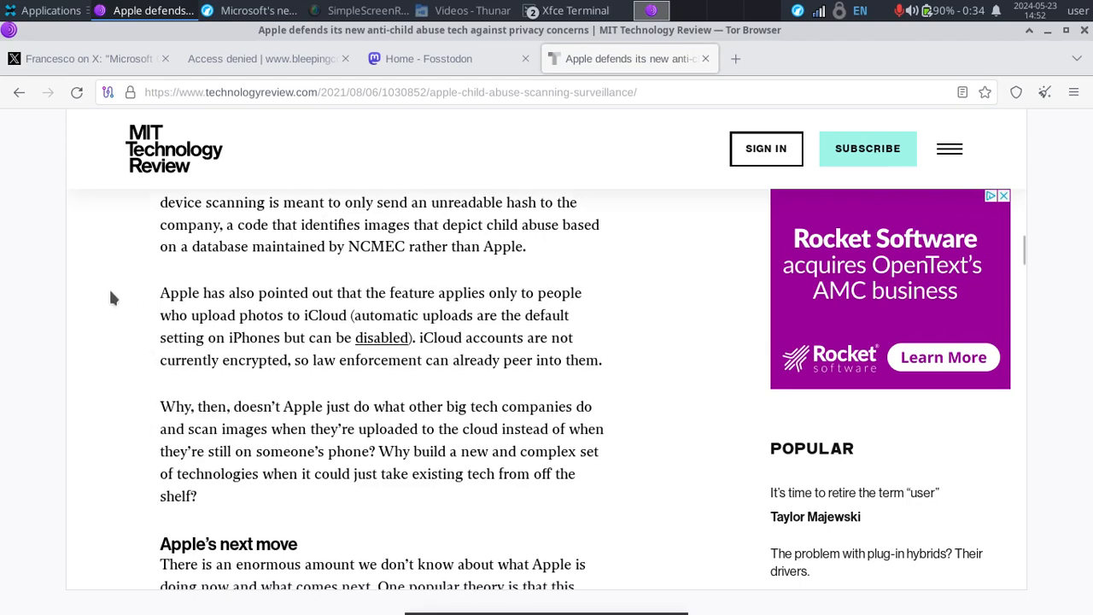
scroll(down, 3)
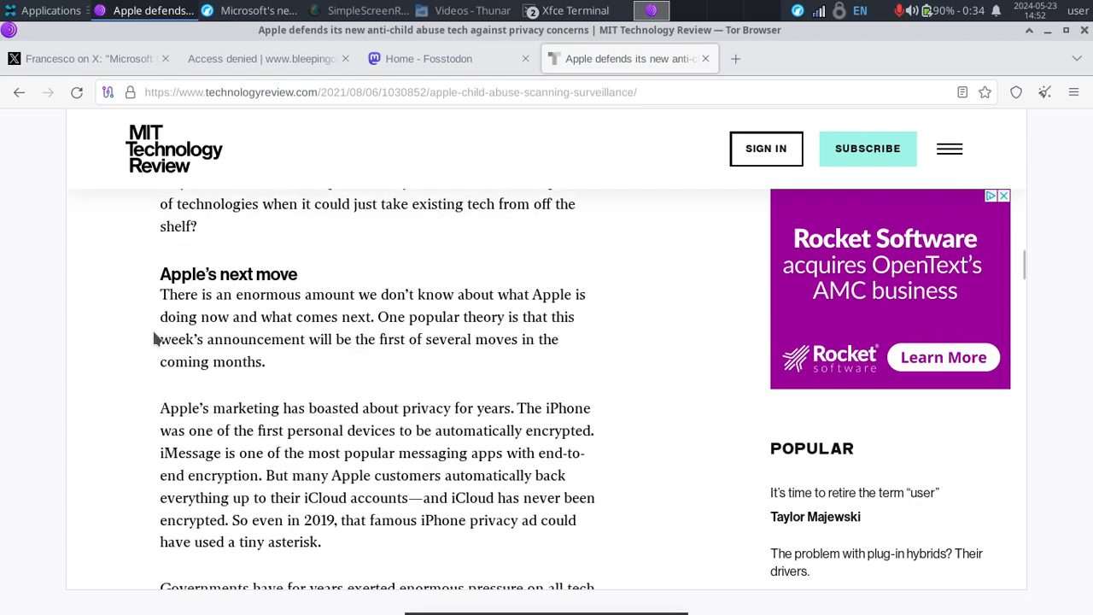
mouse_move(120, 294)
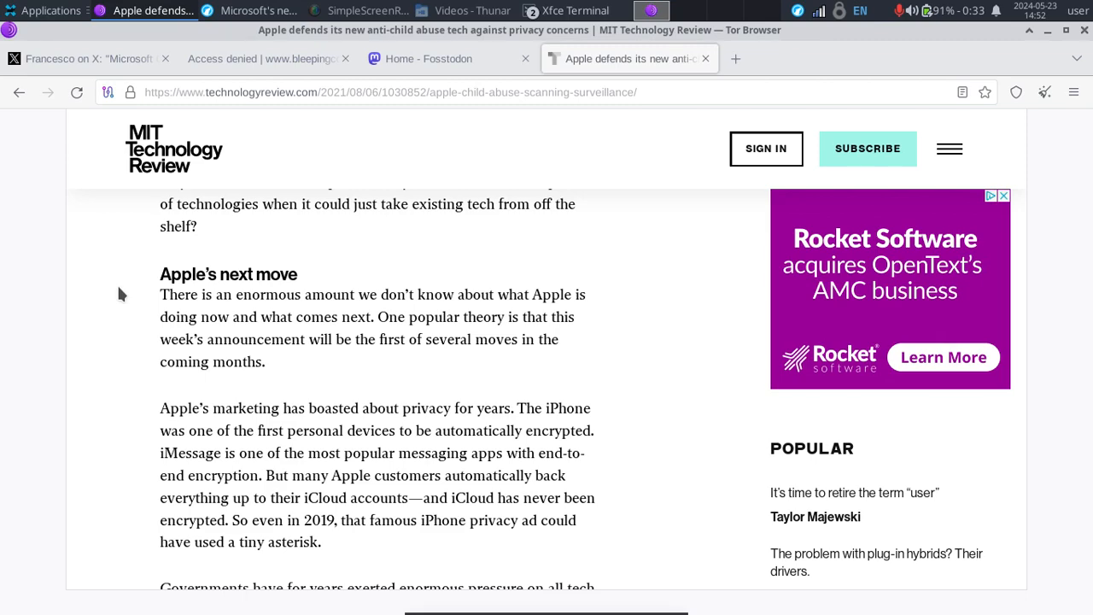
Continue to the article's High stakes conclusion on surveillance risks and the author byline
scroll(down, 3)
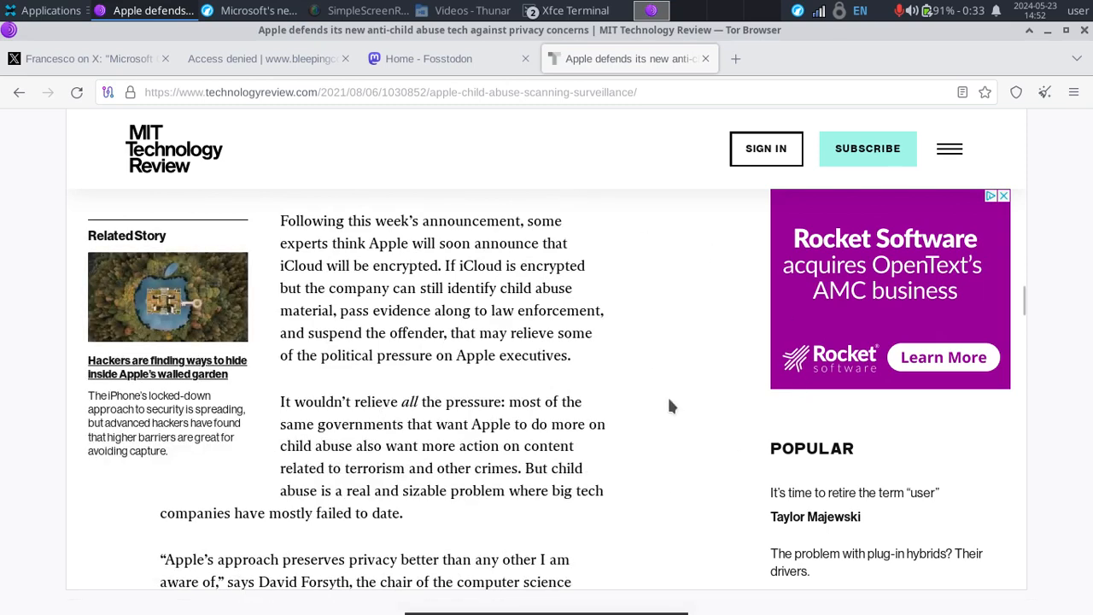
scroll(down, 3)
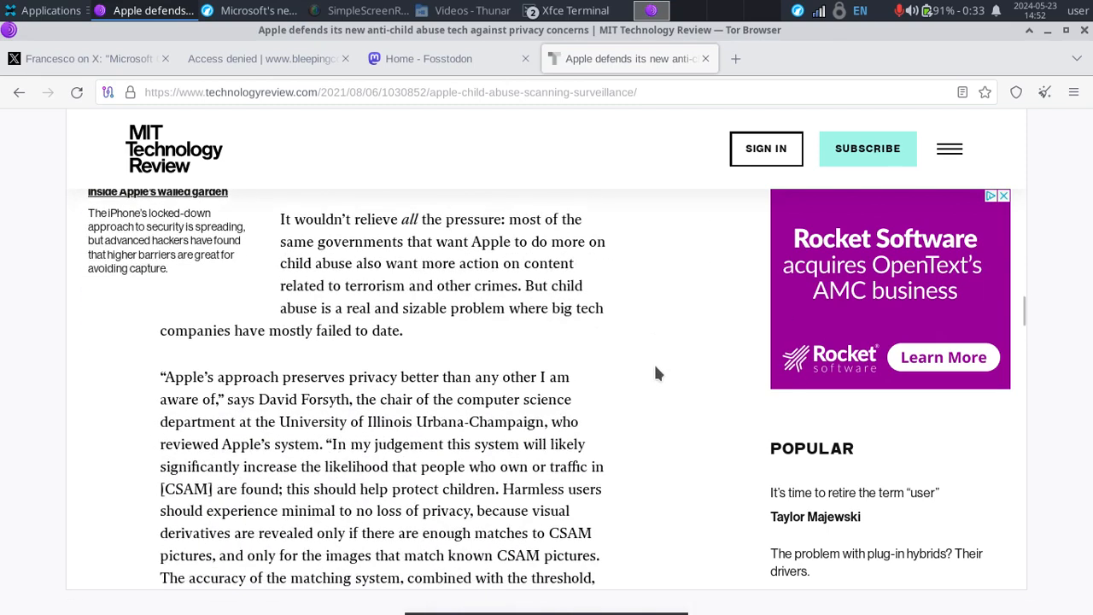
scroll(down, 3)
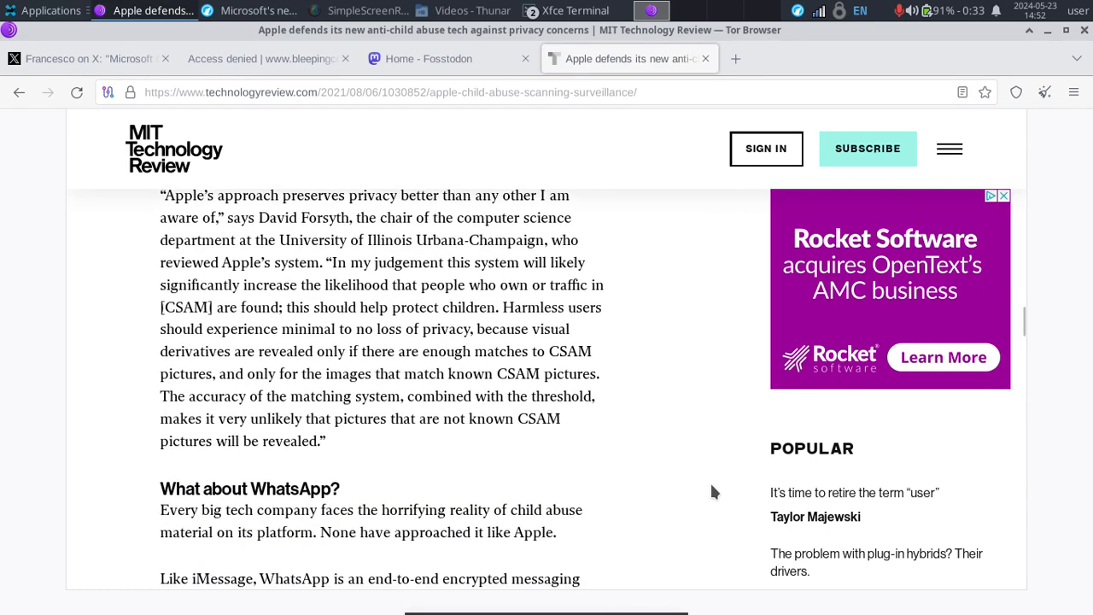
scroll(down, 3)
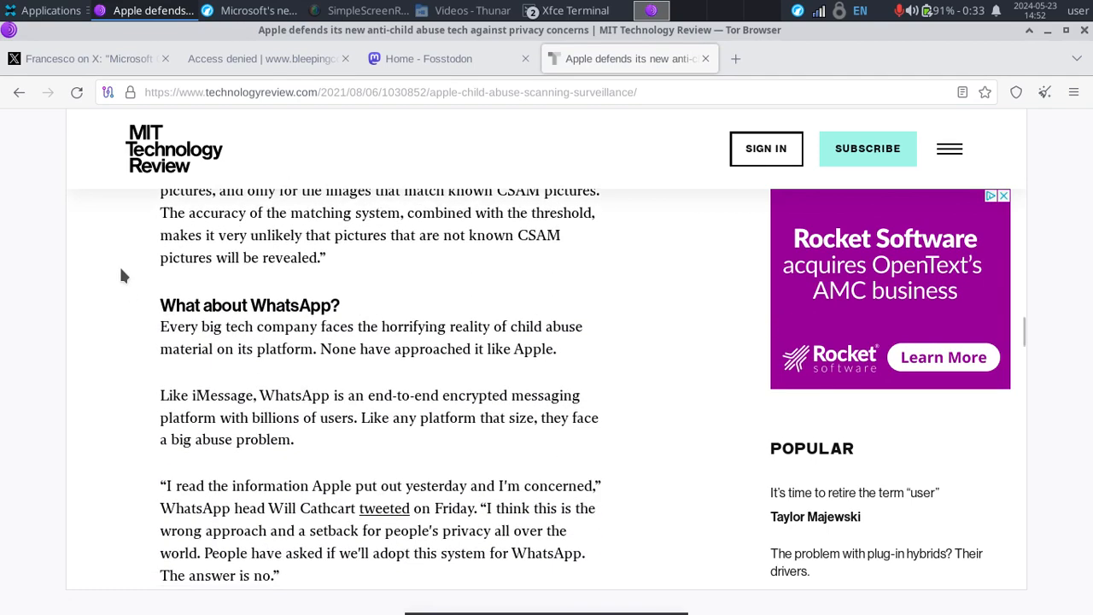
scroll(down, 3)
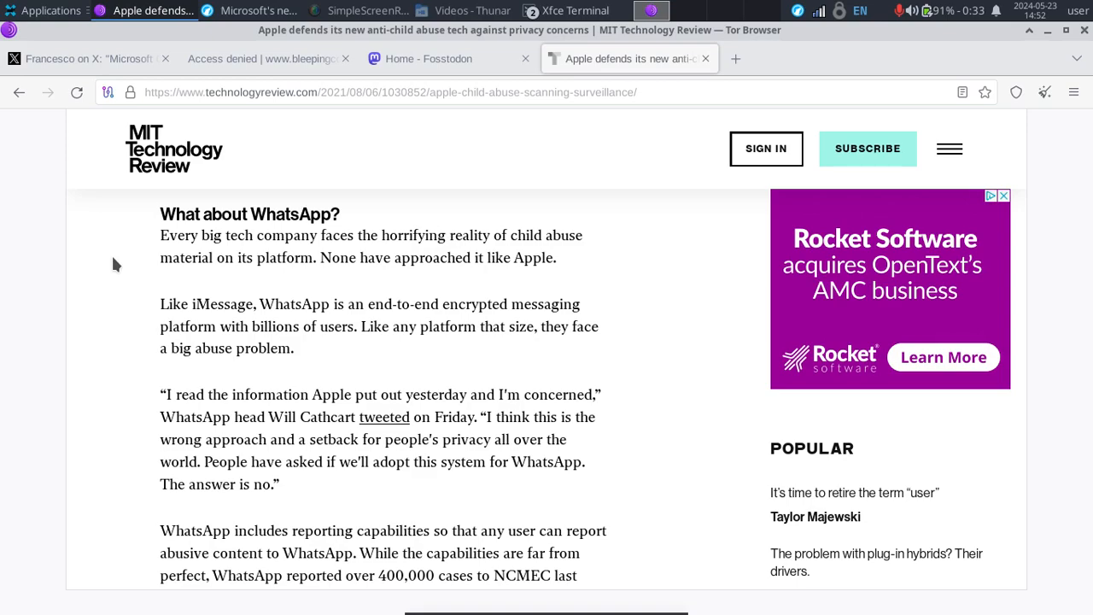
scroll(down, 3)
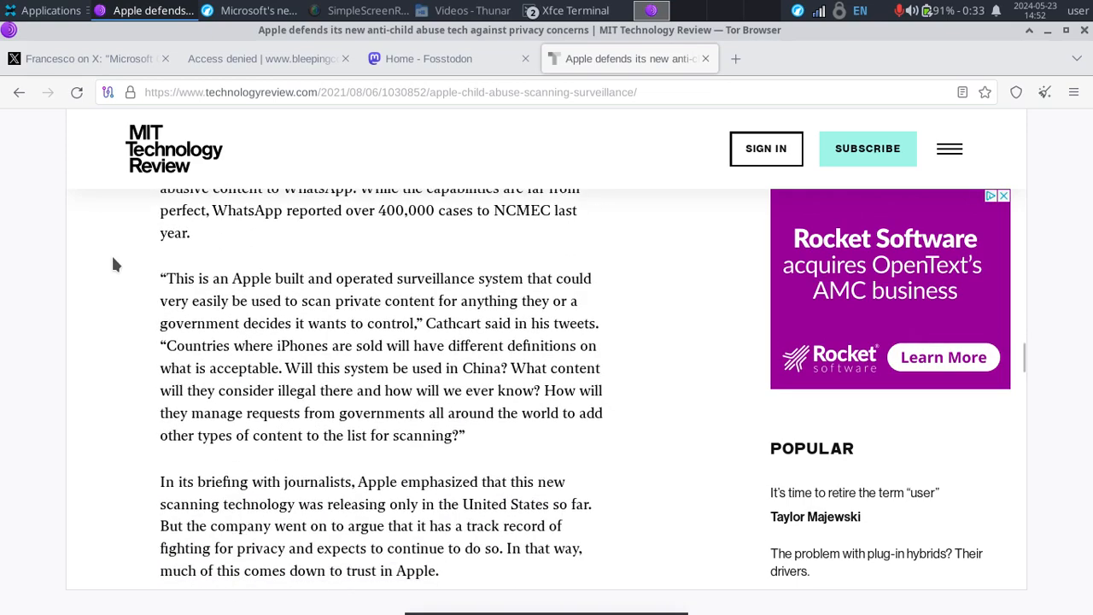
scroll(down, 3)
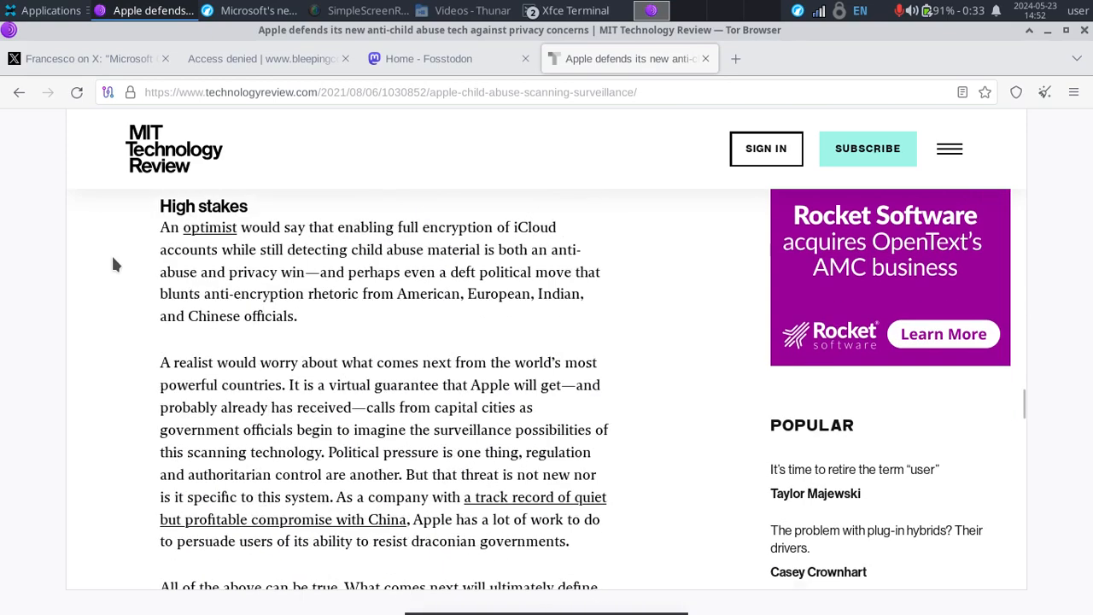
scroll(down, 3)
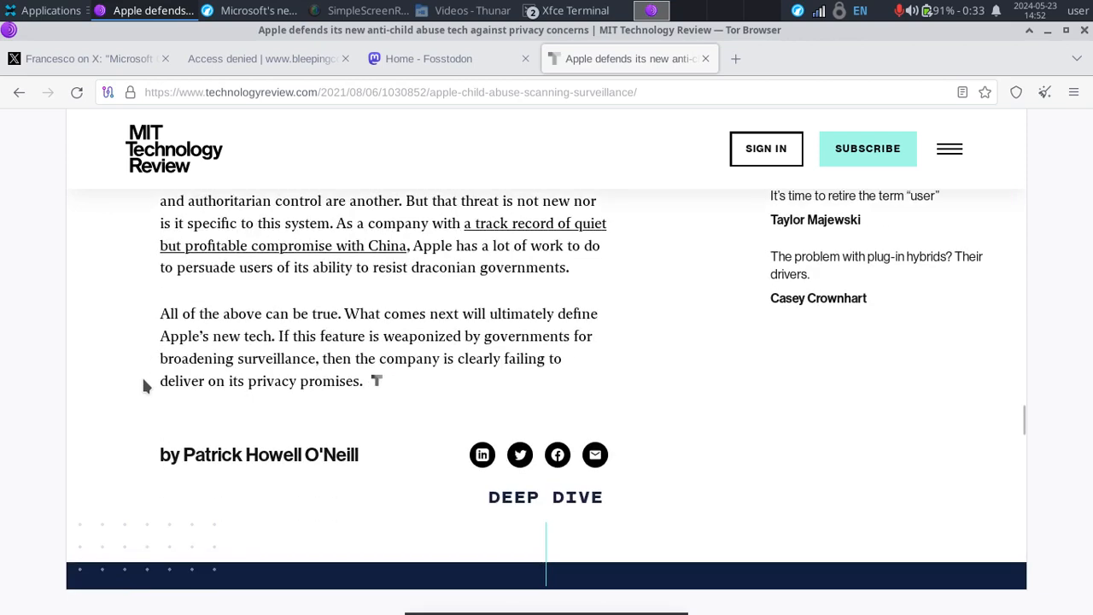
scroll(up, 3)
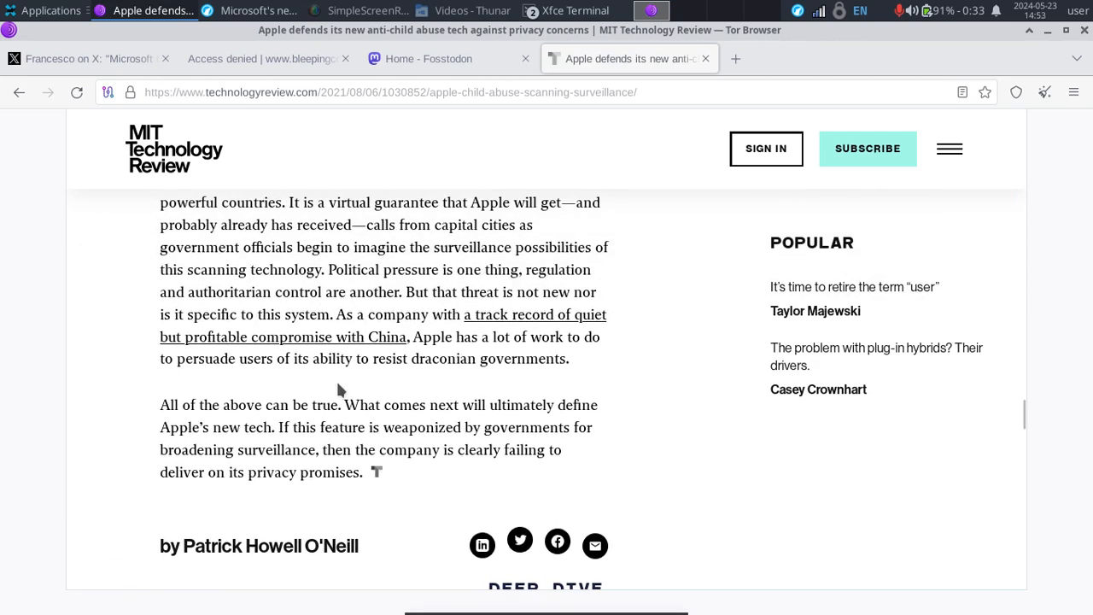
scroll(up, 3)
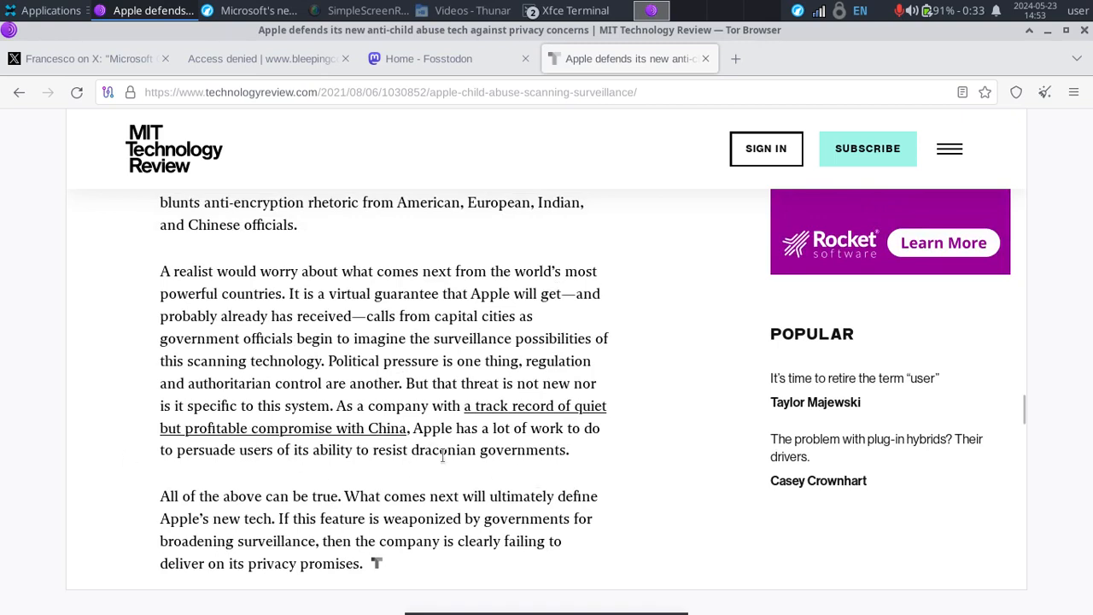
mouse_move(79, 191)
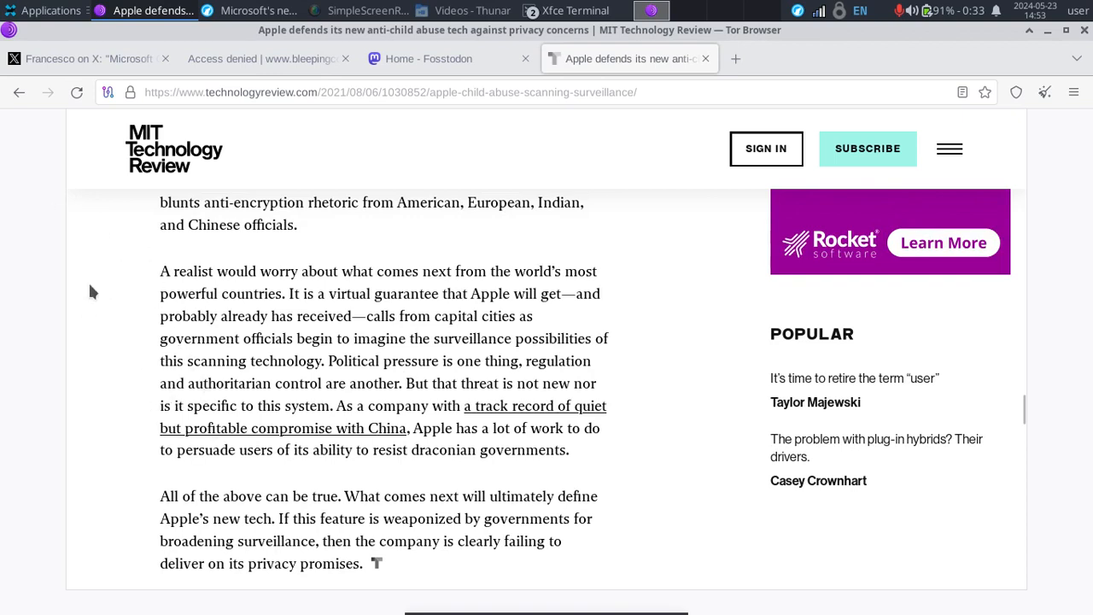
mouse_move(77, 309)
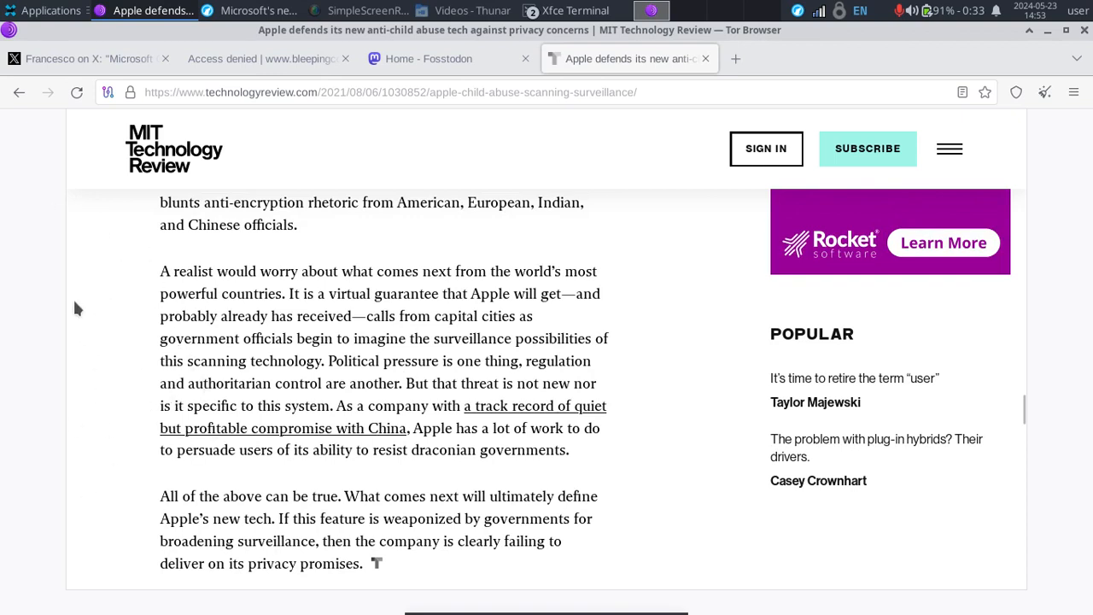
mouse_move(406, 324)
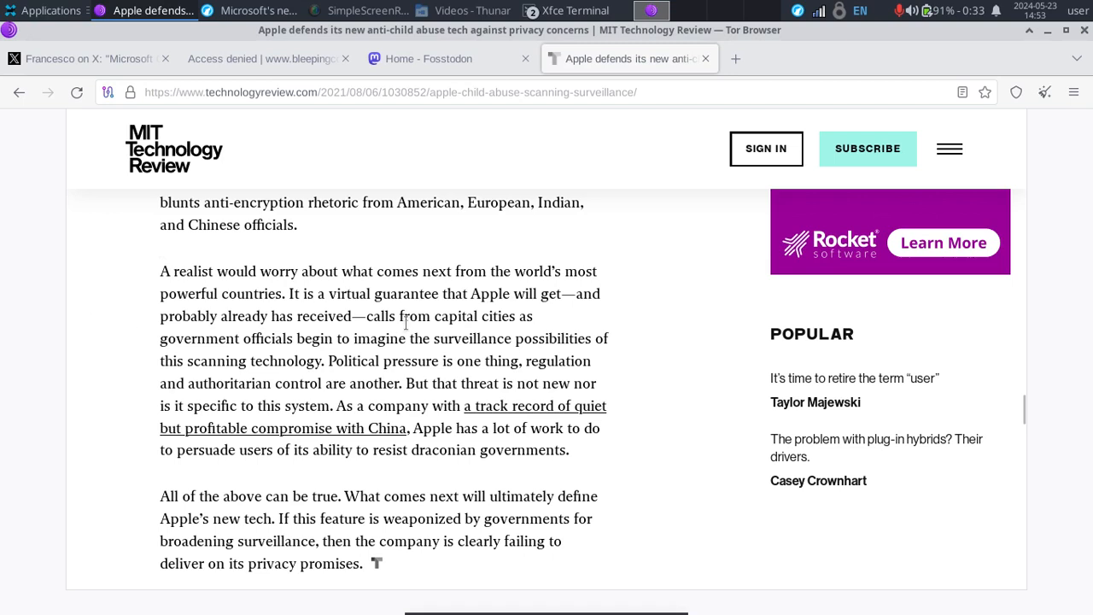
mouse_move(123, 297)
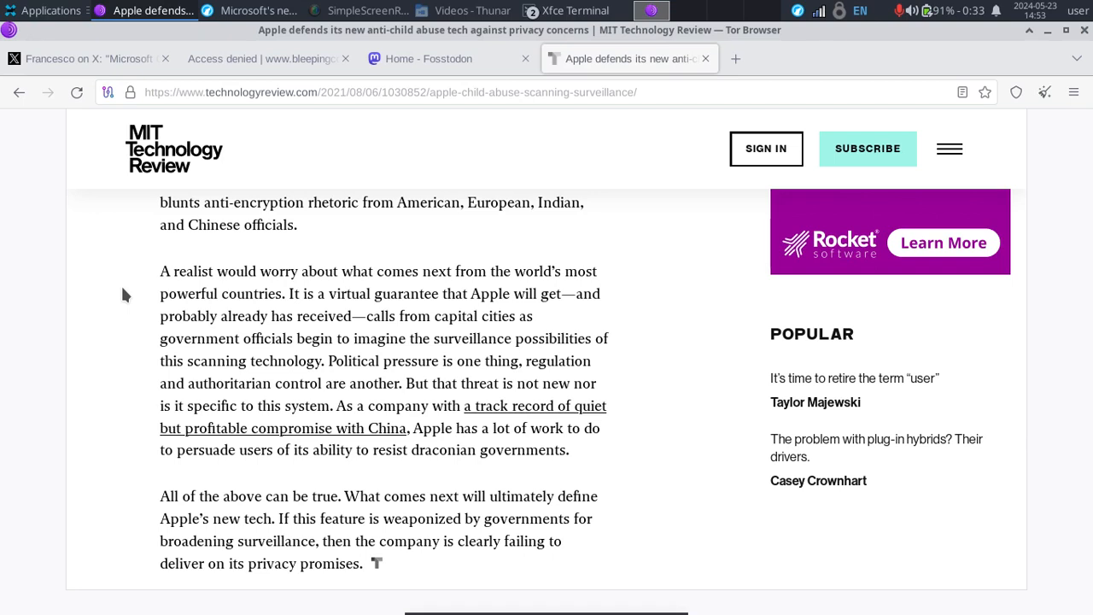
mouse_move(282, 58)
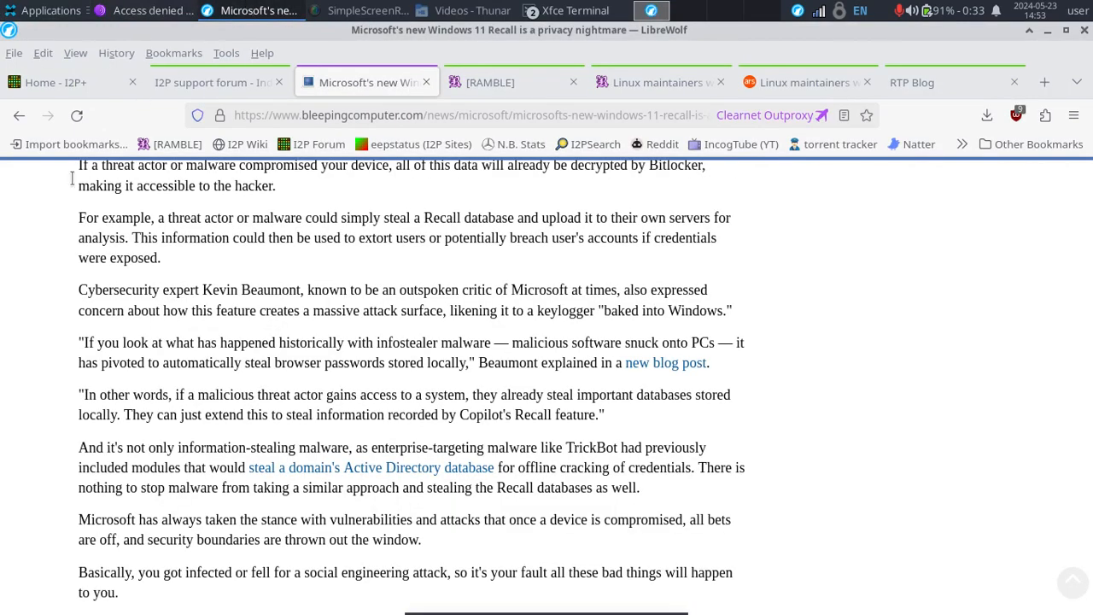
Read the Ars Technica SSH backdoor article's first paragraphs into its kernel.org section
click(802, 82)
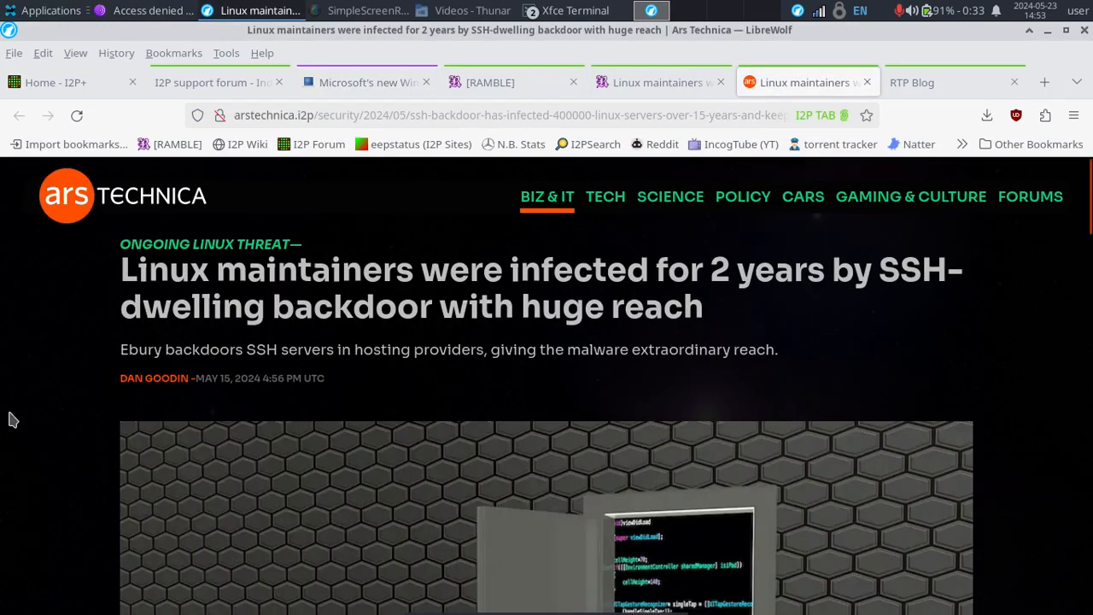
mouse_move(34, 325)
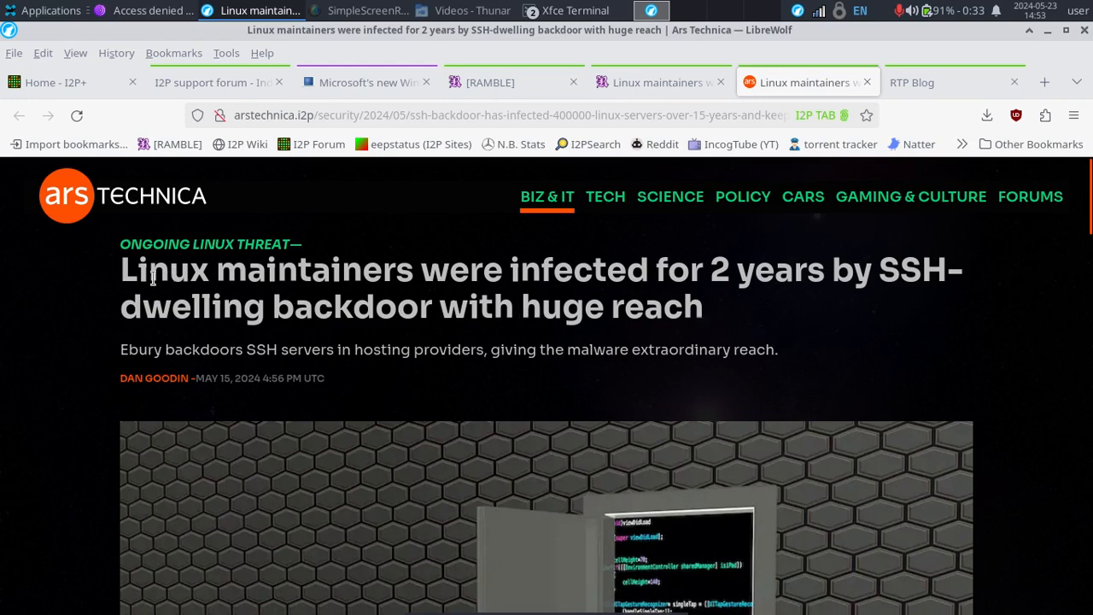
scroll(down, 3)
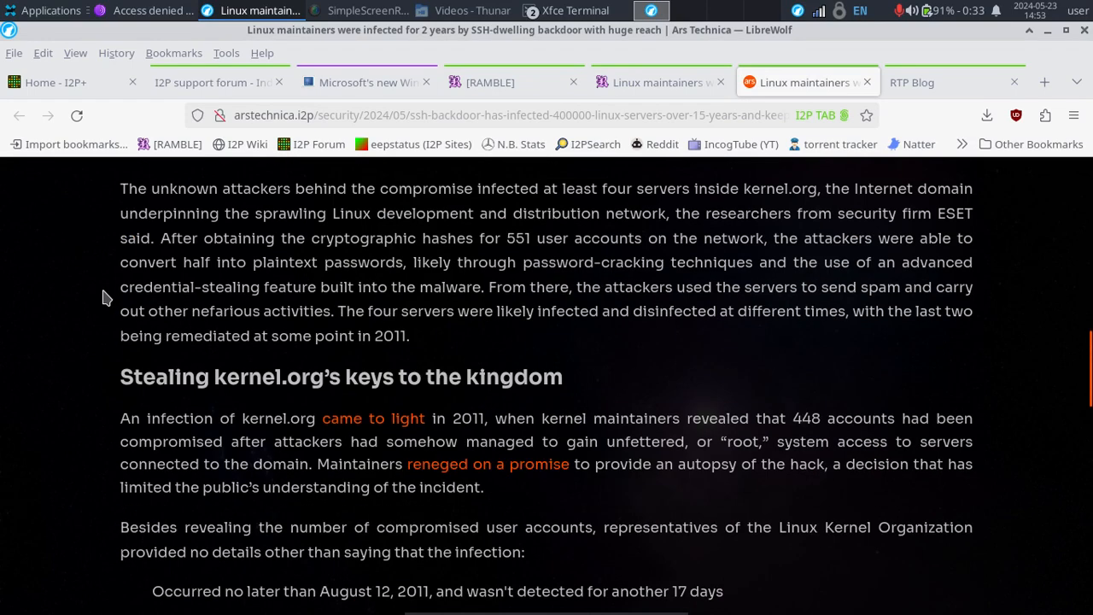
scroll(down, 3)
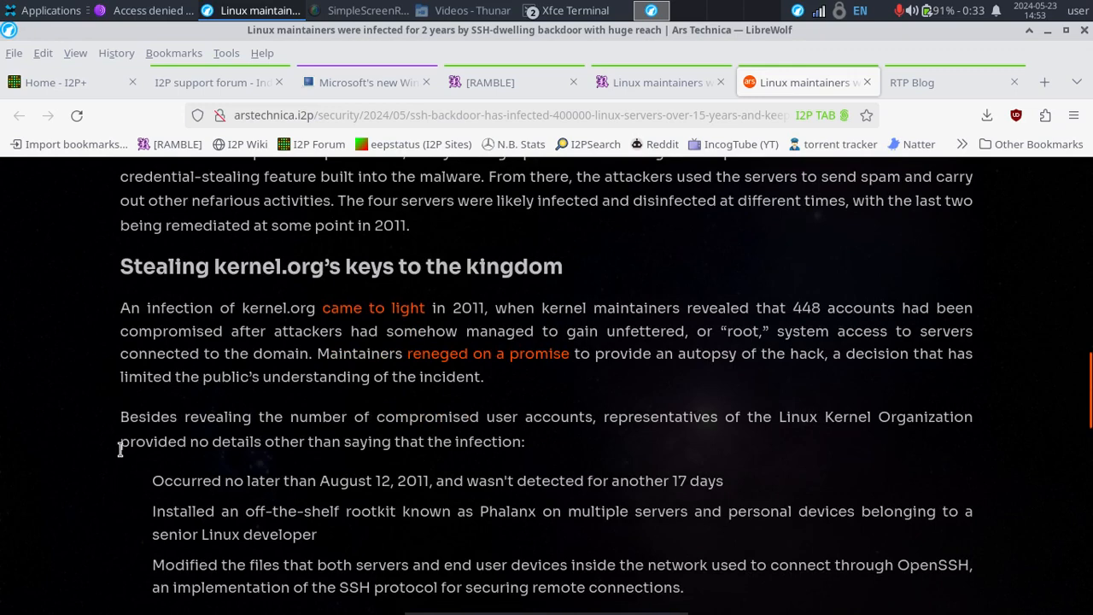
scroll(up, 3)
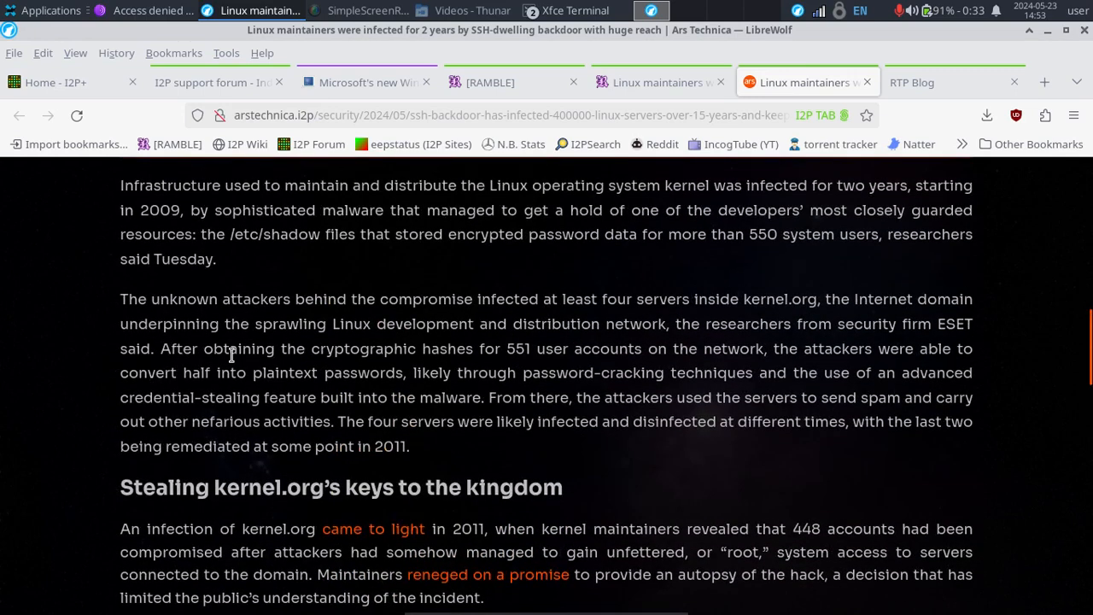
scroll(up, 3)
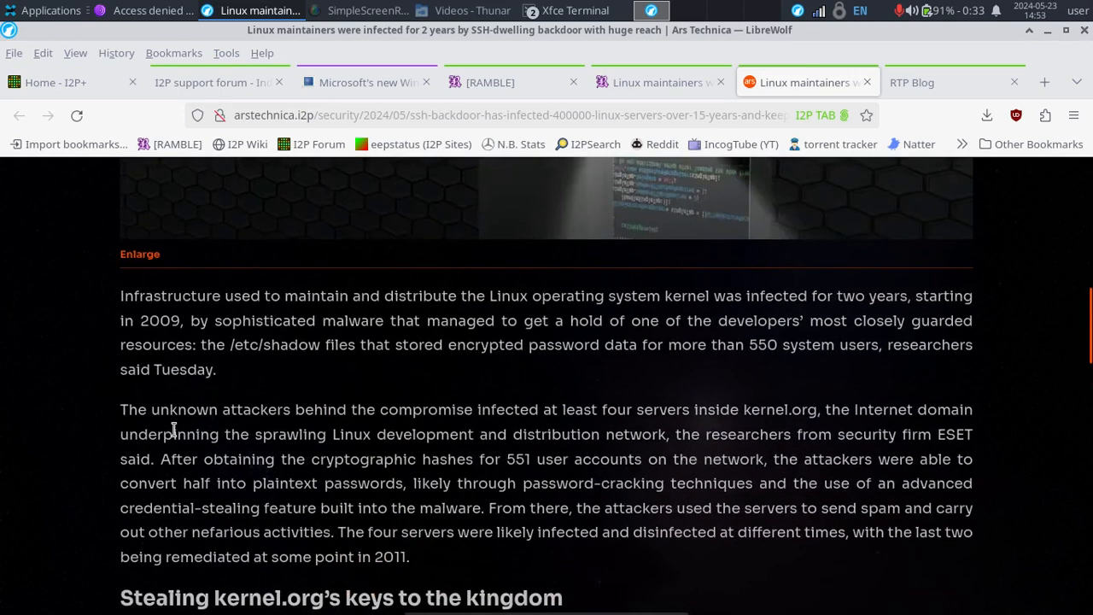
mouse_move(66, 365)
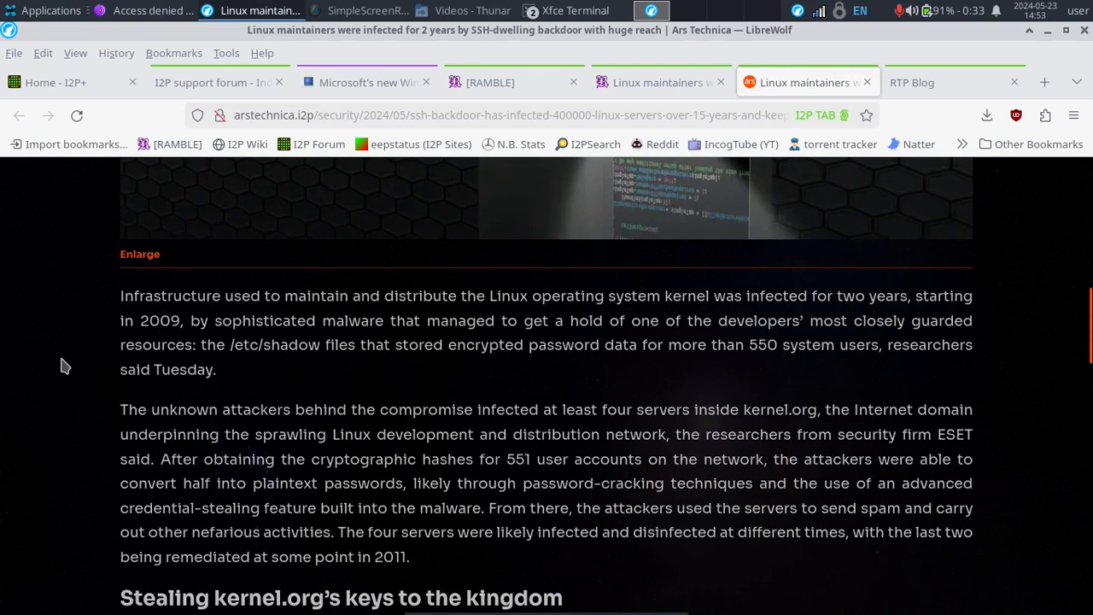
mouse_move(75, 260)
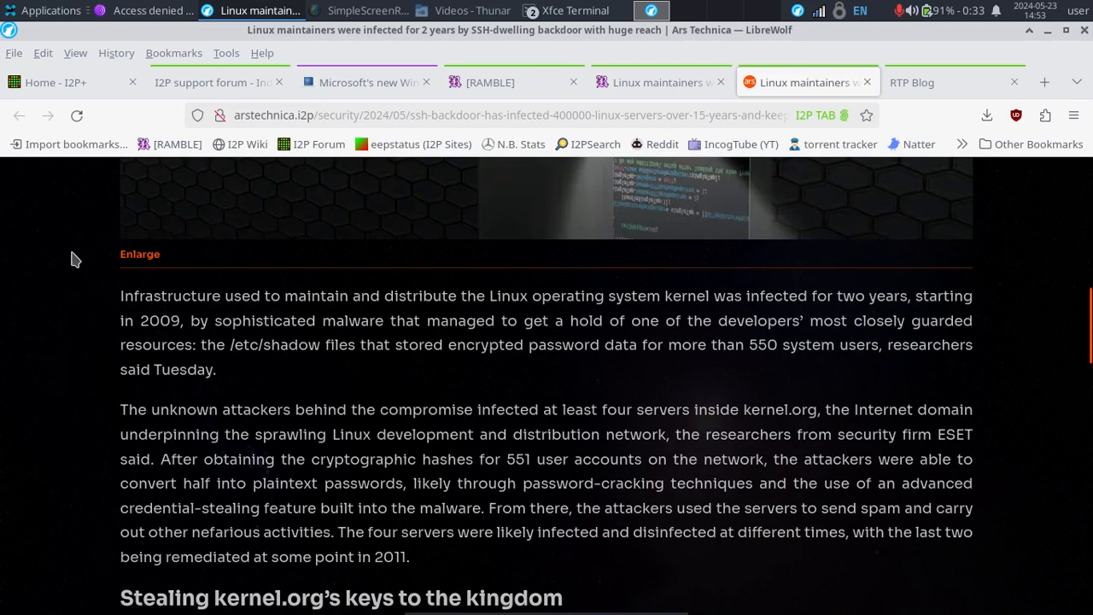
mouse_move(640, 292)
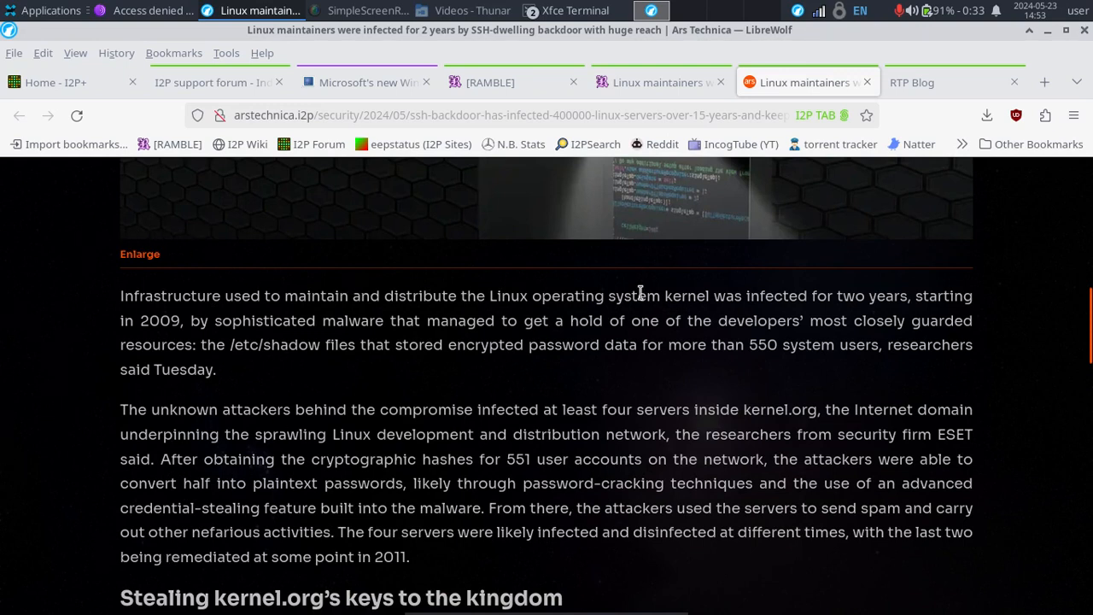
mouse_move(333, 282)
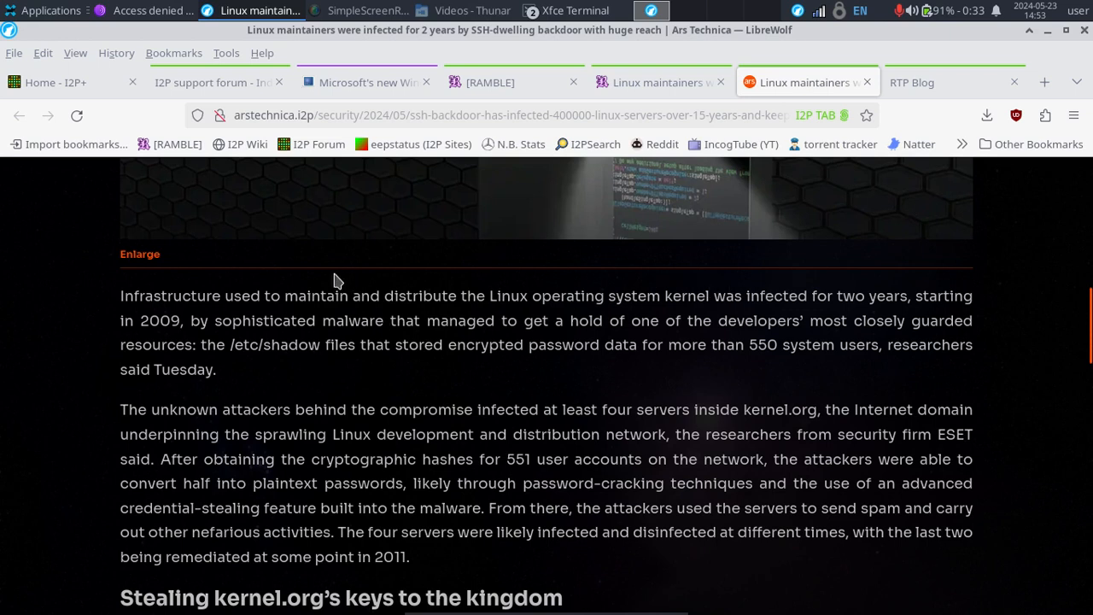
mouse_move(444, 287)
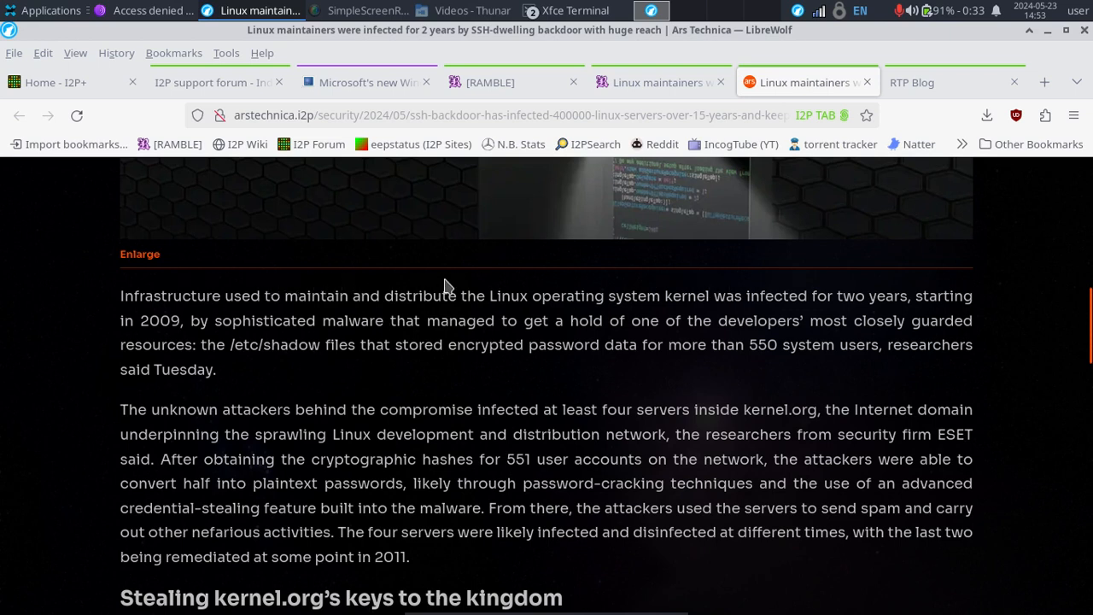
mouse_move(867, 304)
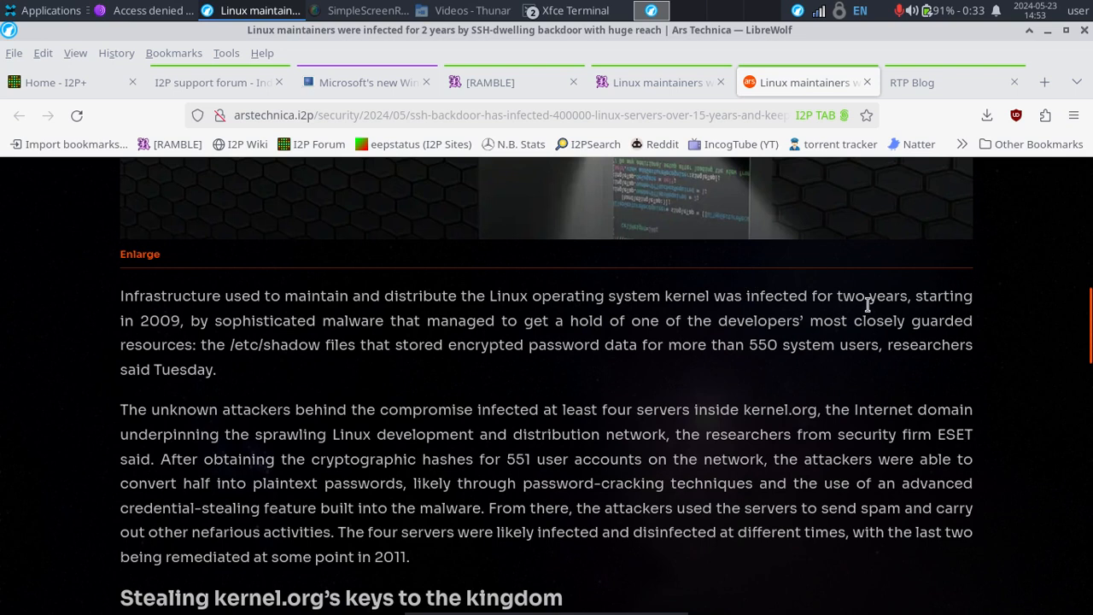
mouse_move(96, 301)
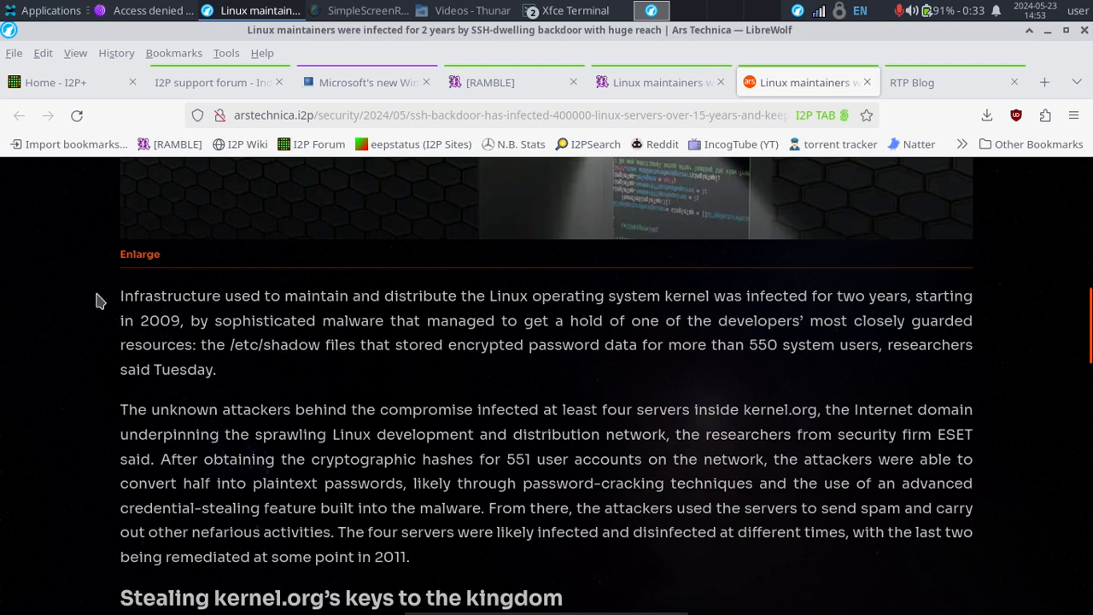
mouse_move(939, 364)
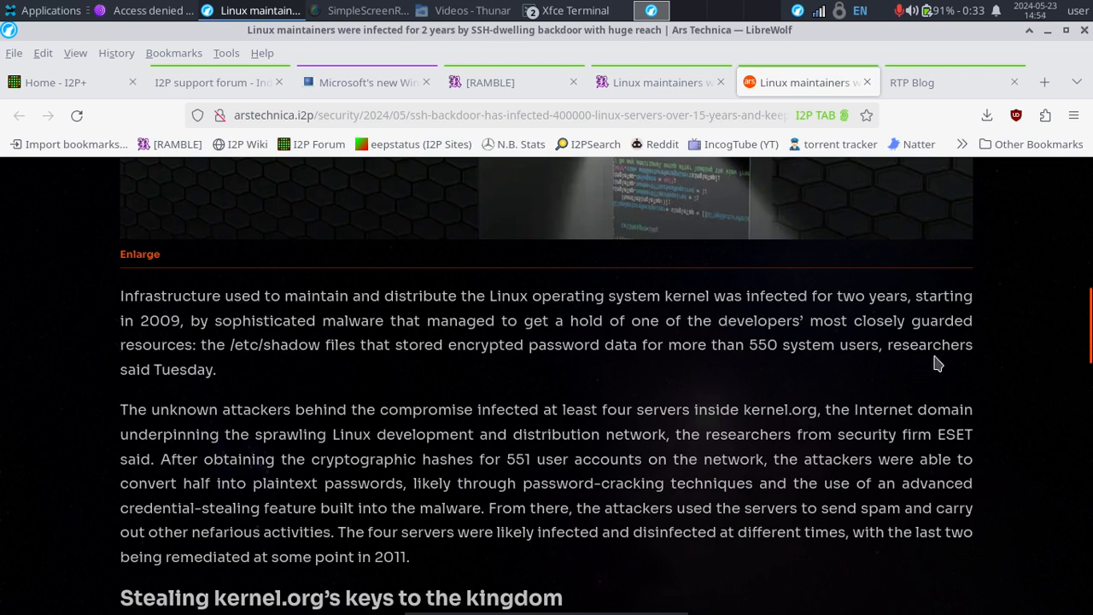
mouse_move(65, 267)
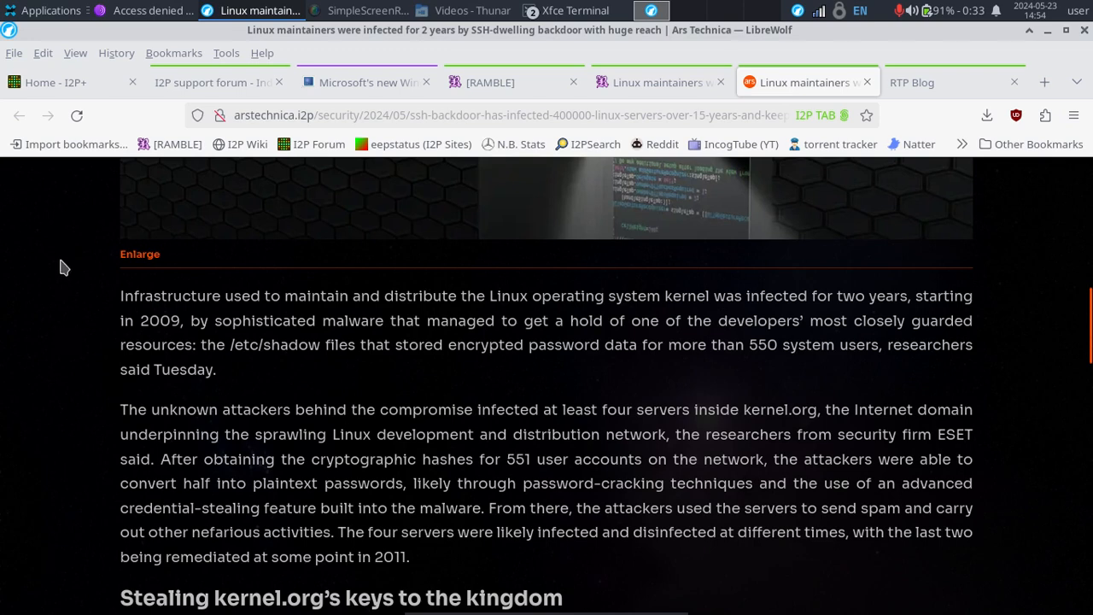
mouse_move(94, 306)
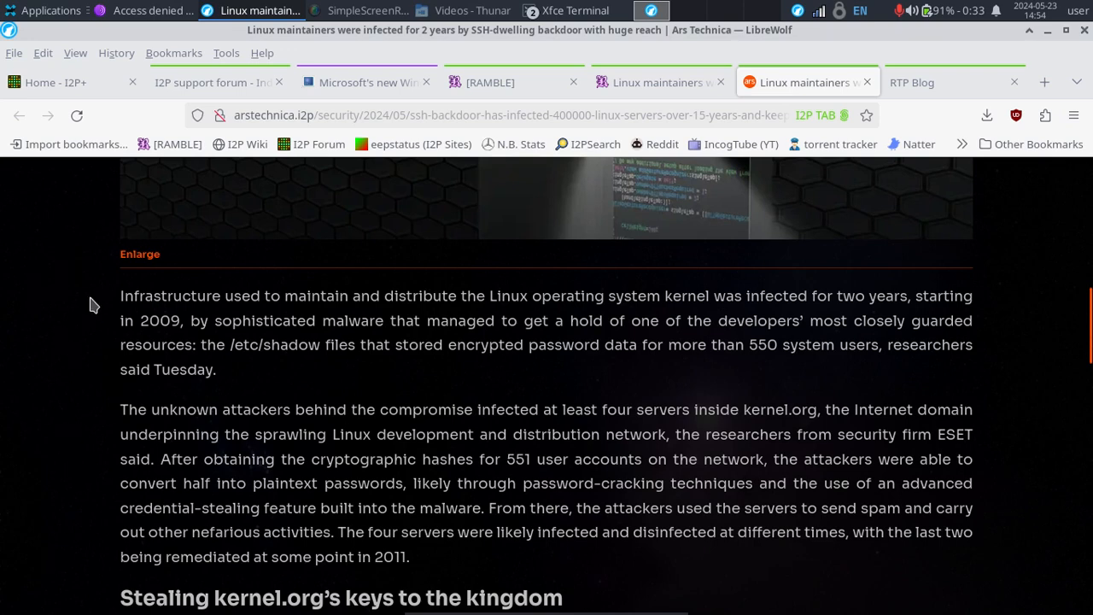
Read through the ESET researcher's kernel.org quote to the page links at the bottom
scroll(down, 3)
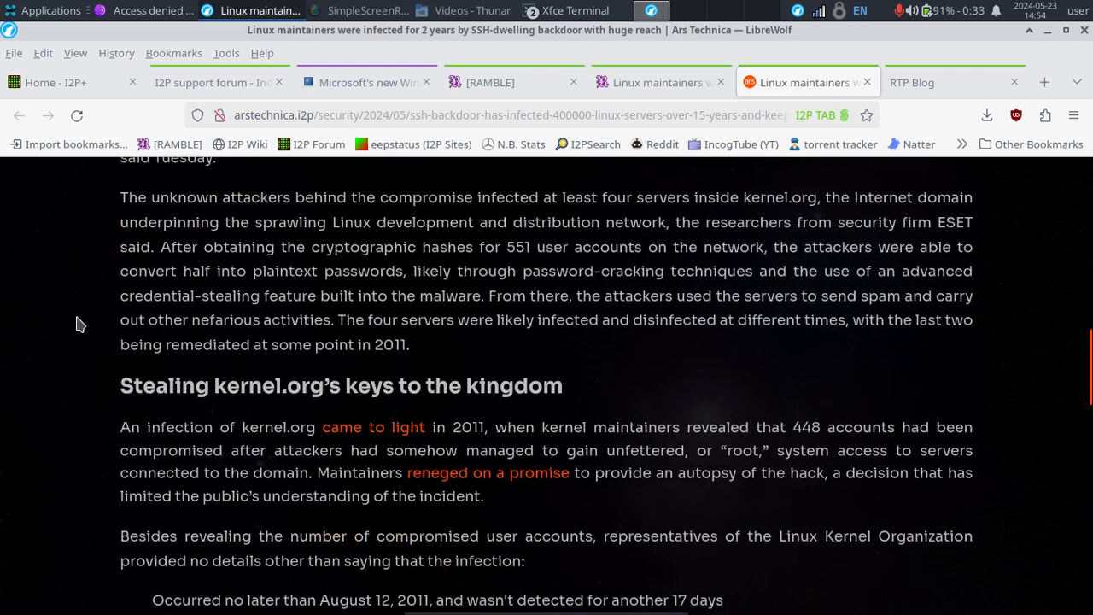
scroll(down, 3)
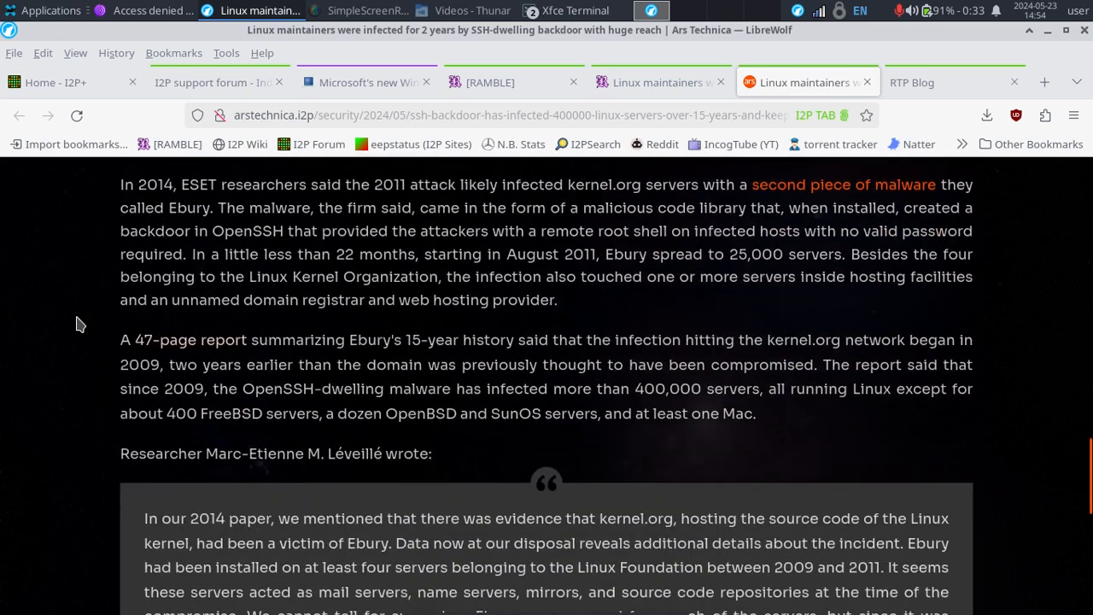
scroll(down, 3)
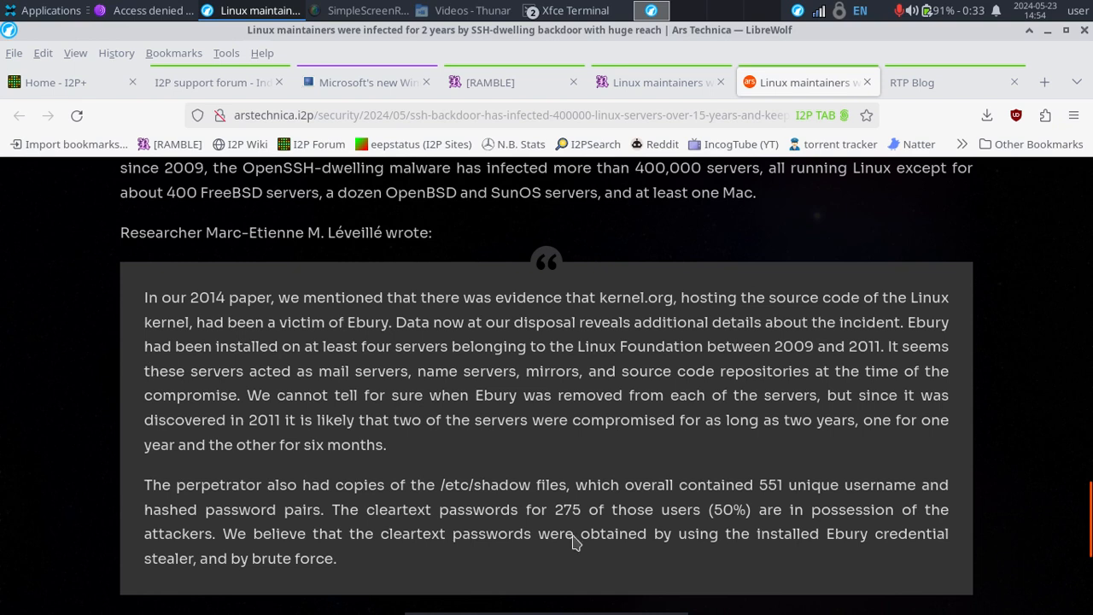
mouse_move(768, 338)
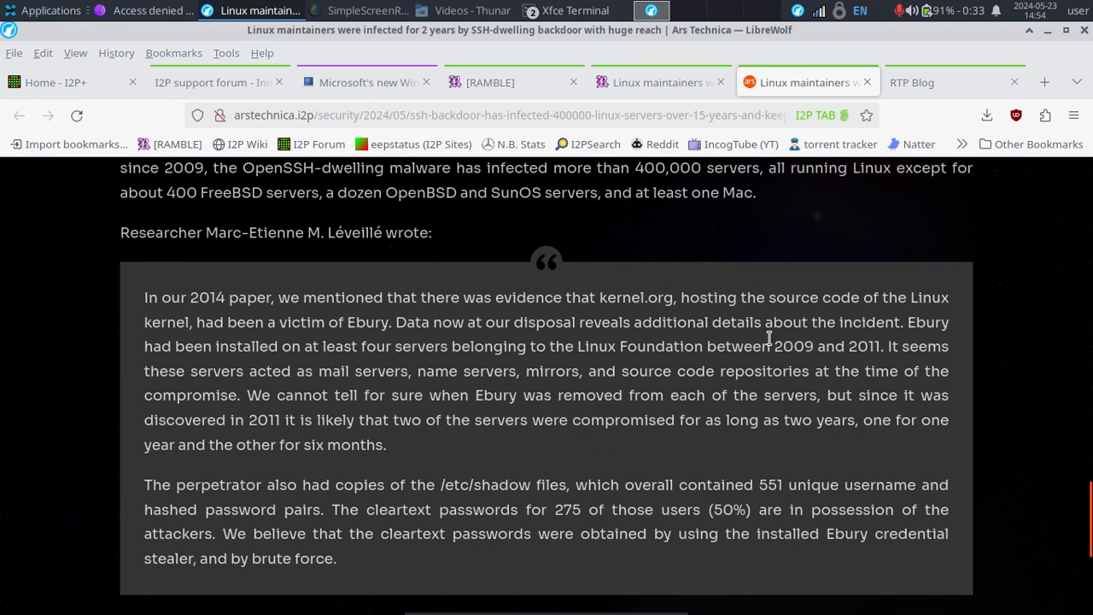
mouse_move(140, 369)
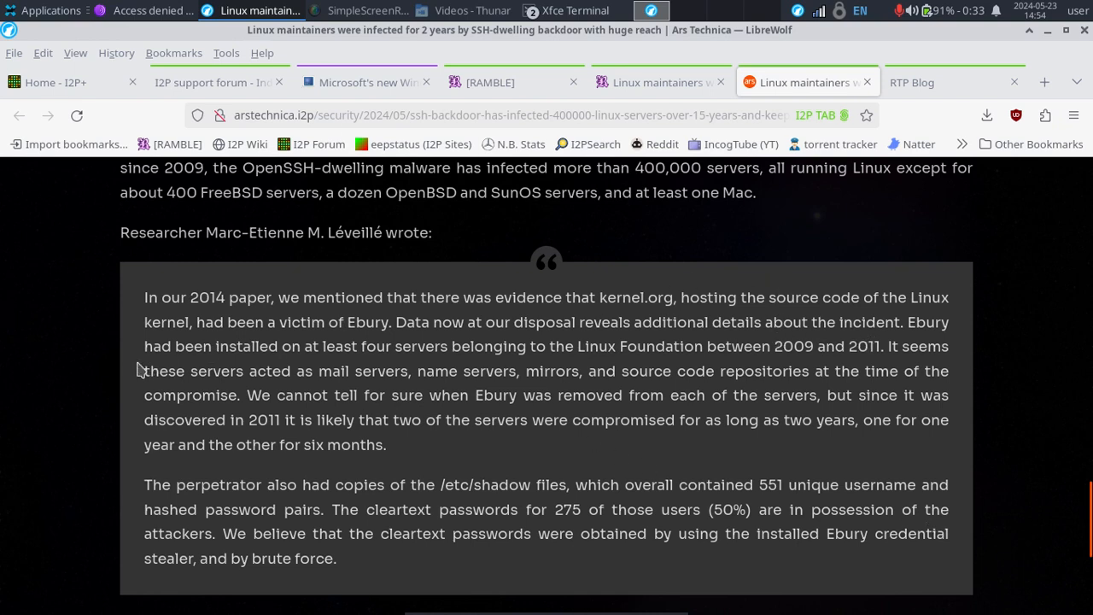
mouse_move(437, 368)
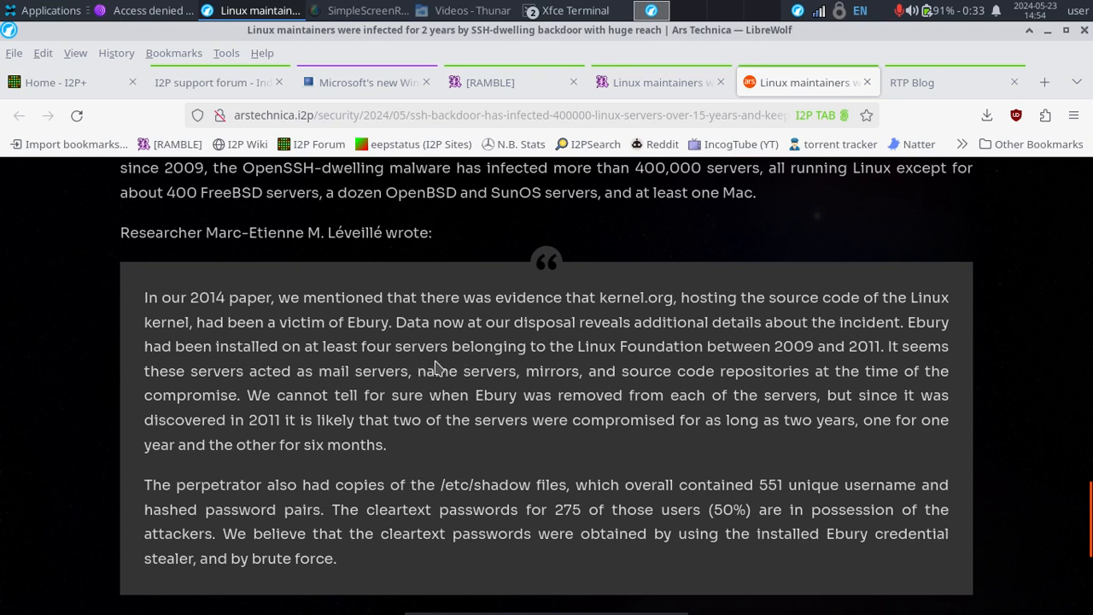
mouse_move(728, 365)
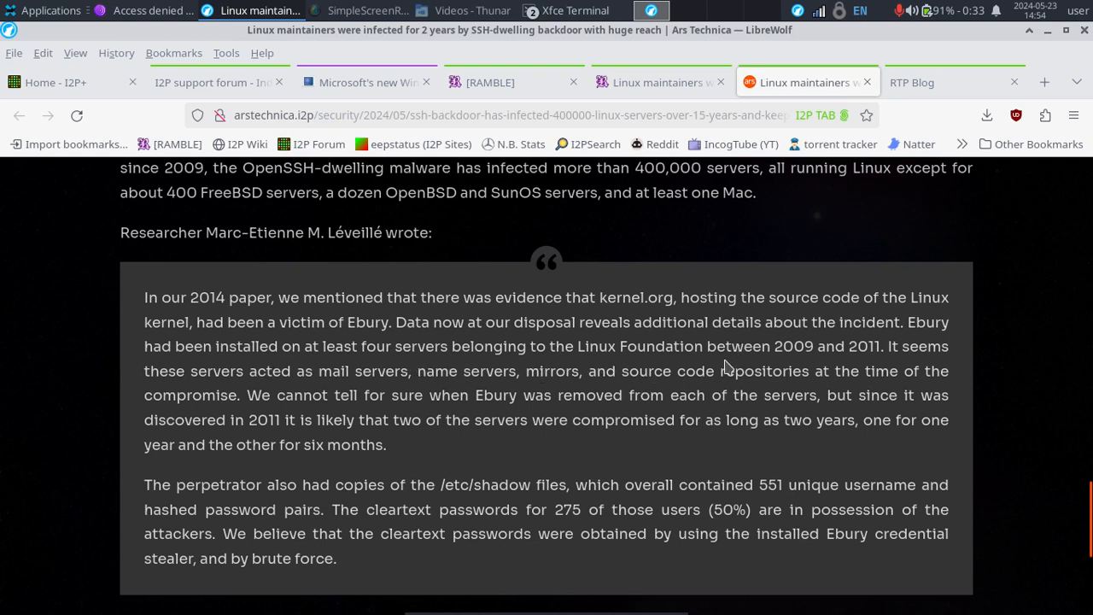
mouse_move(342, 374)
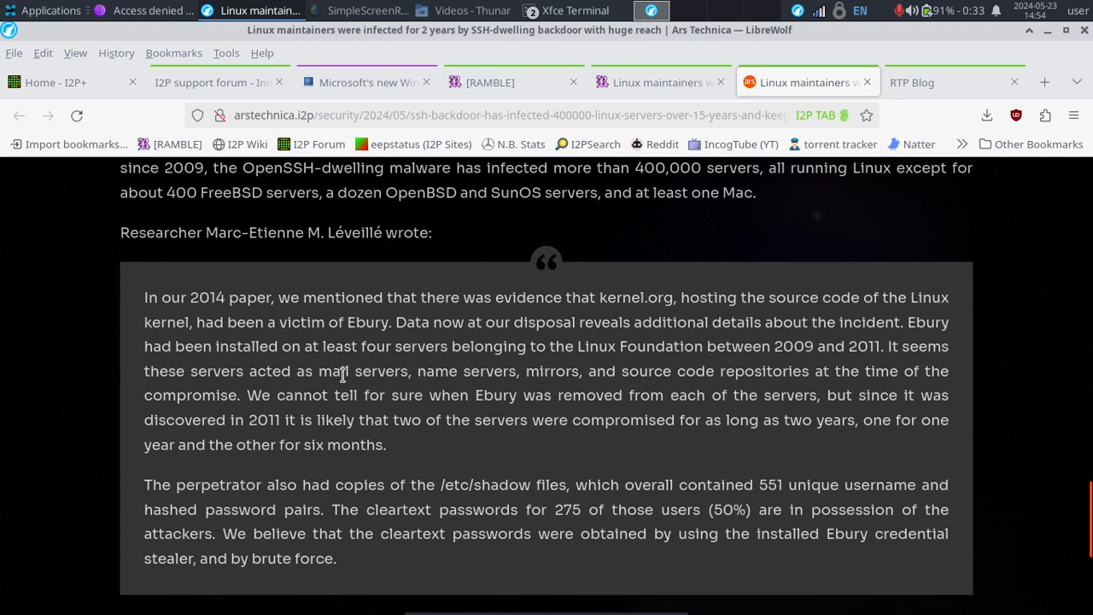
mouse_move(76, 355)
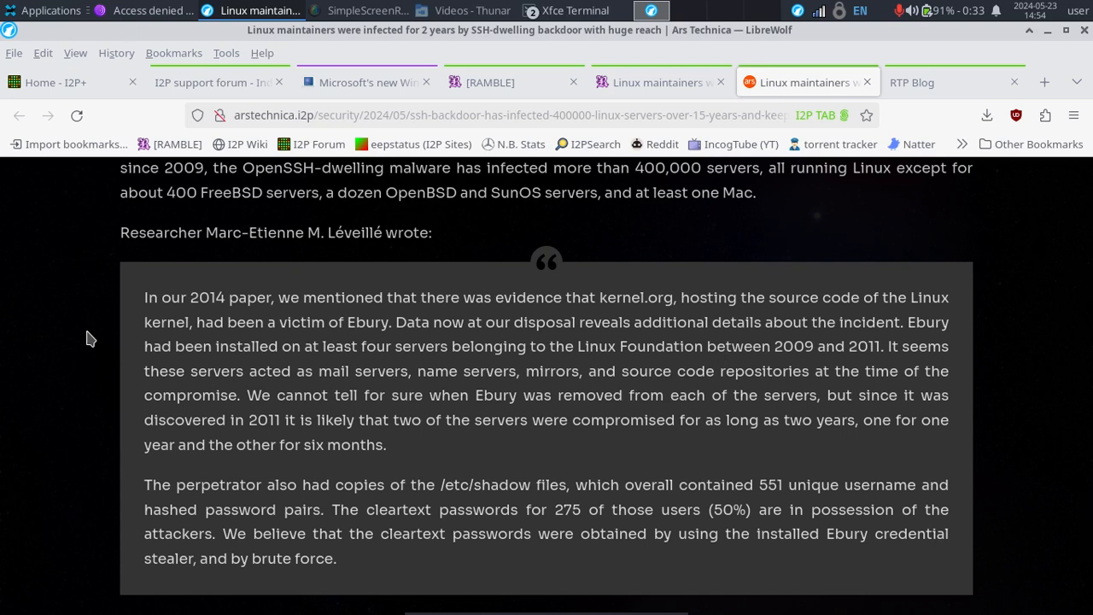
mouse_move(102, 444)
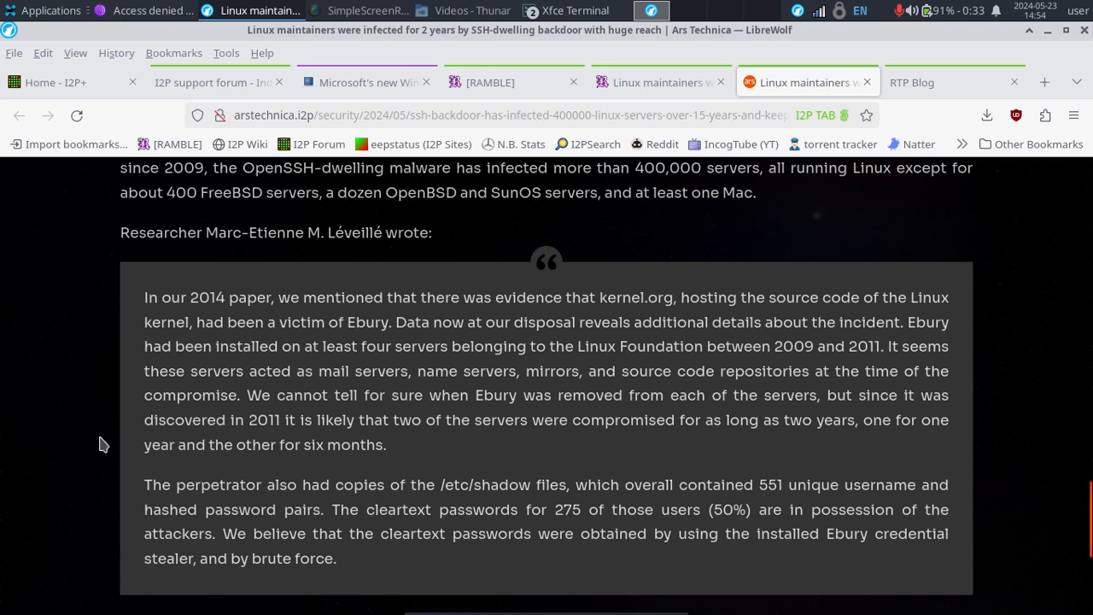
mouse_move(150, 441)
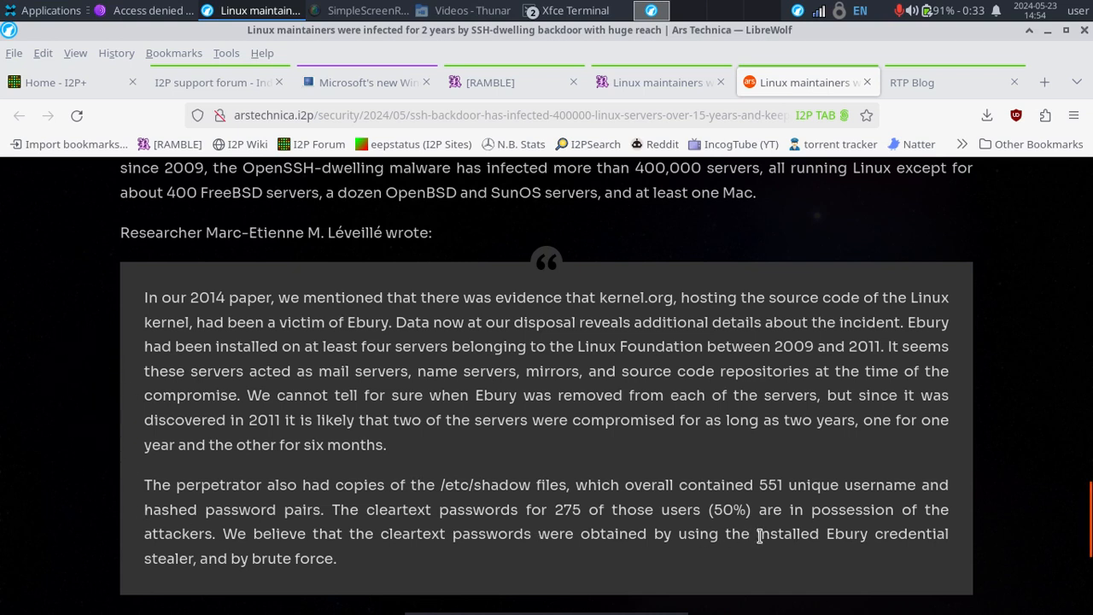
scroll(down, 3)
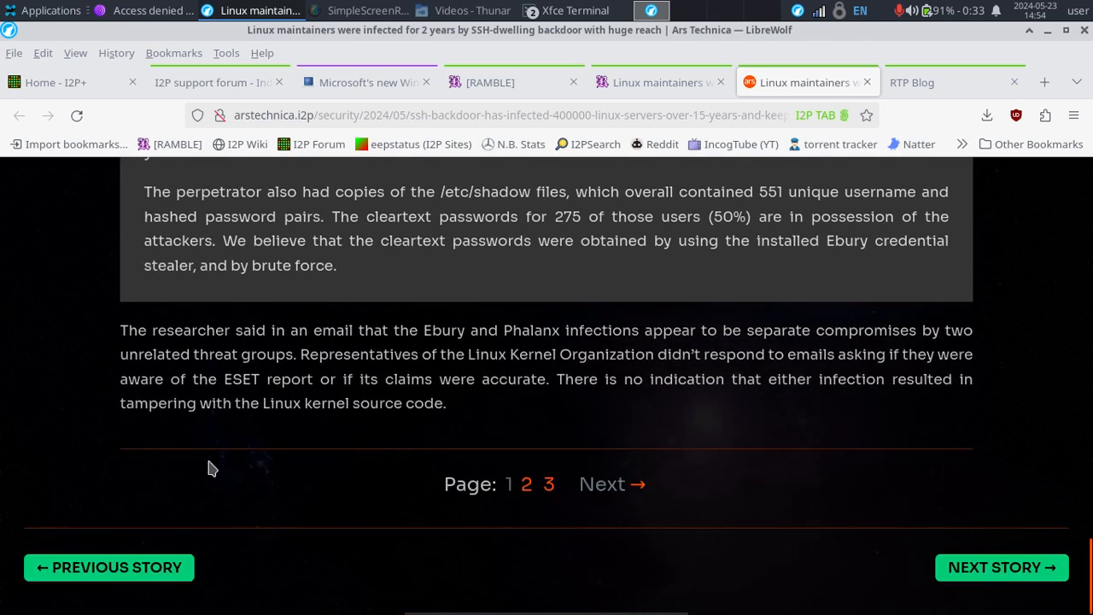
mouse_move(366, 82)
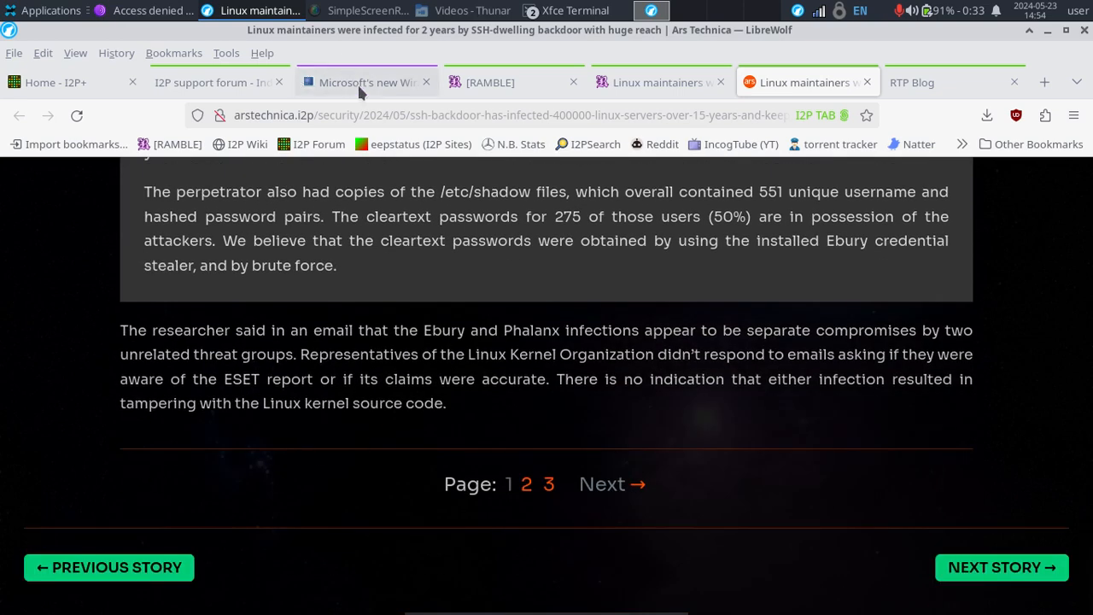
Return to the BleepingComputer Recall article's headline and Recall header illustration
click(365, 82)
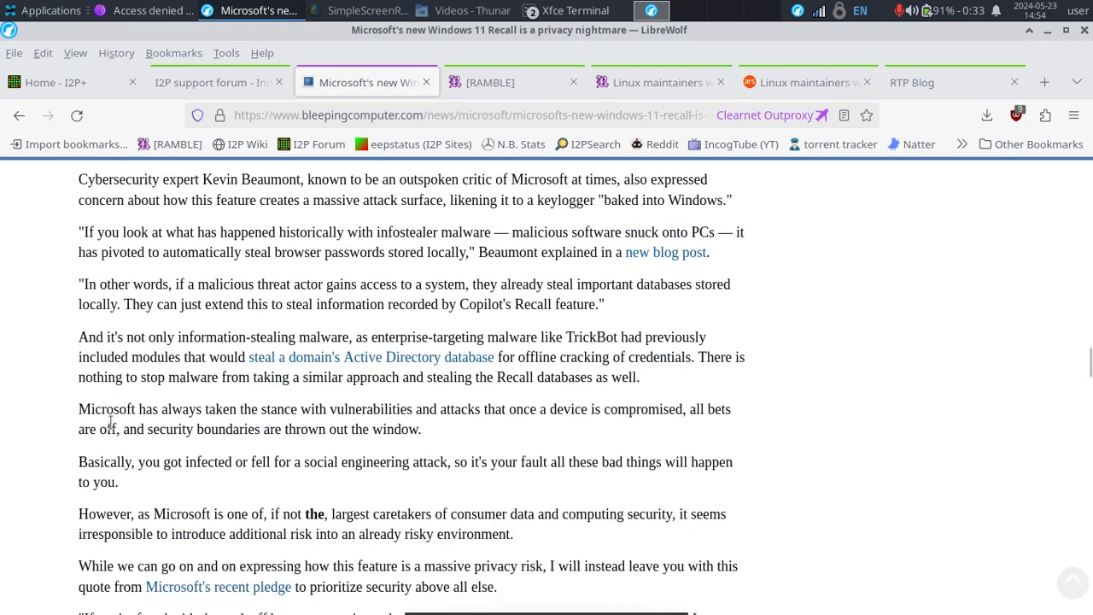
scroll(down, 3)
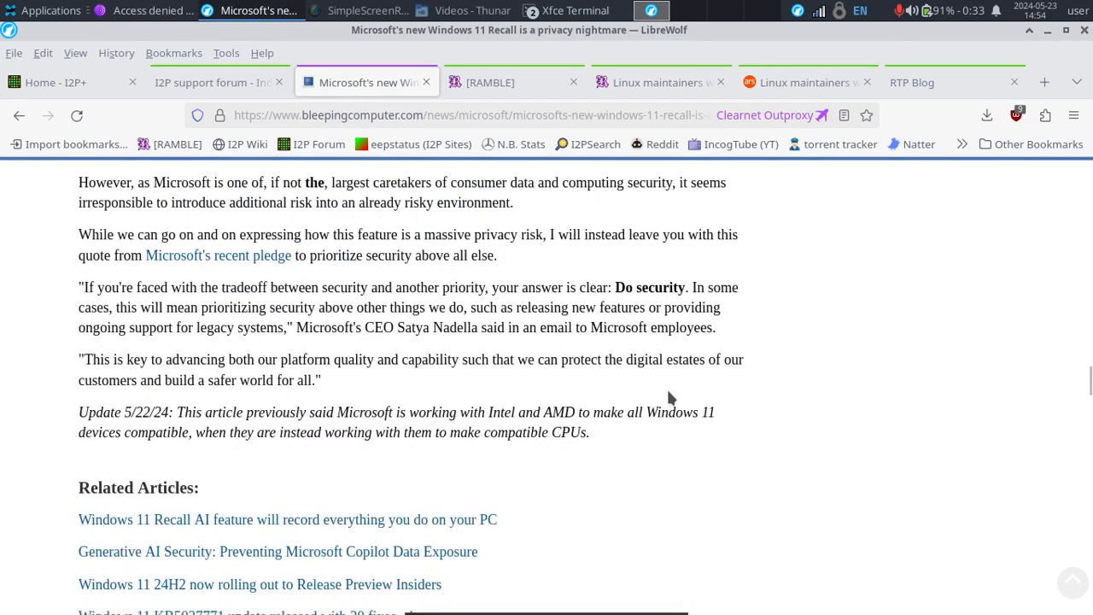
scroll(up, 3)
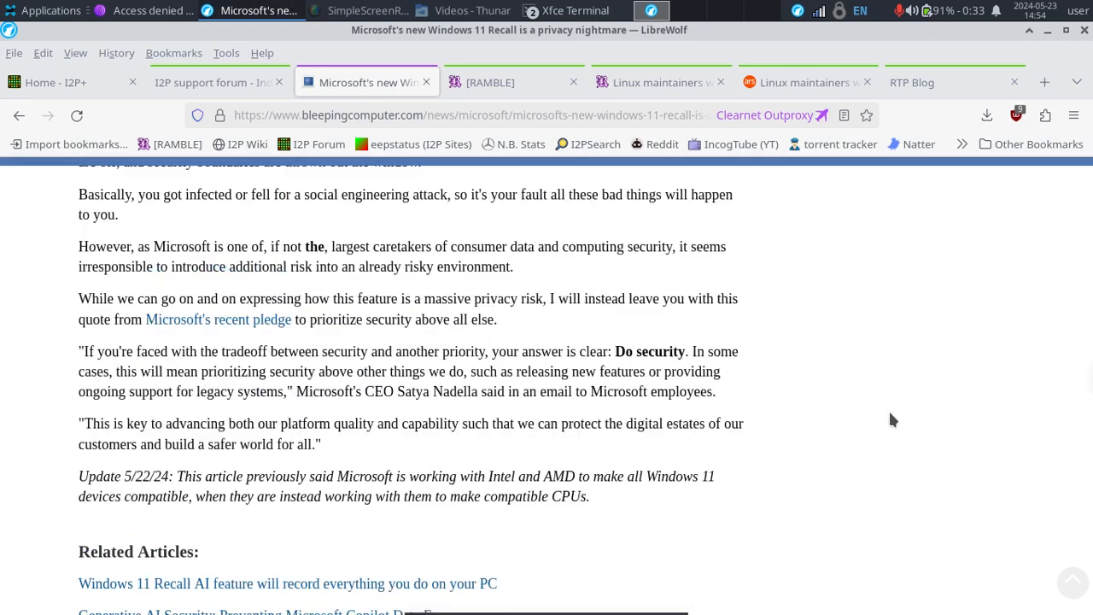
scroll(up, 3)
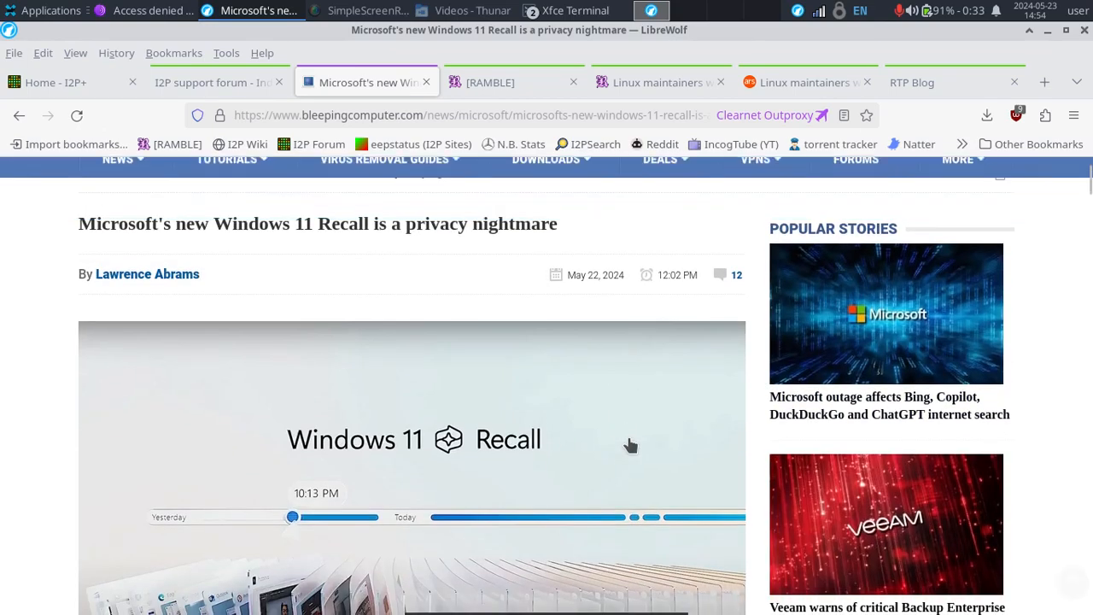
scroll(down, 3)
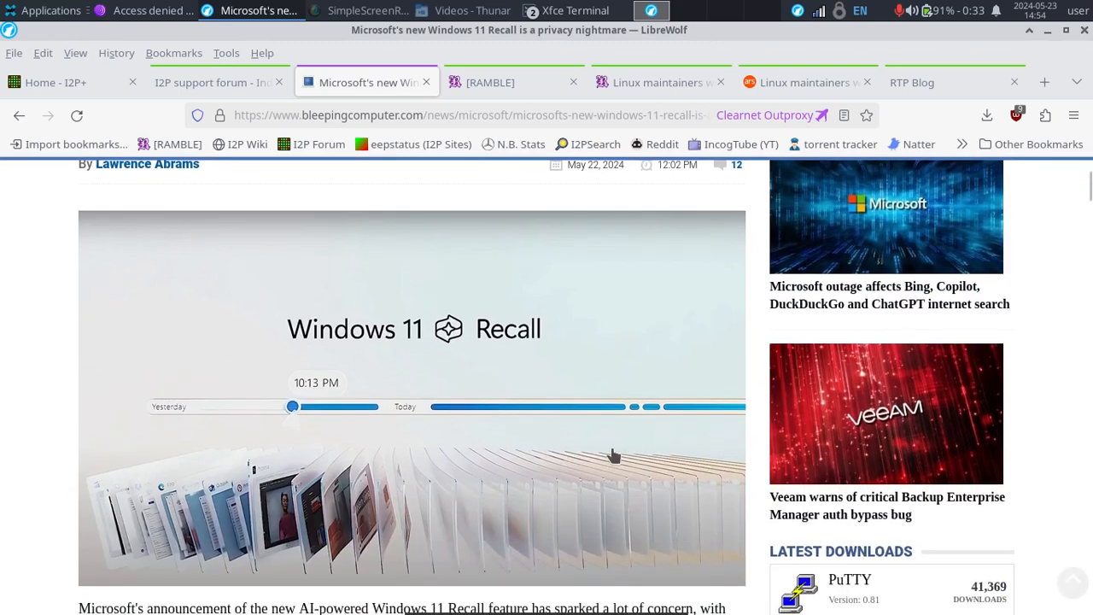
mouse_move(625, 472)
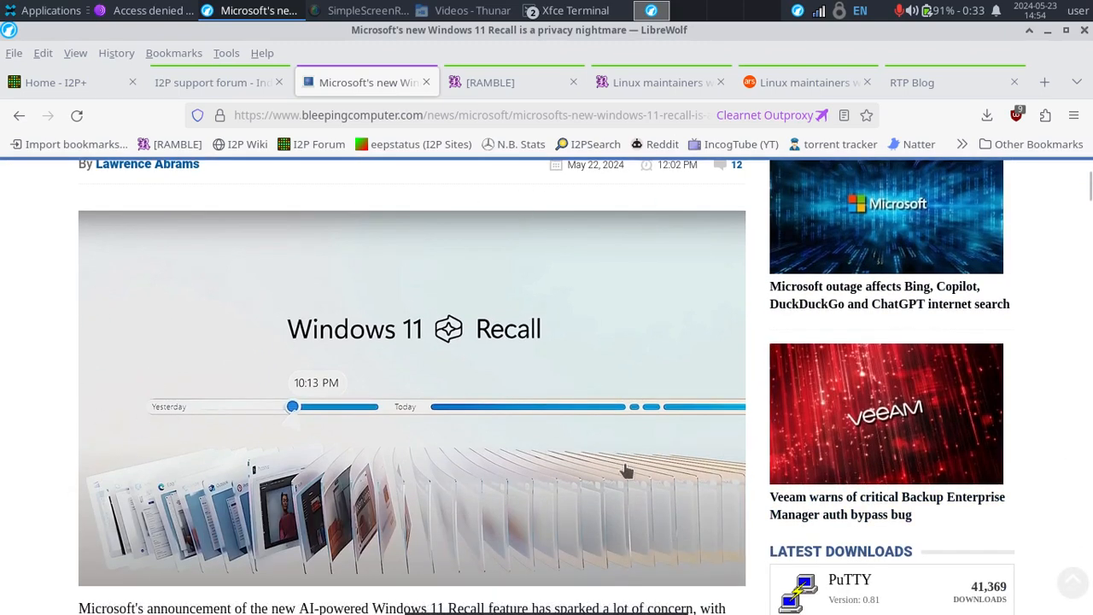
mouse_move(243, 482)
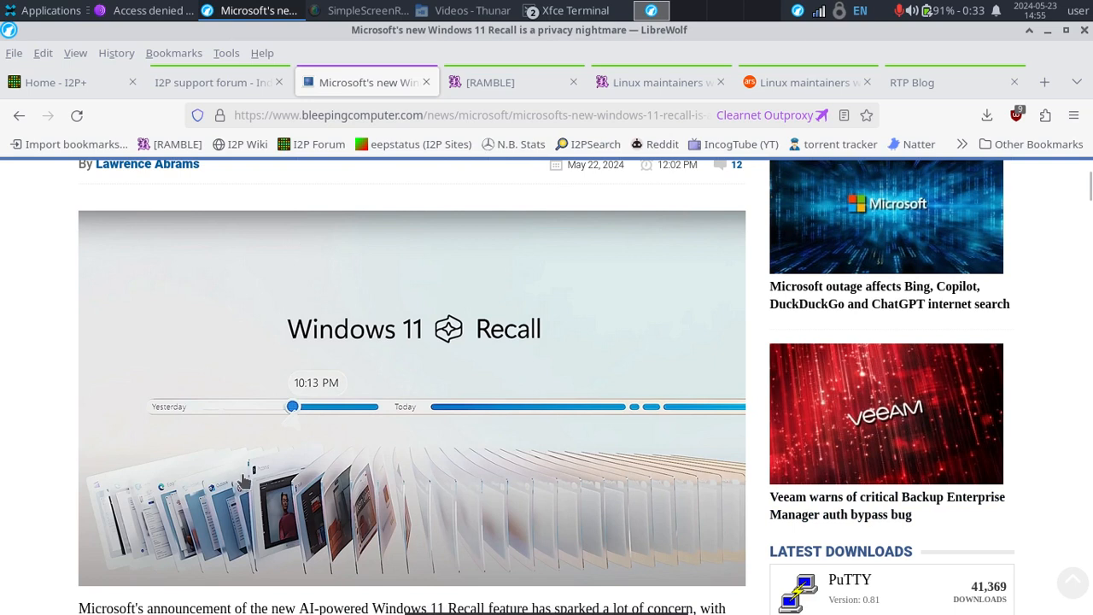
mouse_move(513, 478)
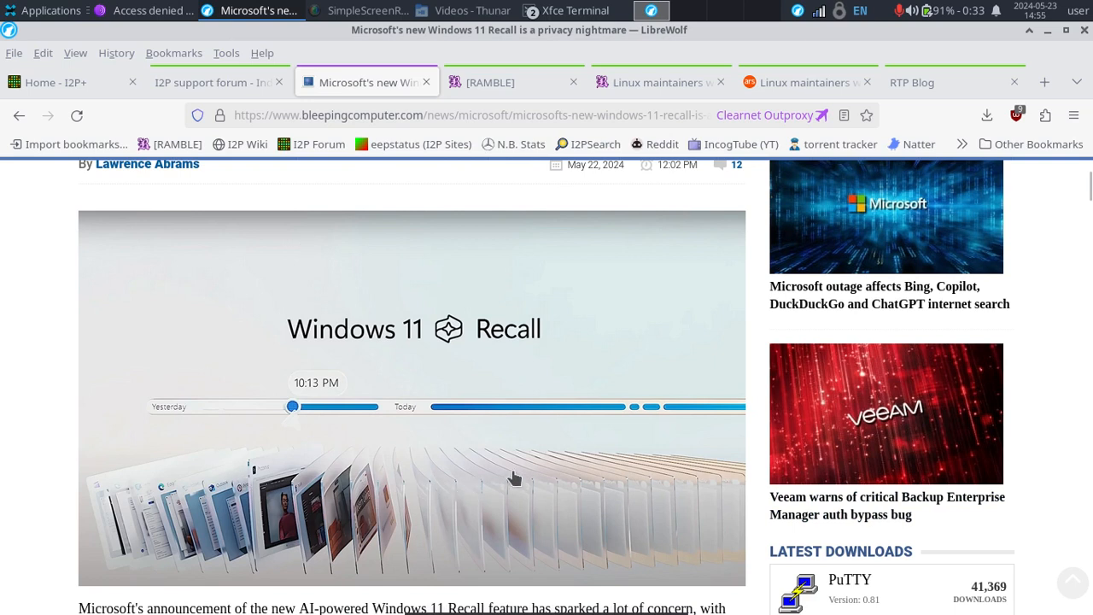
mouse_move(122, 379)
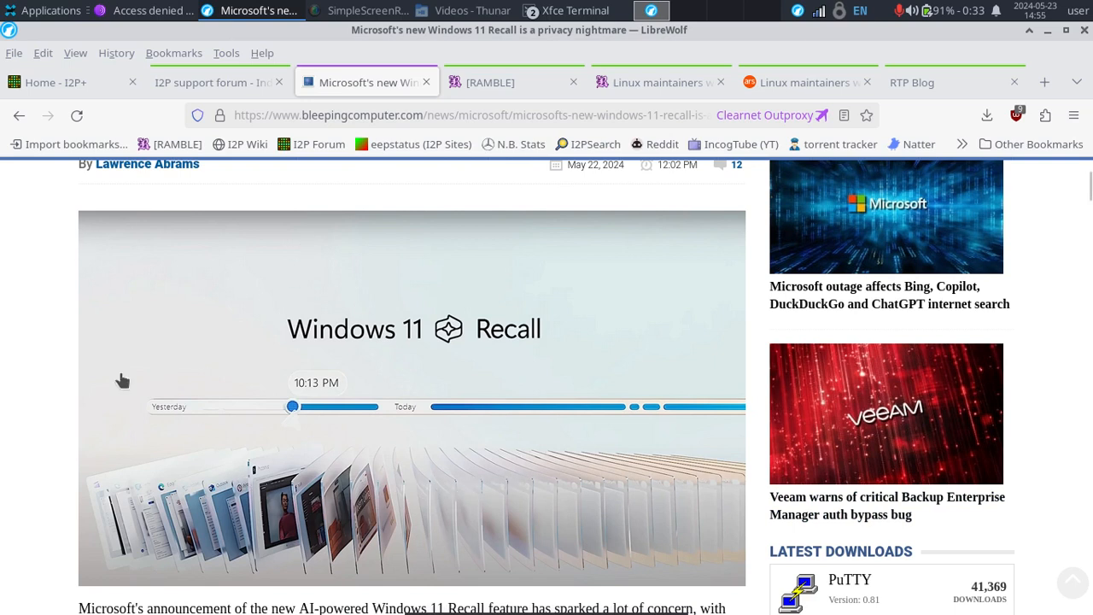
mouse_move(236, 259)
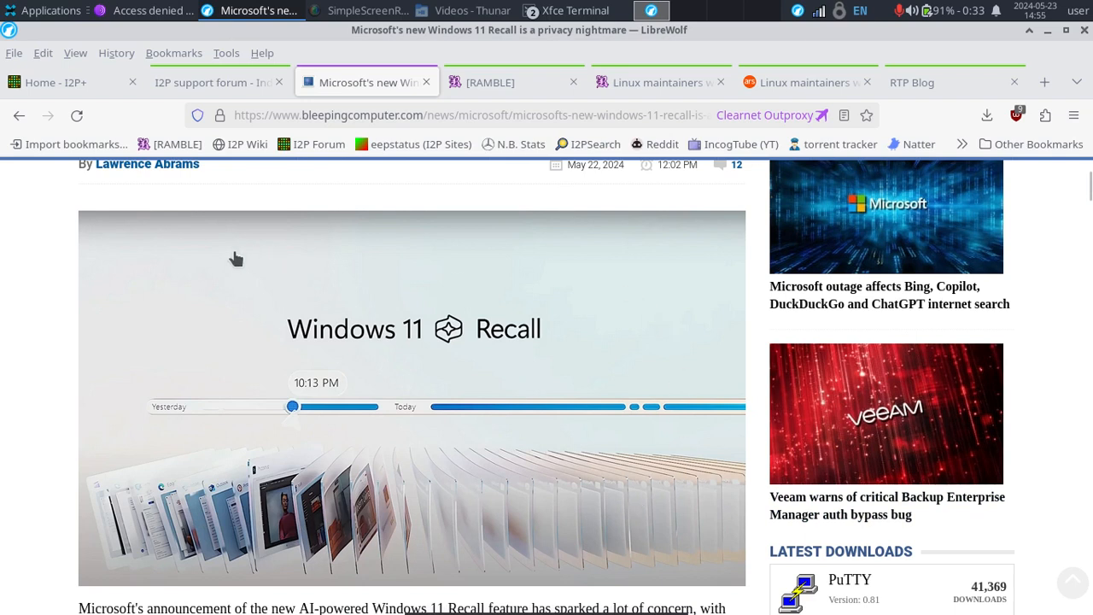
mouse_move(612, 283)
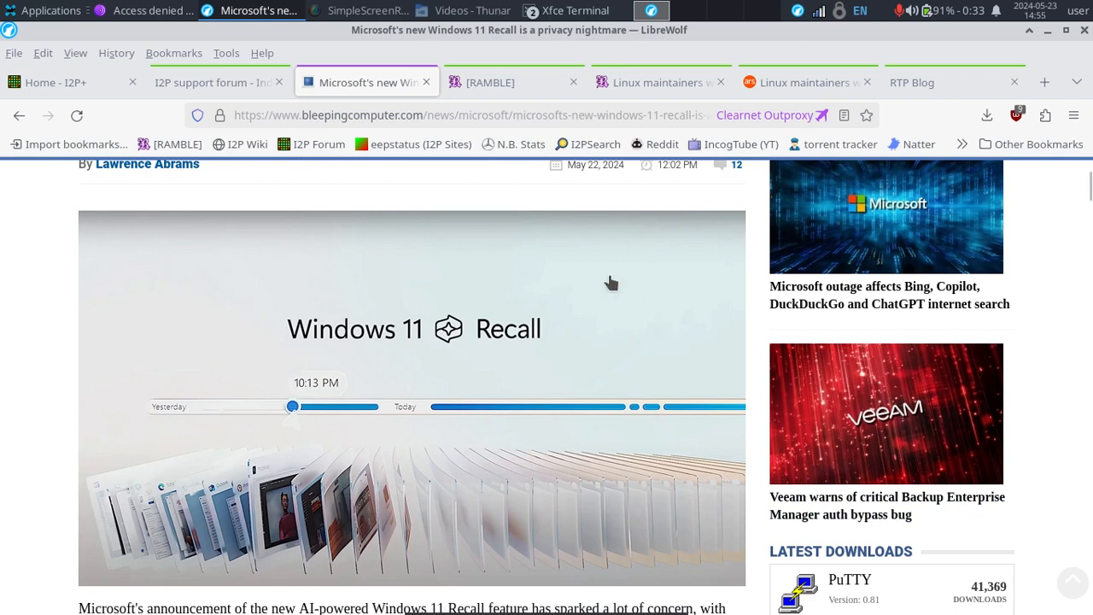
mouse_move(171, 461)
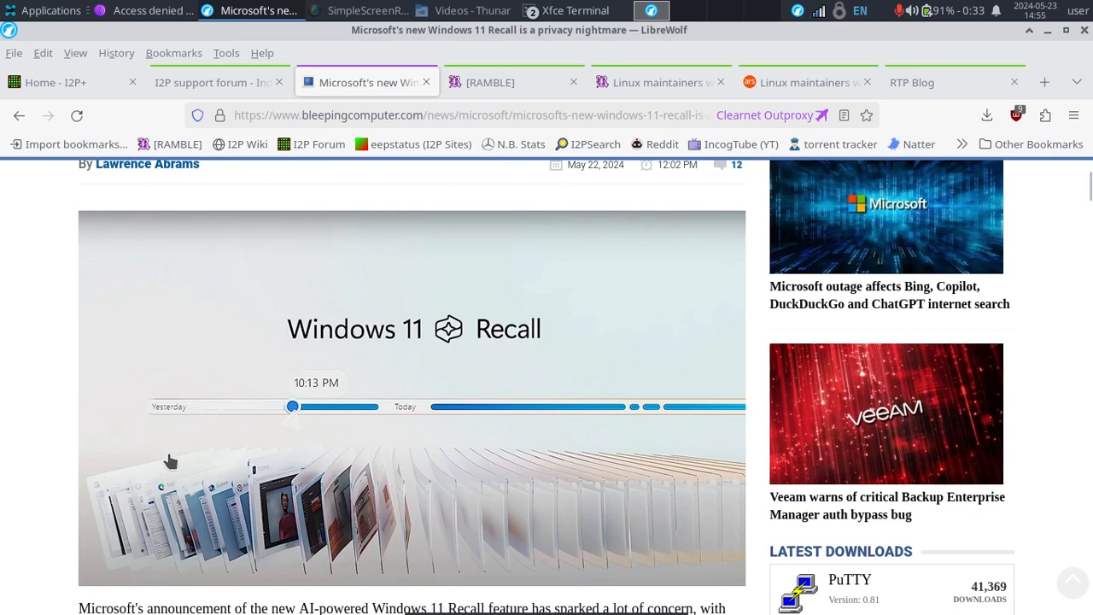
mouse_move(338, 472)
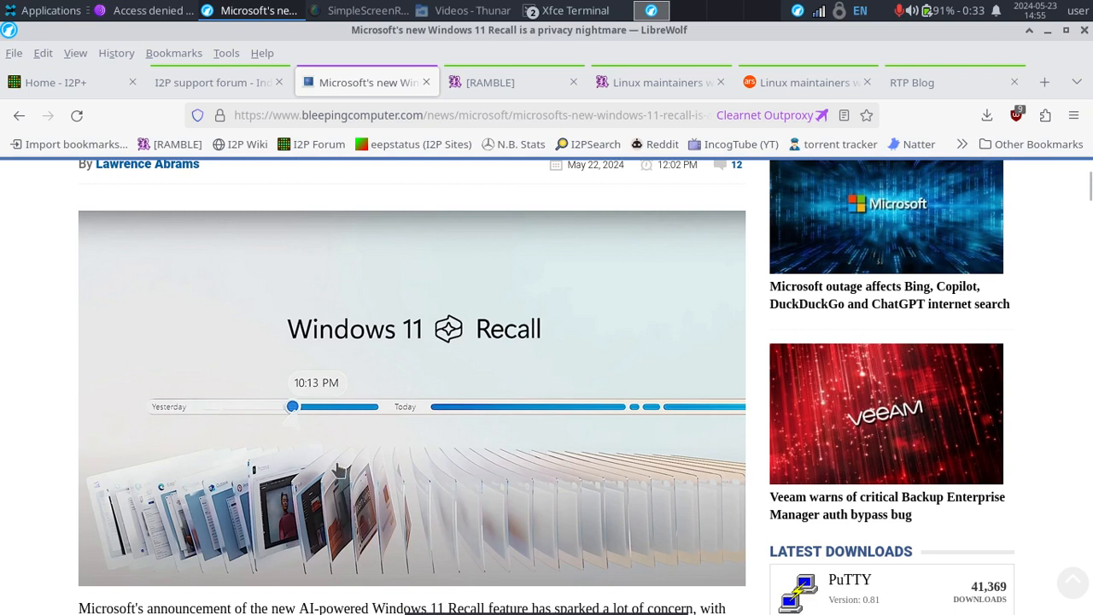
mouse_move(639, 297)
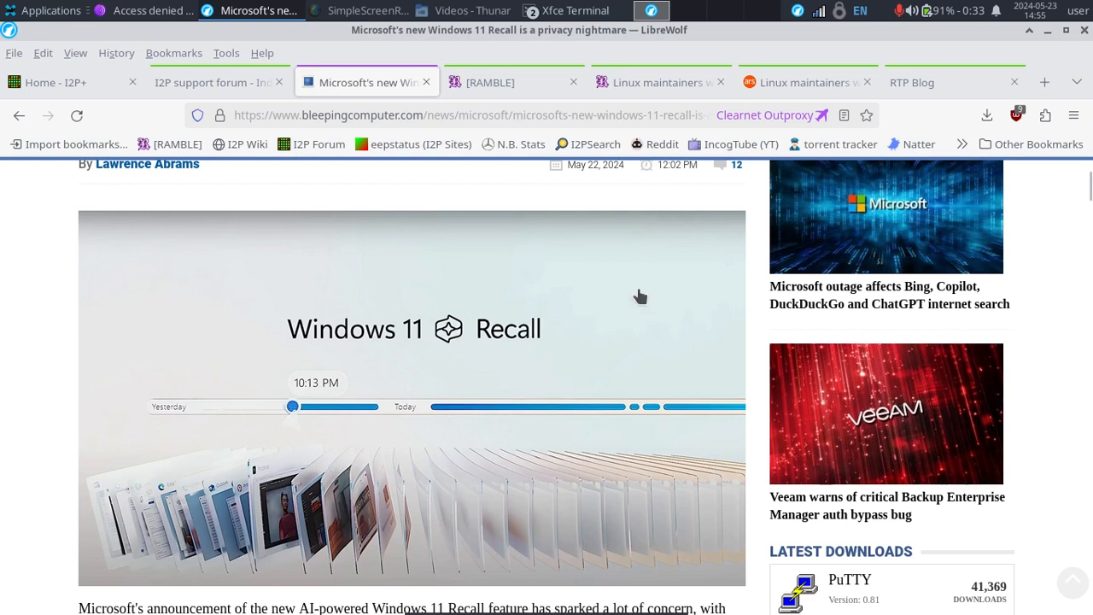
mouse_move(277, 533)
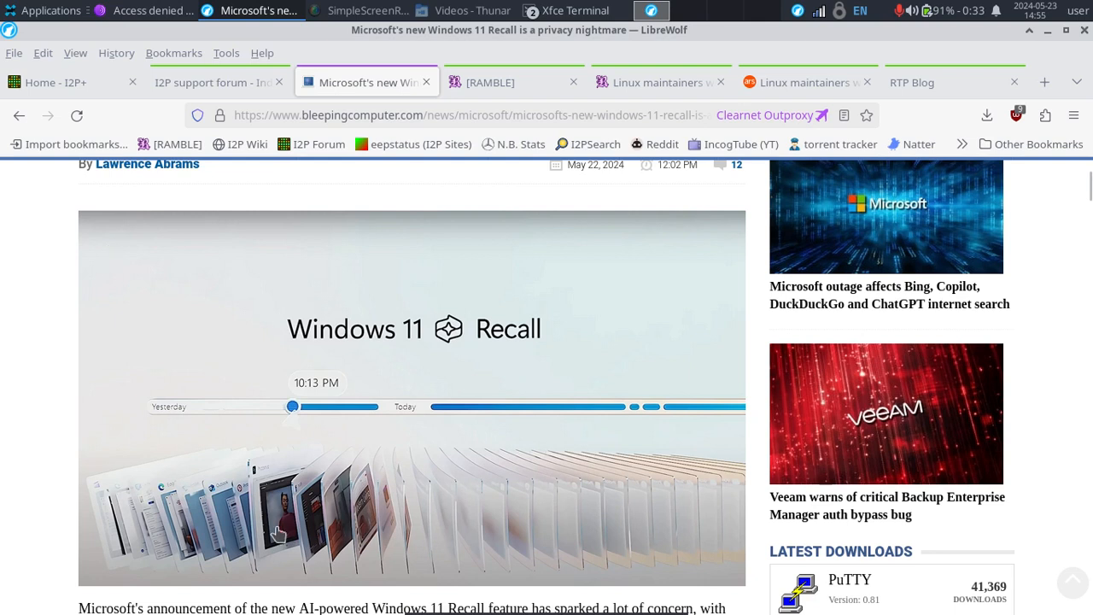
mouse_move(314, 335)
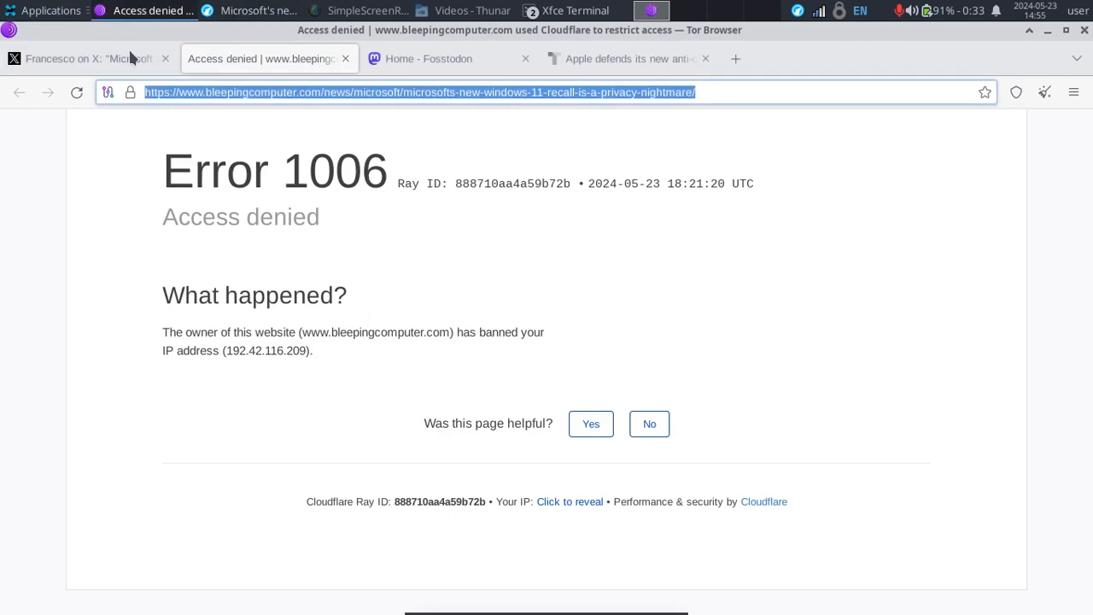
mouse_move(242, 9)
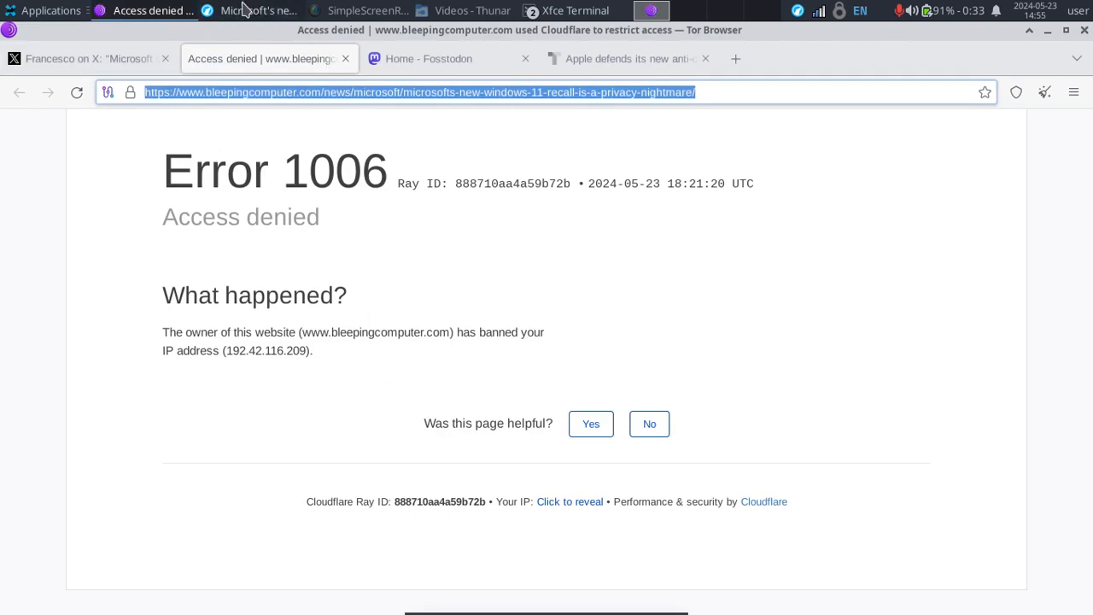
mouse_move(256, 10)
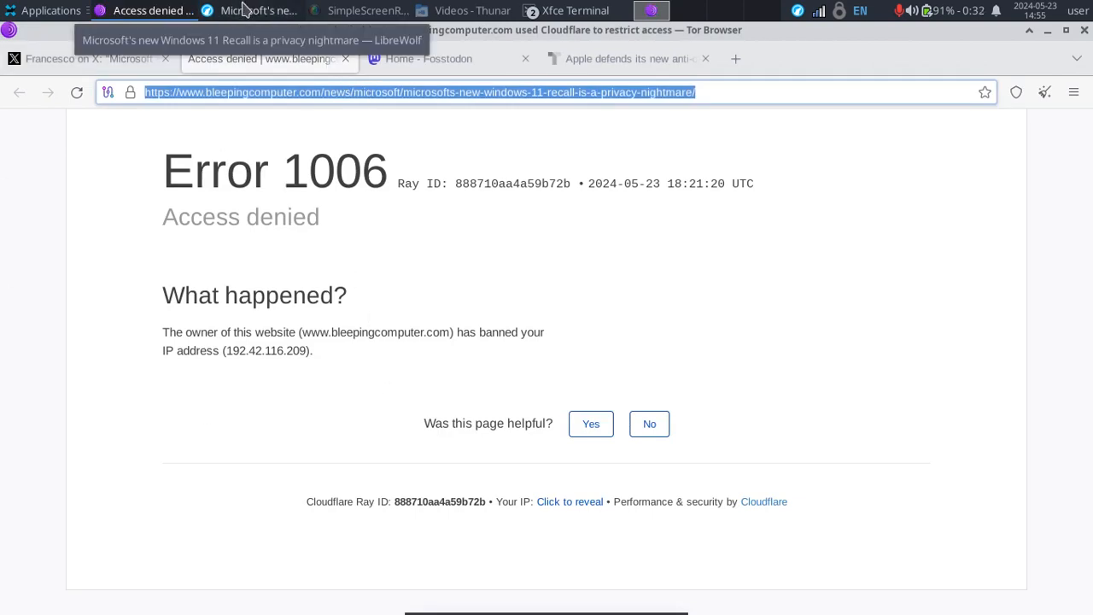
Bring the LibreWolf window with the Recall article back in front after the Tor error
click(259, 11)
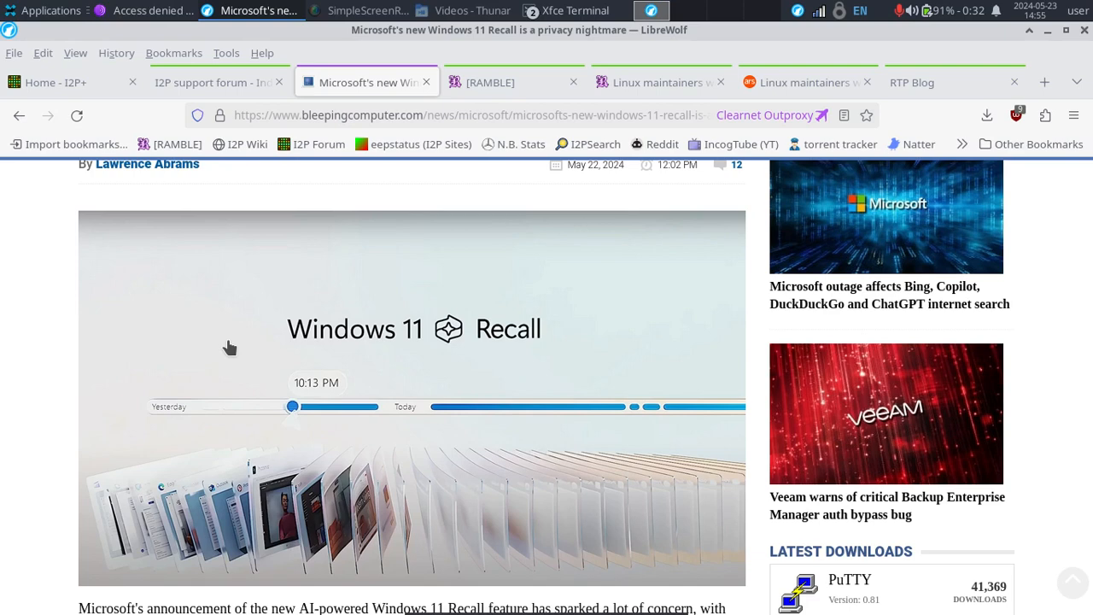
mouse_move(400, 286)
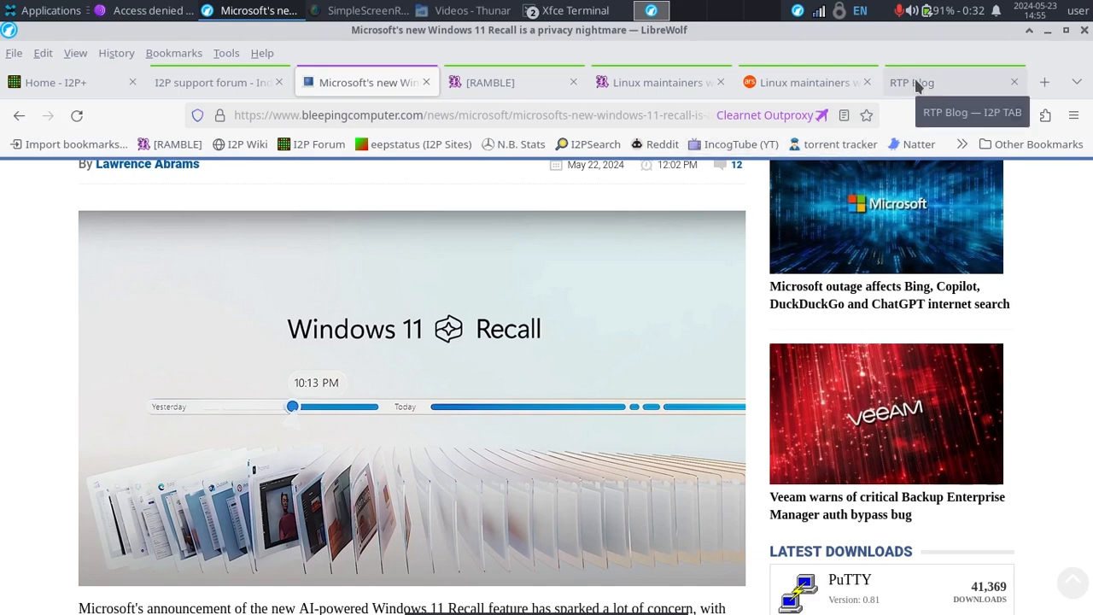
Show the RTP Blog i2p site's post list, including the torified WiFi router and X13 bug detector posts
click(939, 82)
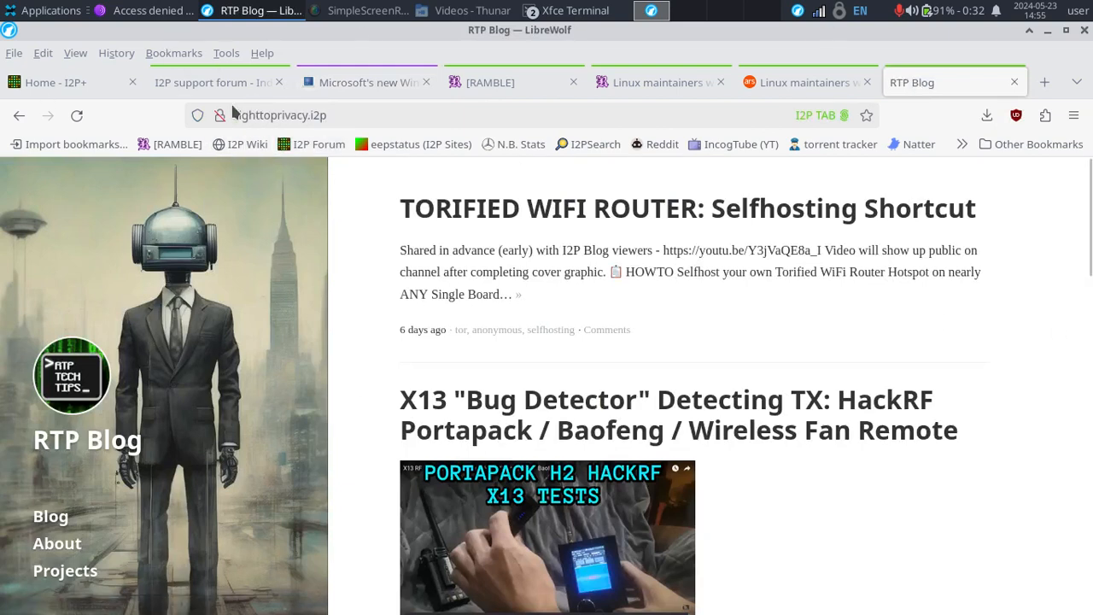
mouse_move(333, 150)
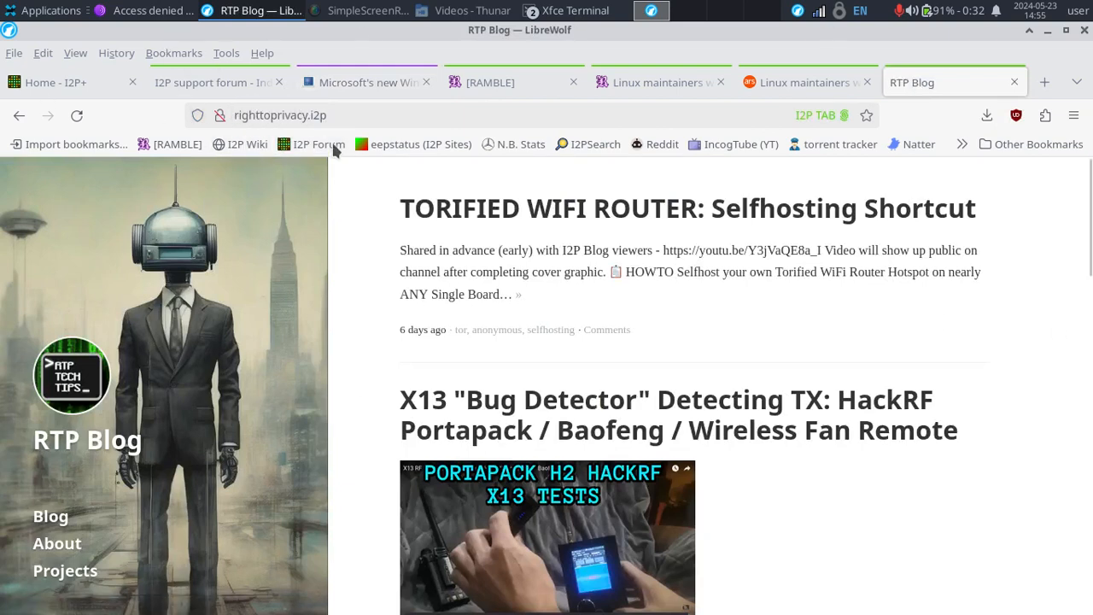
mouse_move(48, 280)
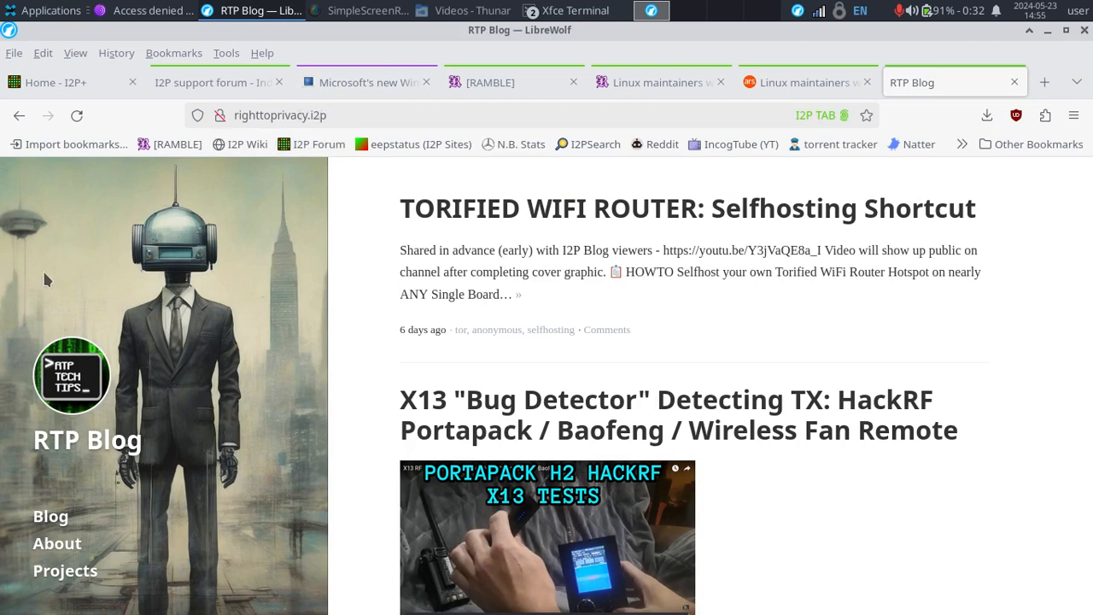
mouse_move(20, 225)
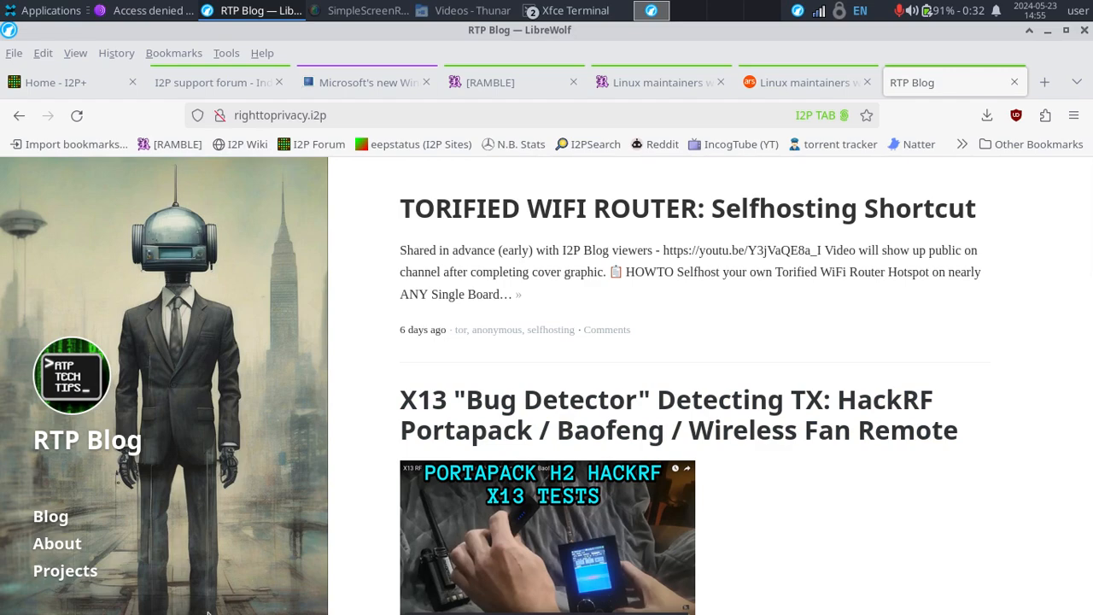
scroll(down, 3)
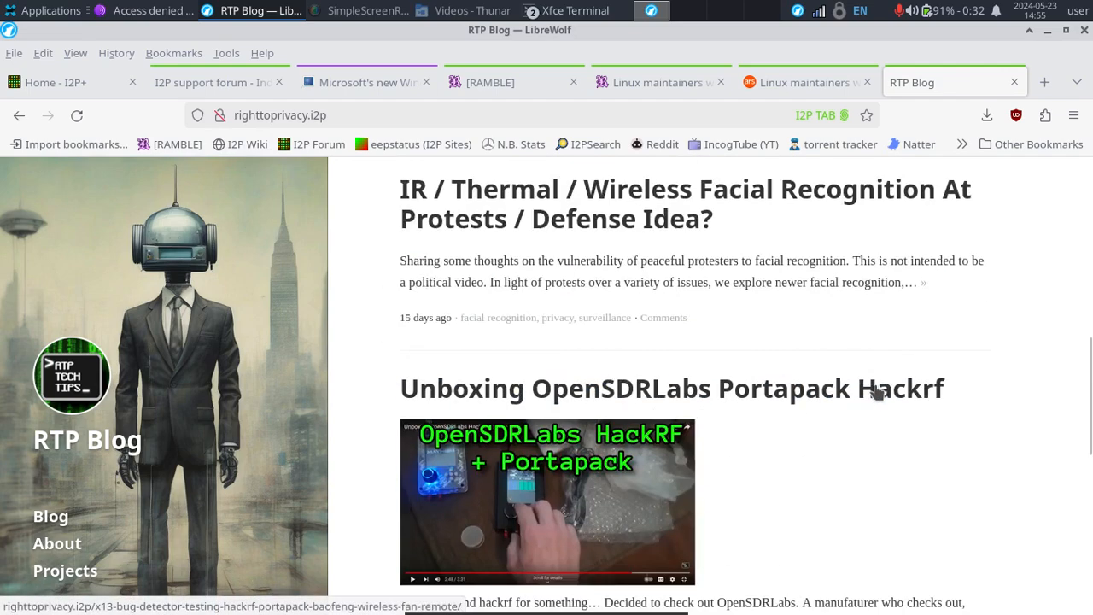
scroll(up, 3)
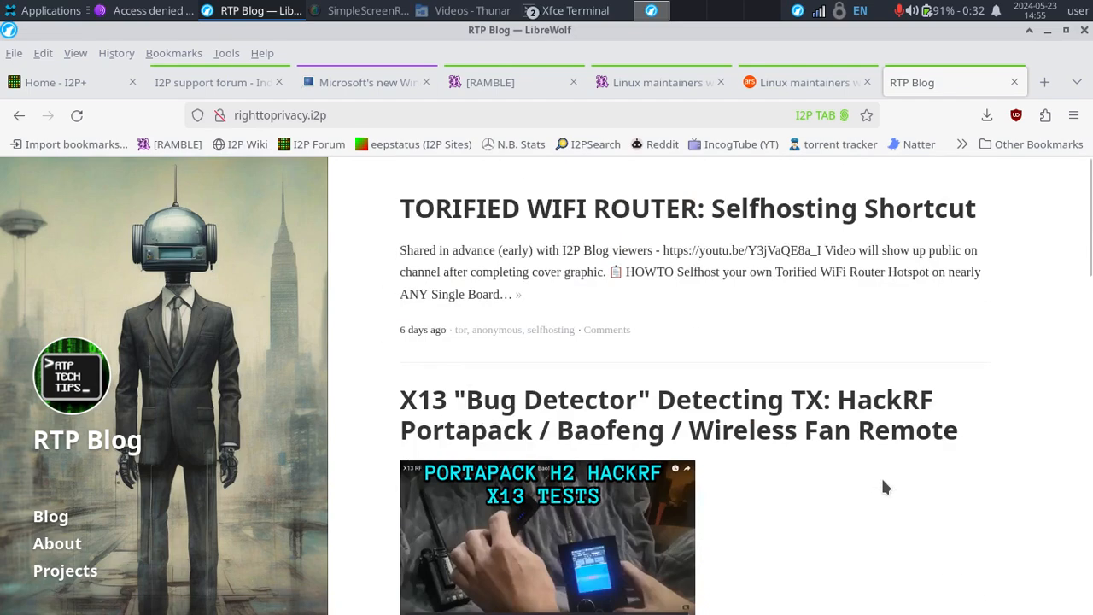
mouse_move(313, 213)
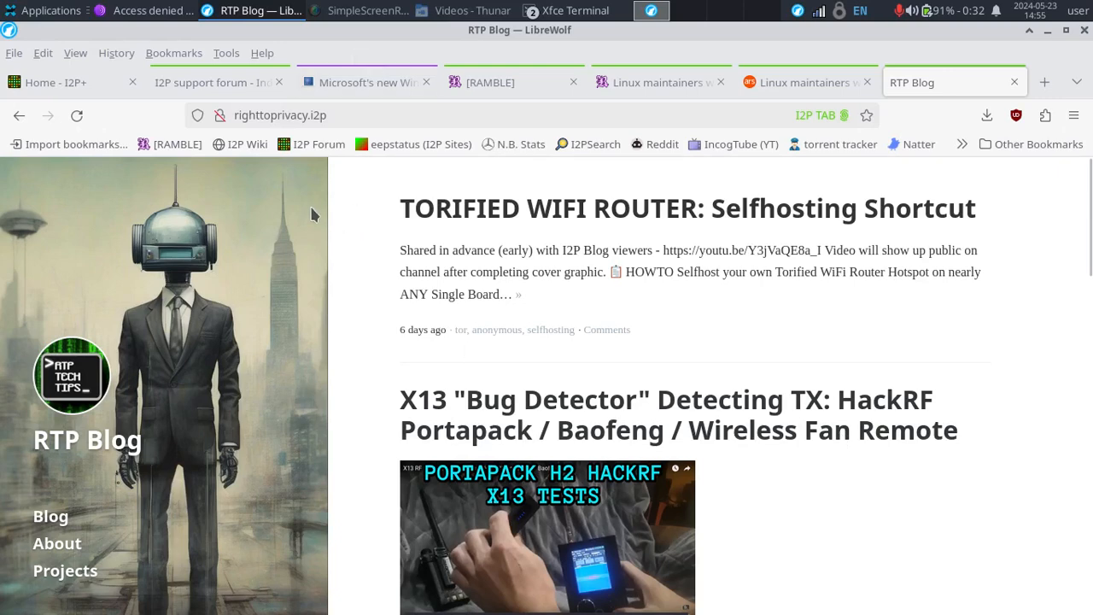
Return to the BleepingComputer Windows 11 Recall article and show its image and opening paragraphs
click(367, 82)
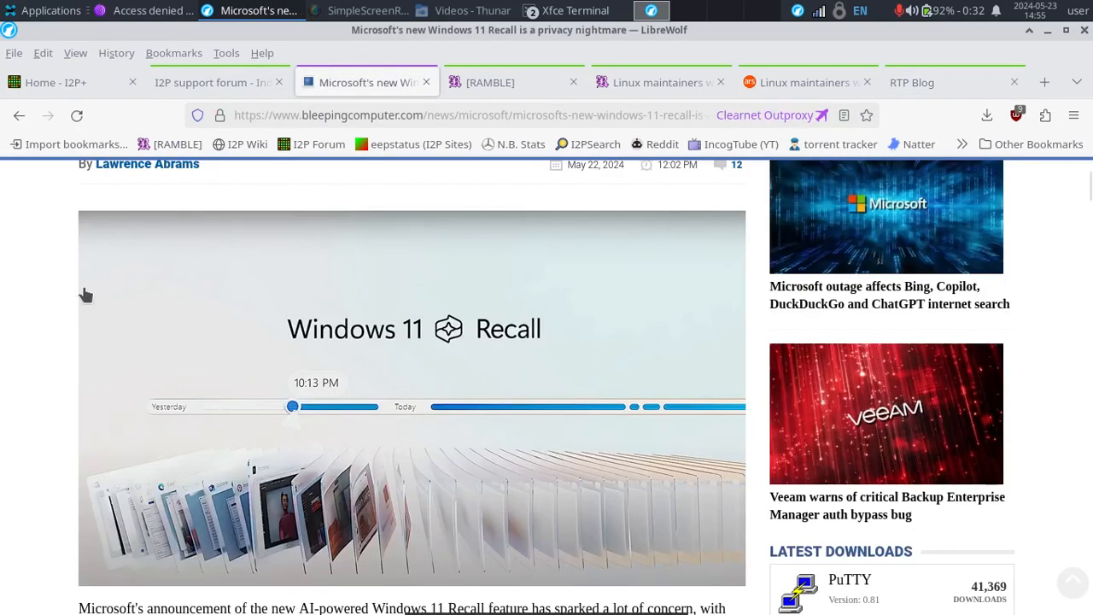
scroll(down, 3)
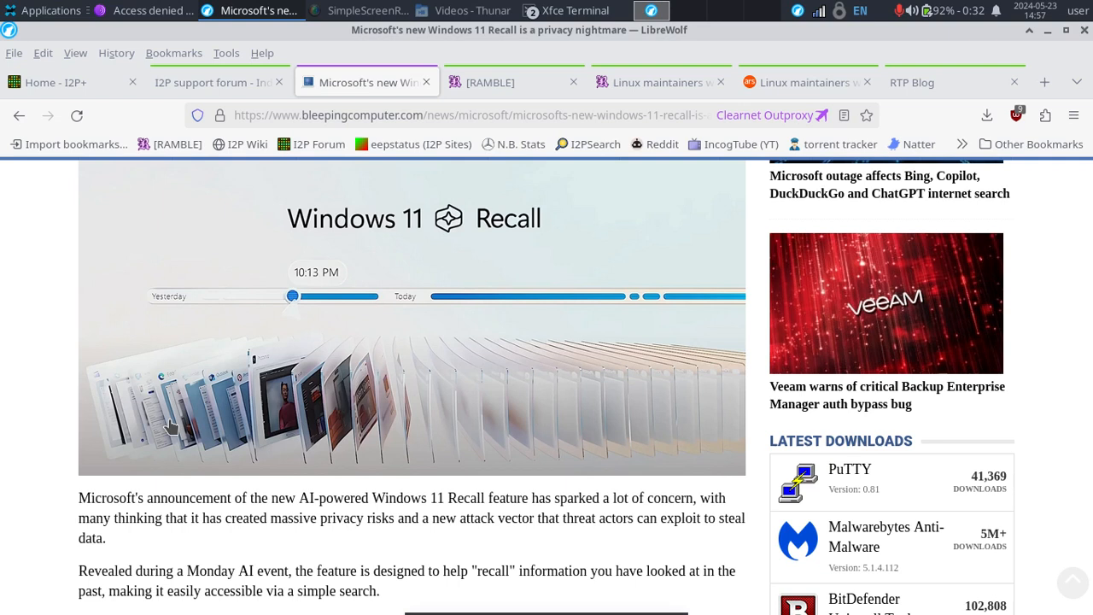
mouse_move(441, 324)
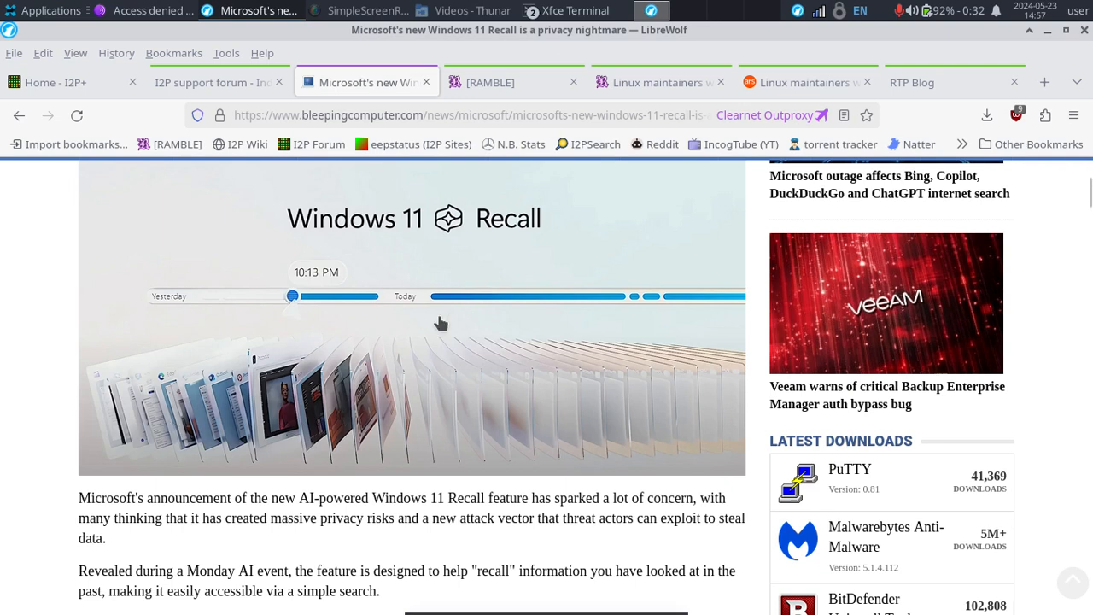
mouse_move(895, 493)
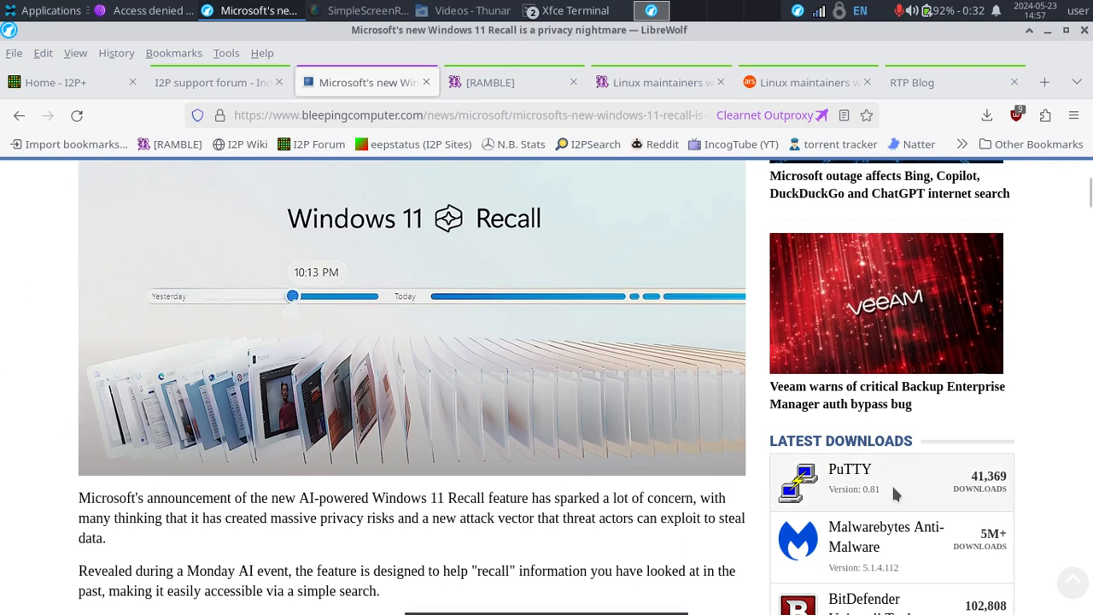
mouse_move(53, 319)
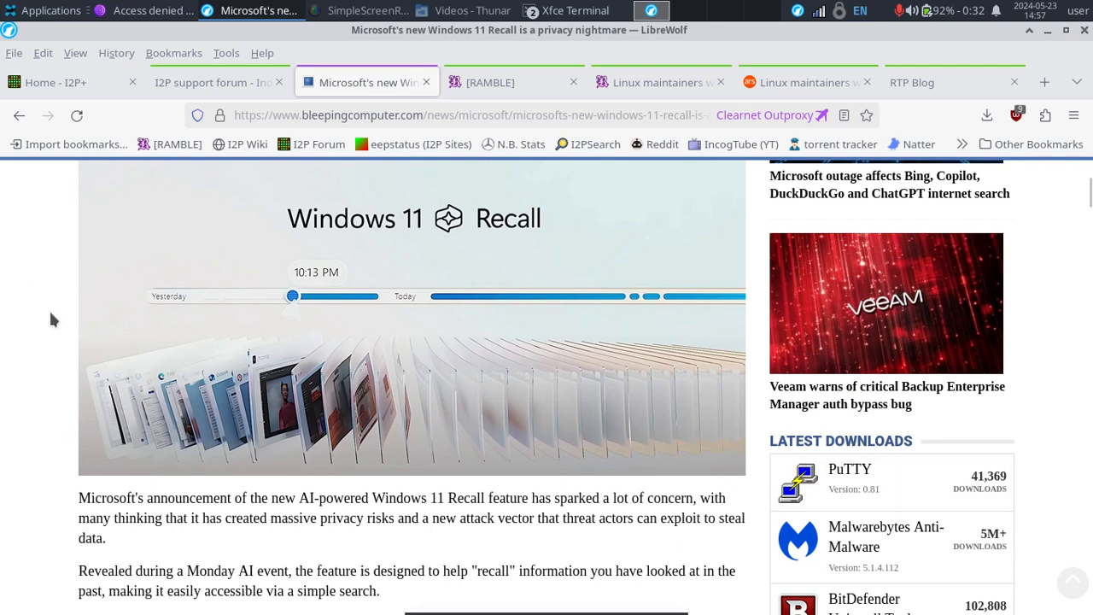